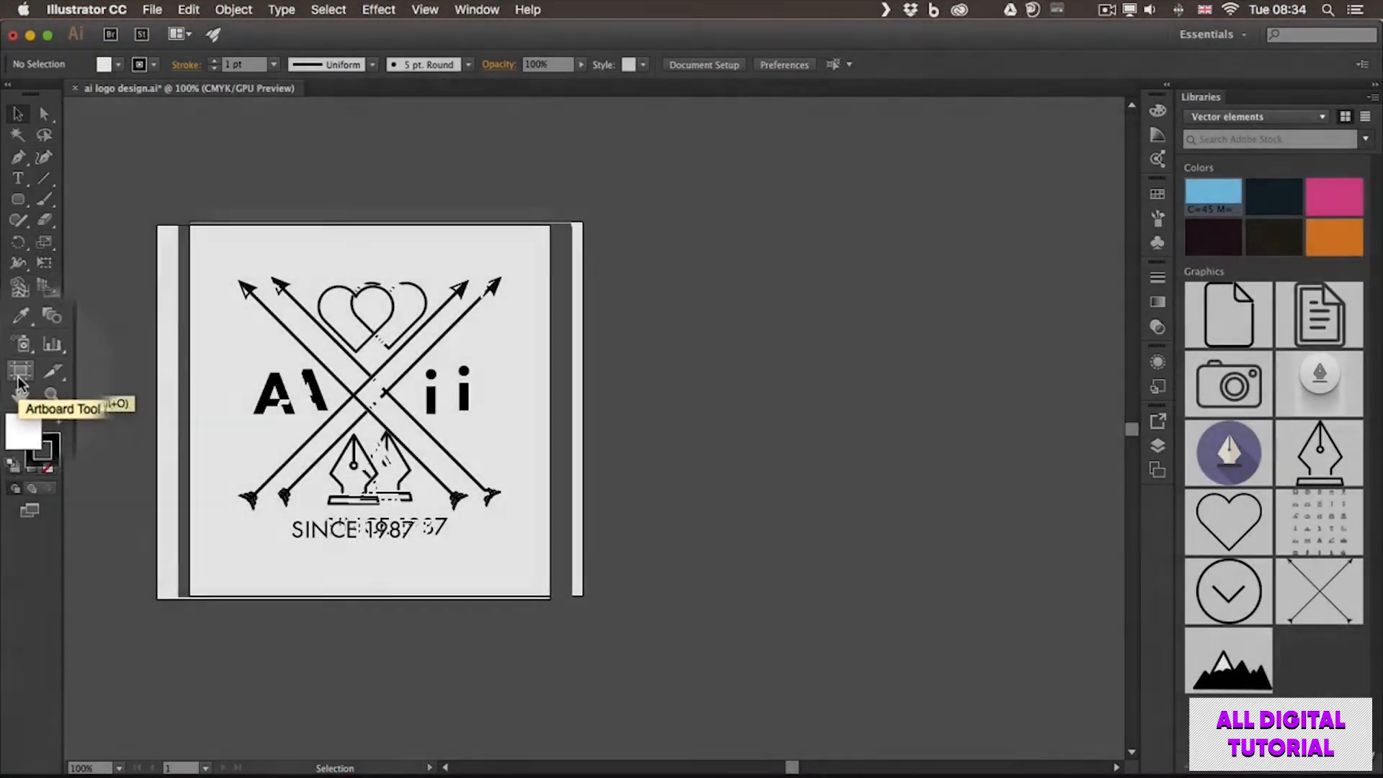
Move the logo artboard up and left, then draw a tall second artboard to its right.
left_click(19, 371)
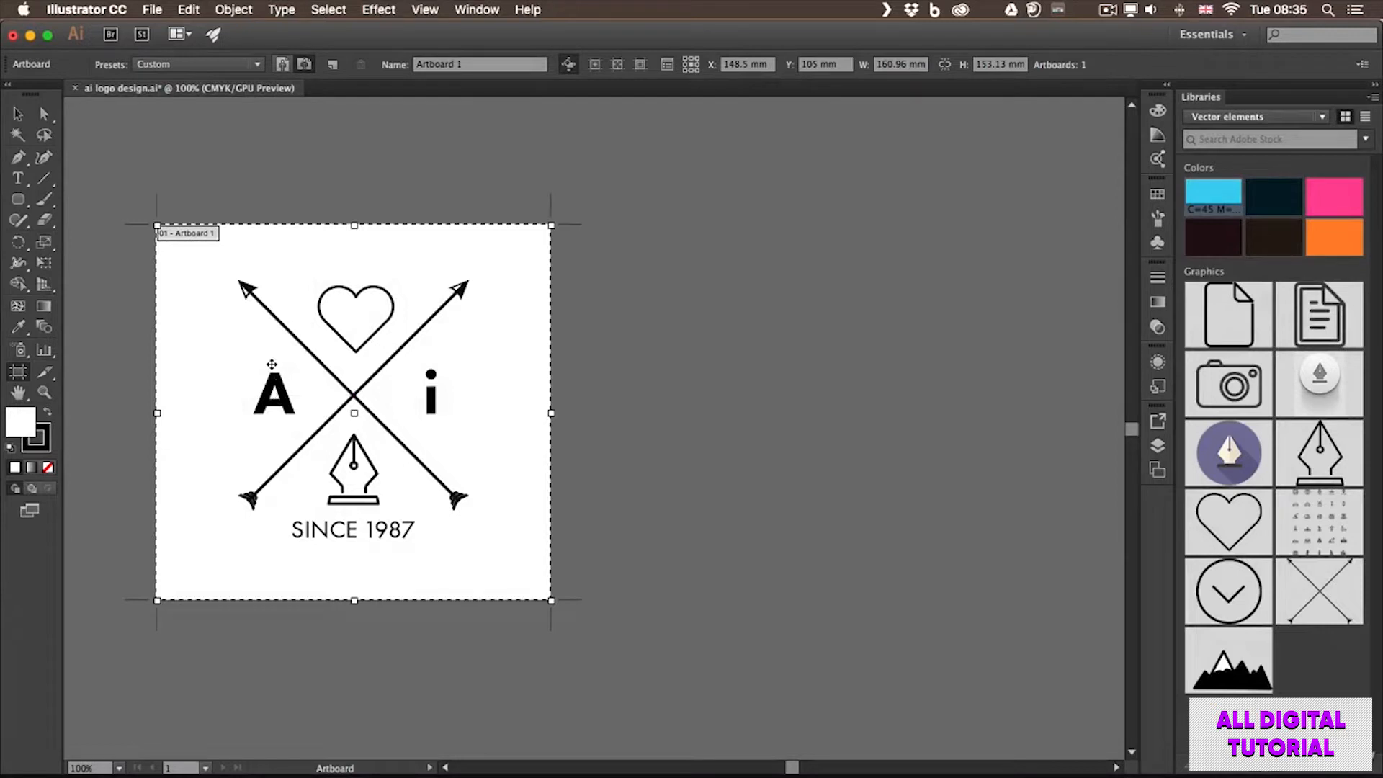
left_click_drag(353, 412, 494, 368)
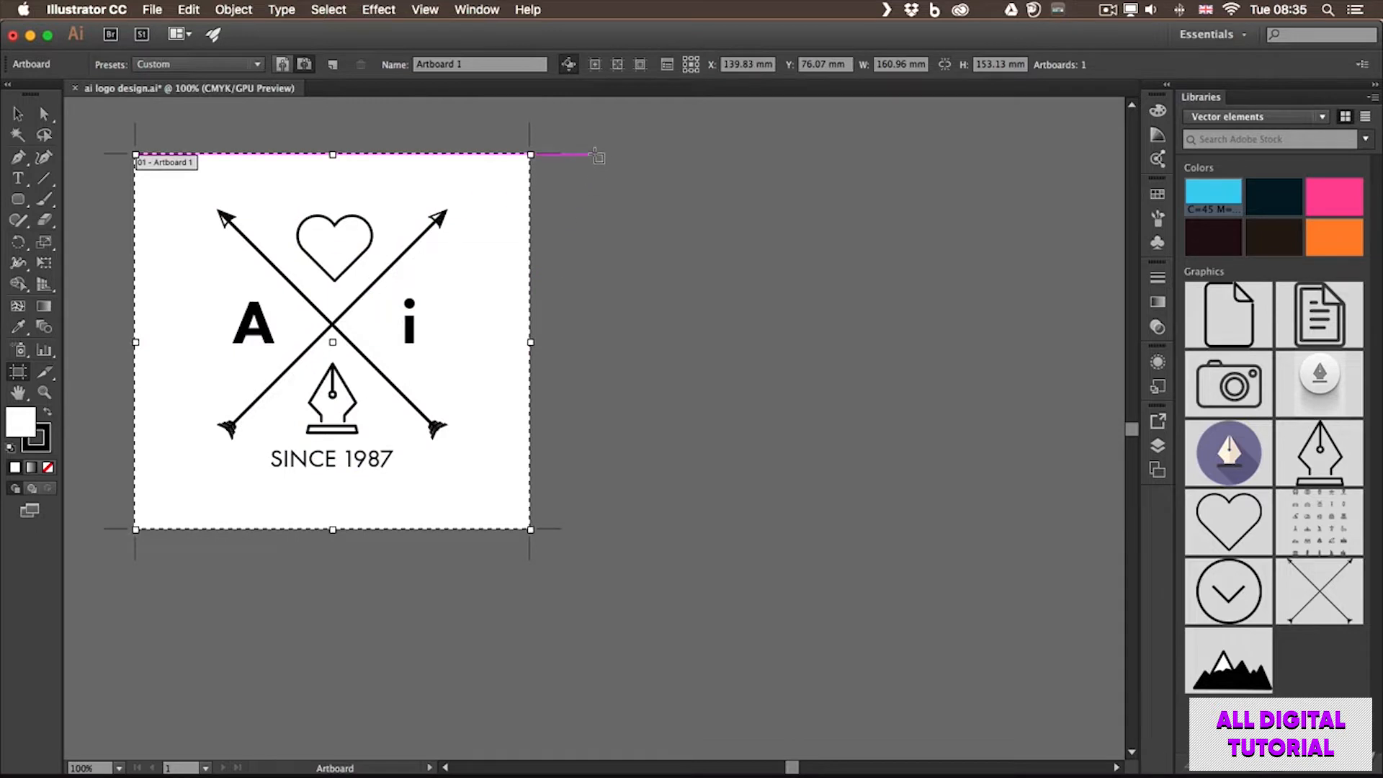
left_click_drag(594, 154, 812, 484)
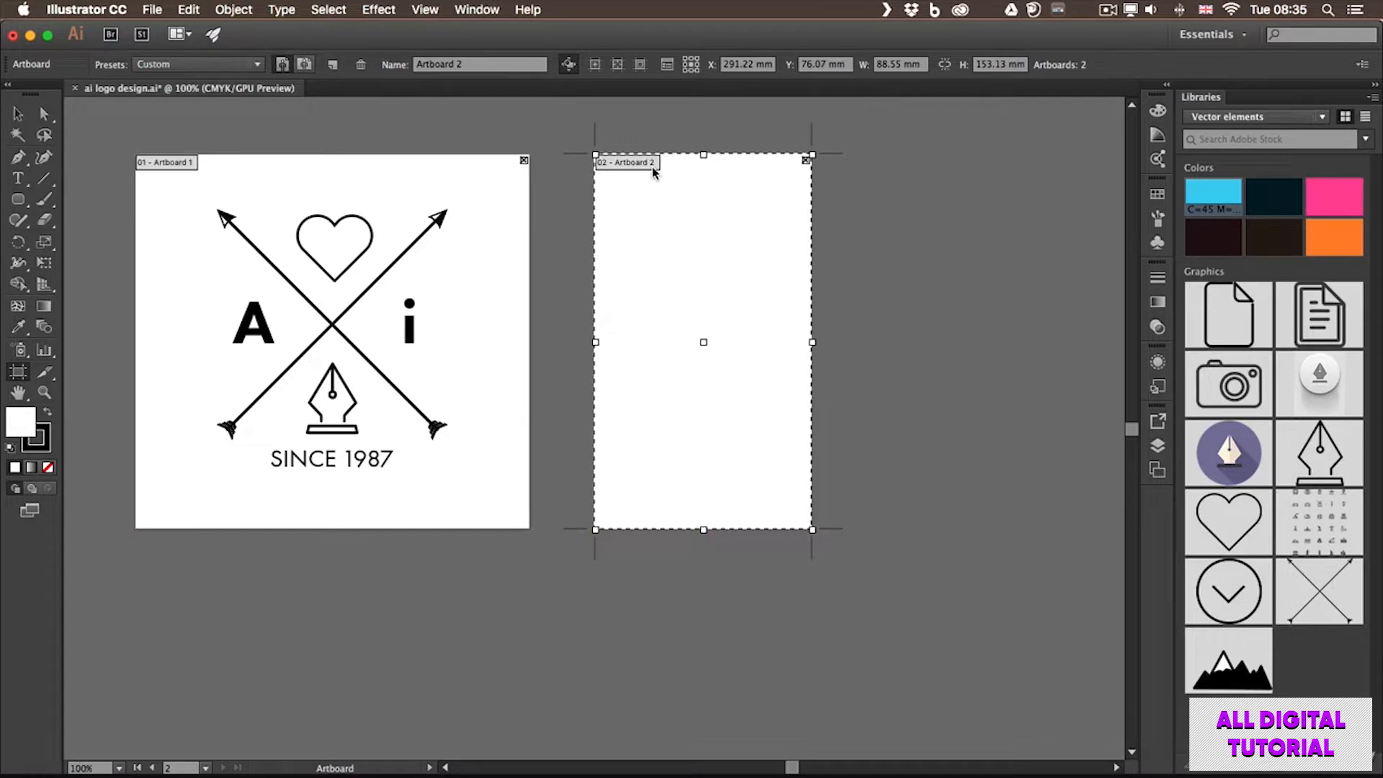
Name the second artboard 'Banner' and the first artboard 'Logo'.
left_click(479, 63)
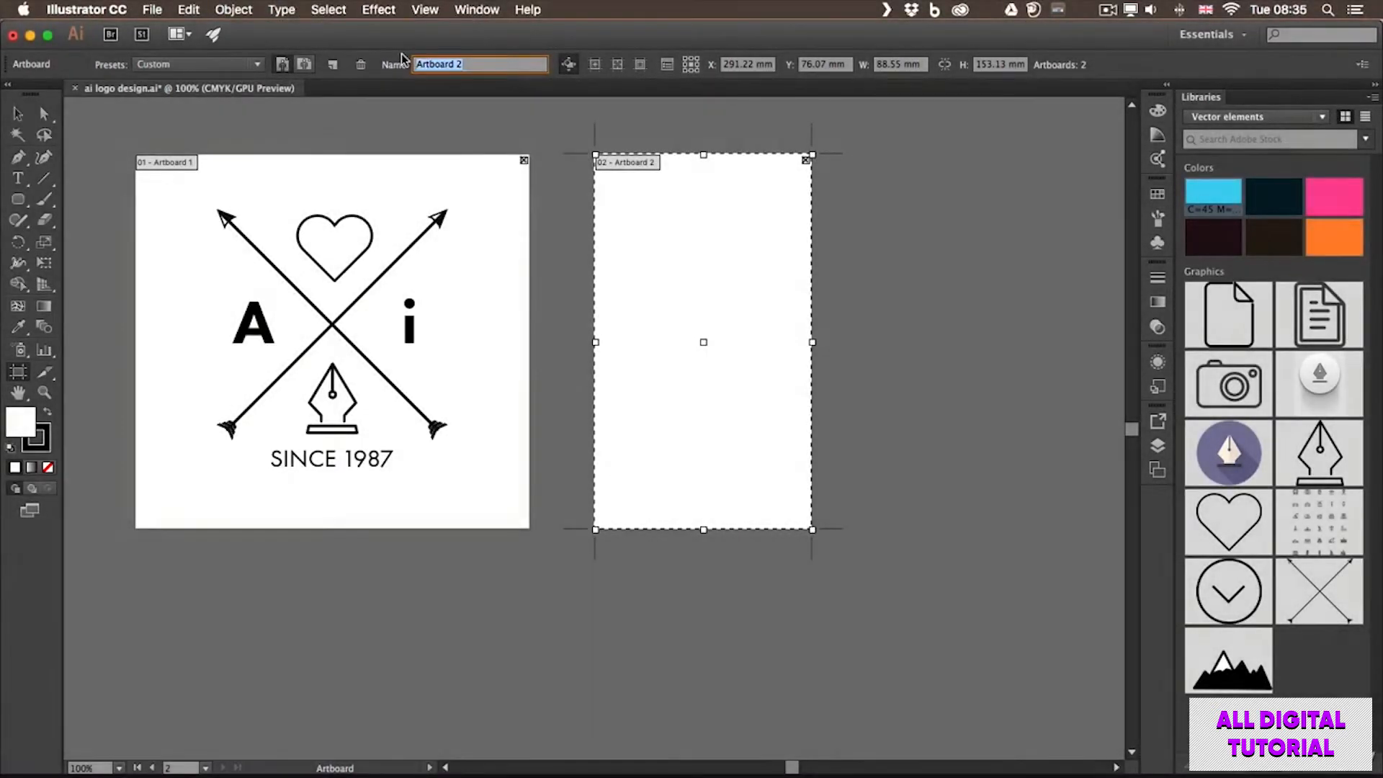
type("Banner")
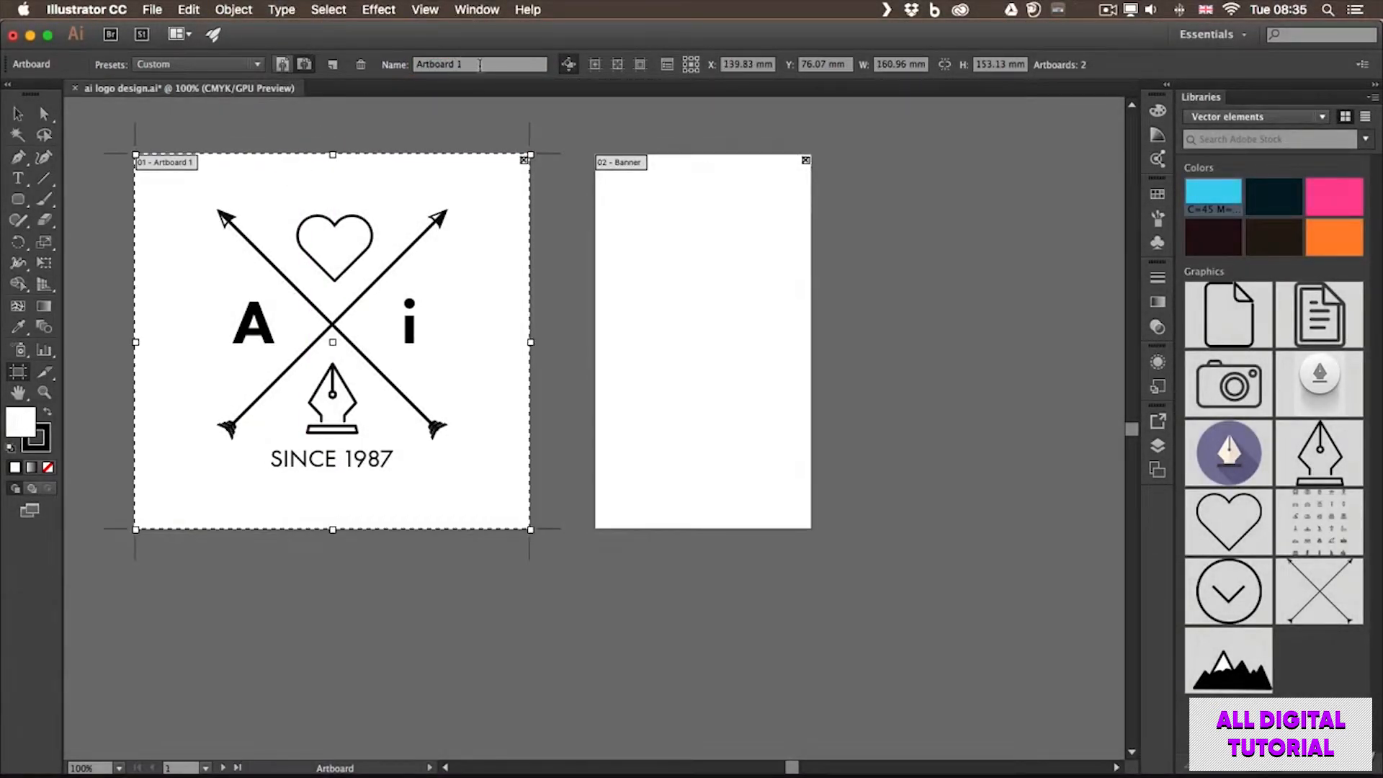
type("Logo")
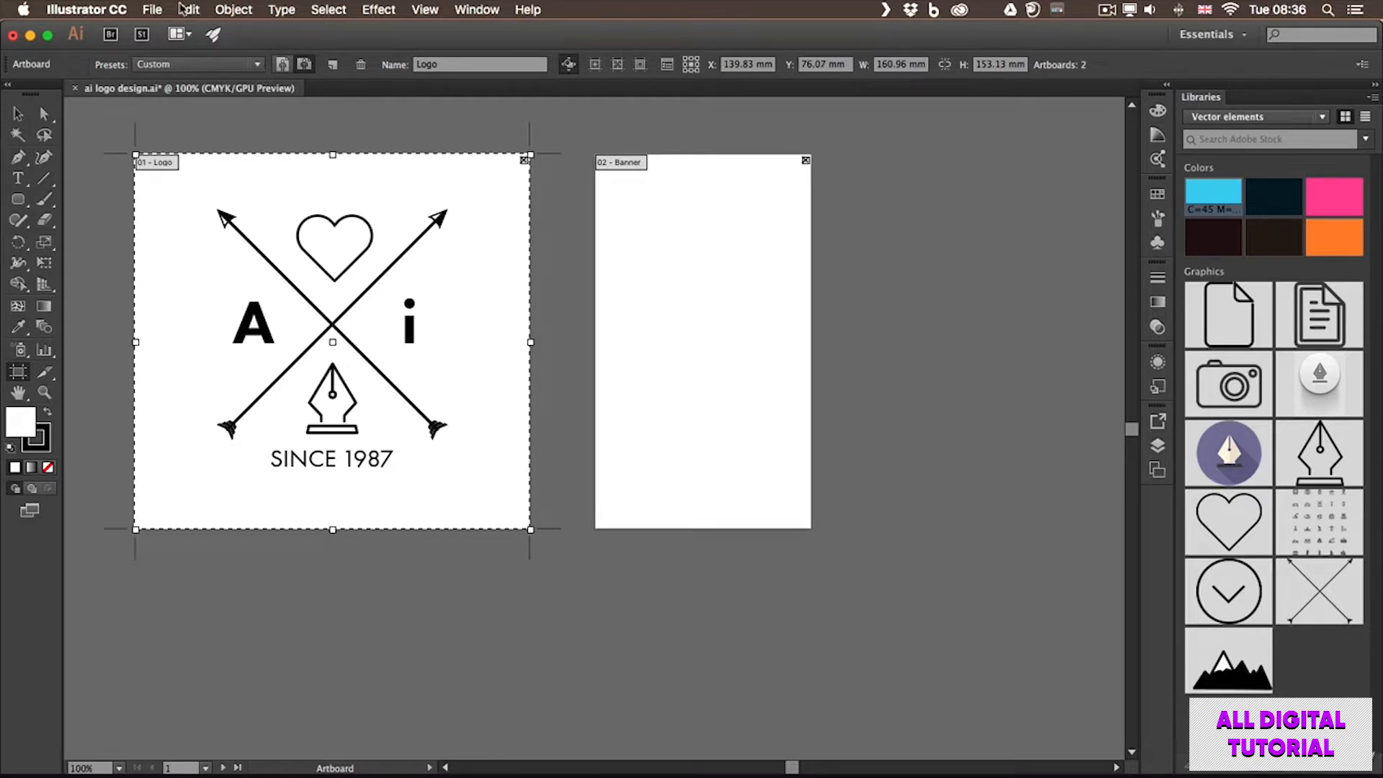
Open adobe crests.ai from recent files and add a fourth crest artboard.
left_click(152, 9)
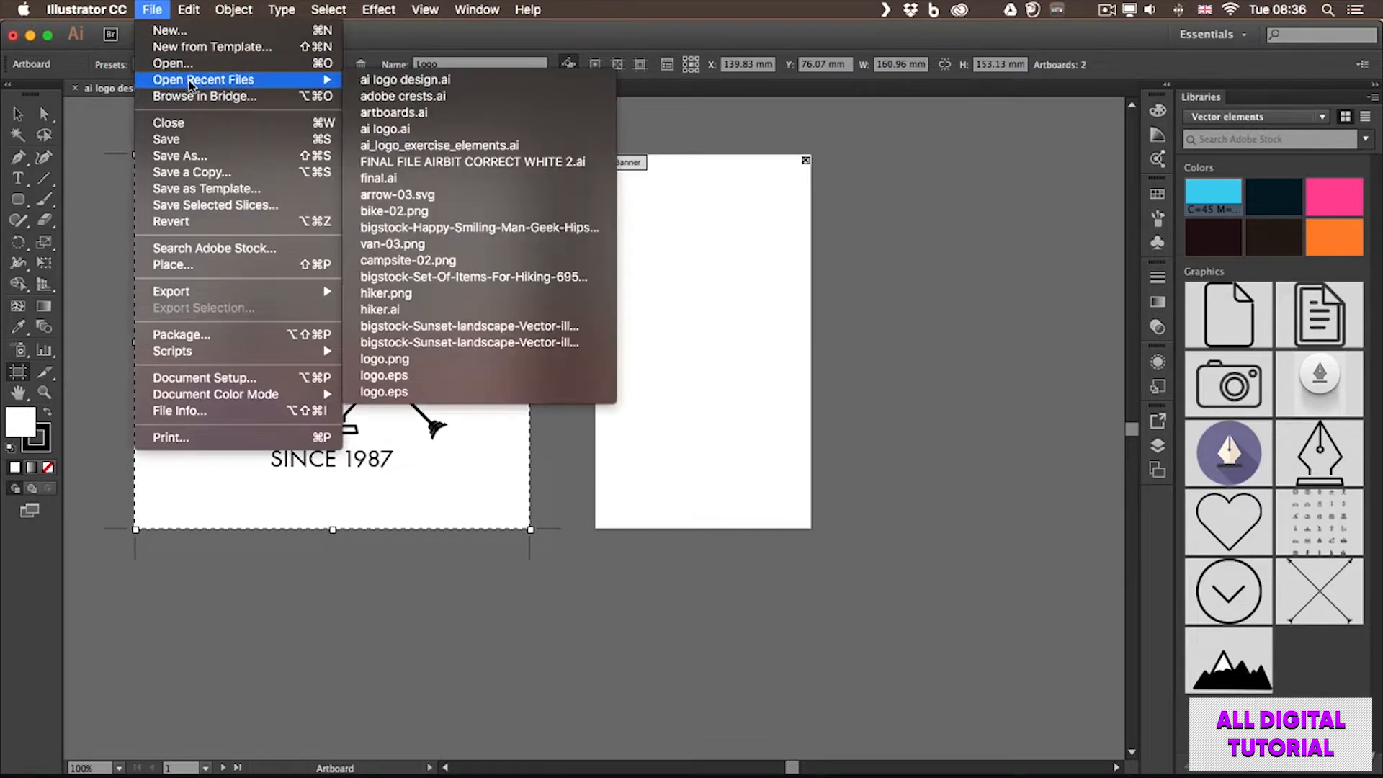
mouse_move(402, 95)
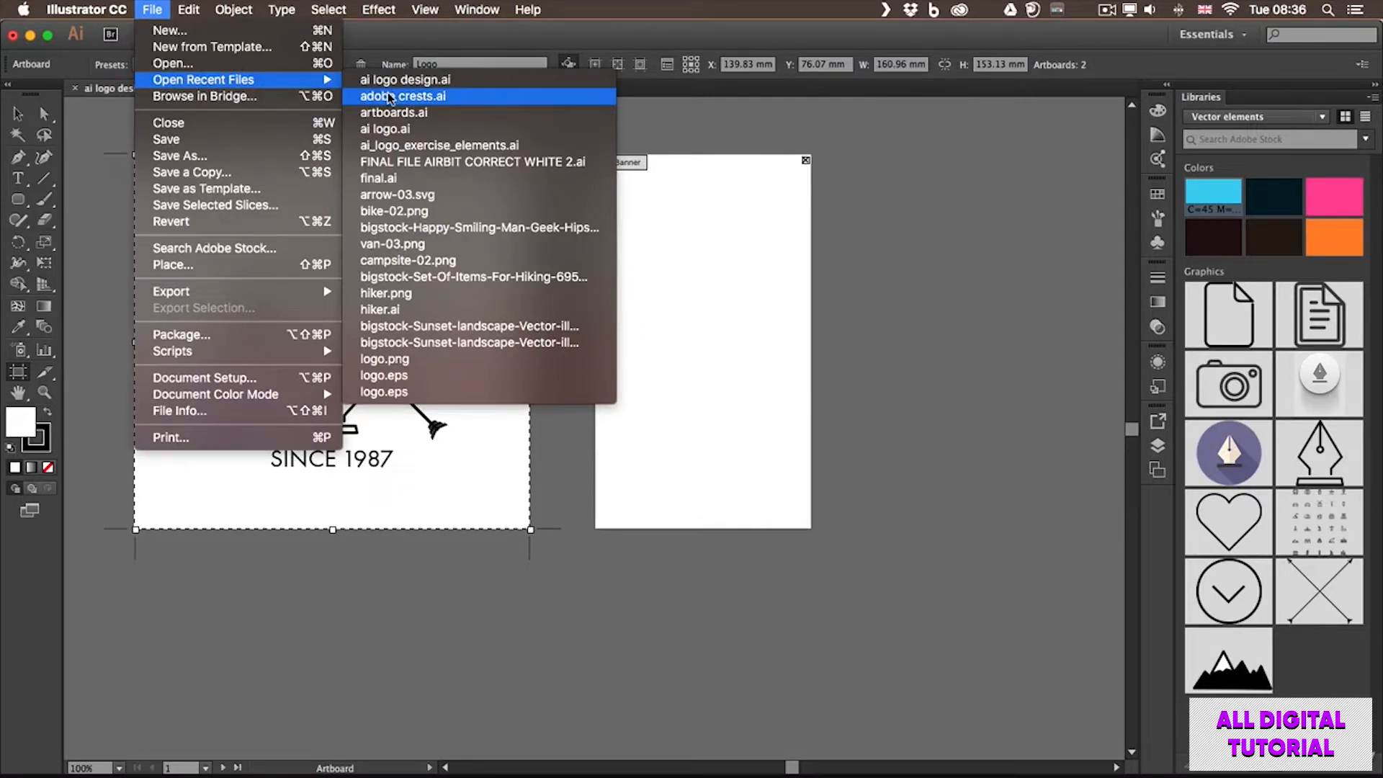
left_click(404, 80)
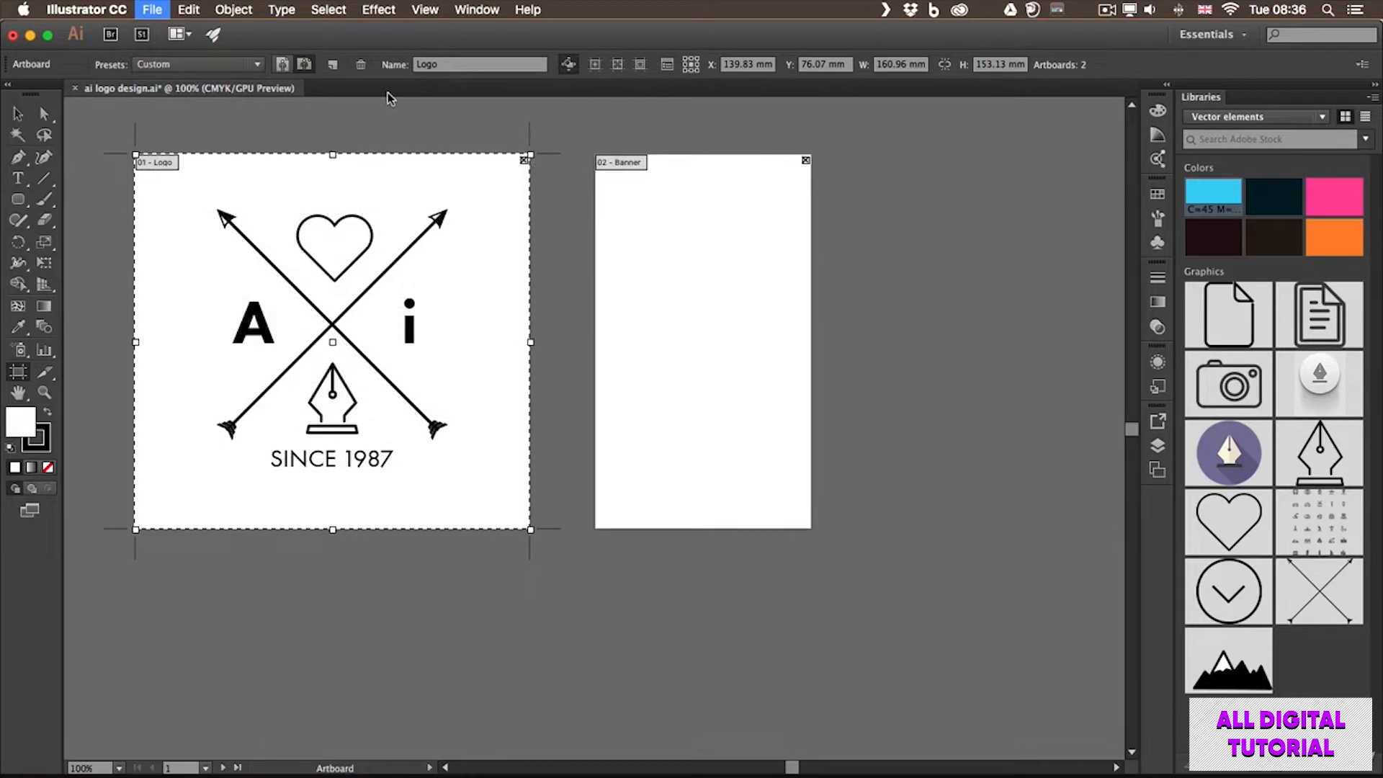
left_click(424, 87)
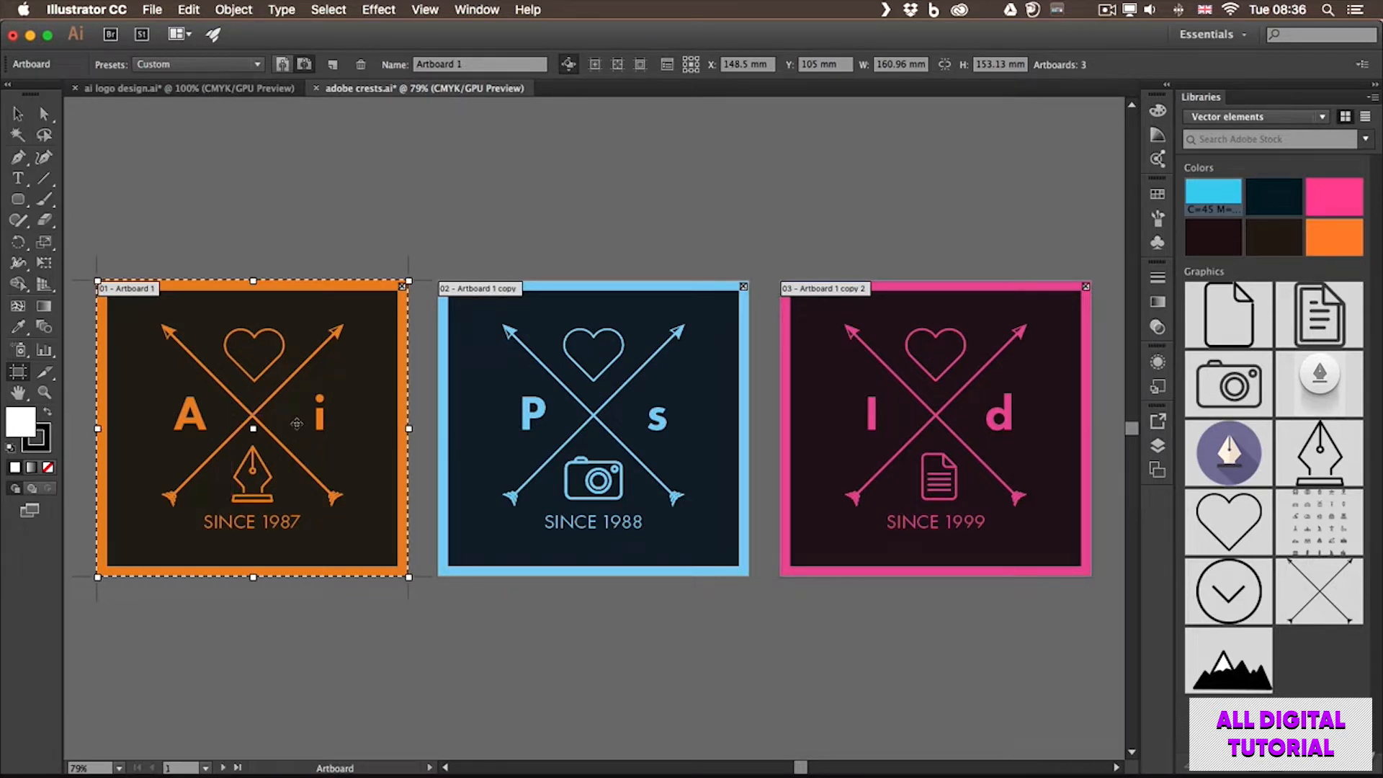
mouse_move(547, 410)
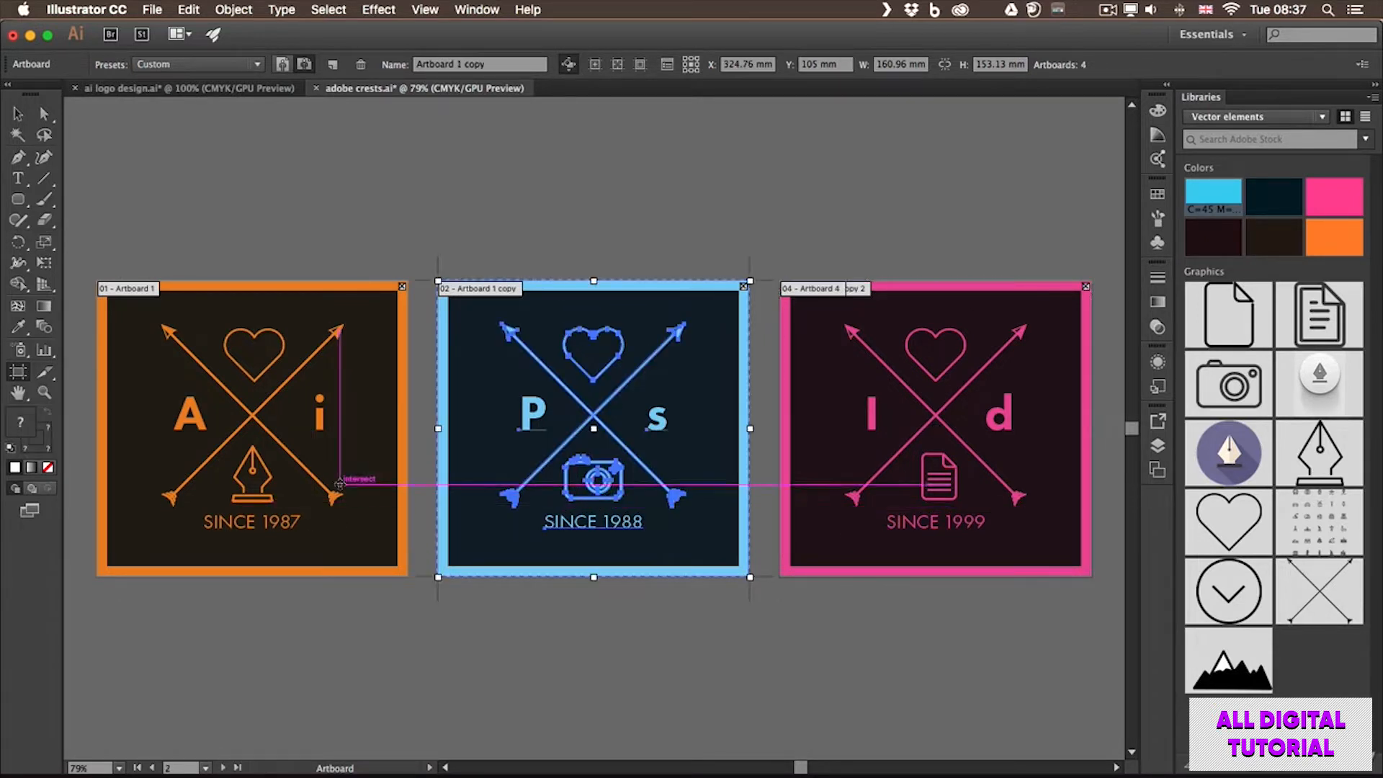
left_click(252, 429)
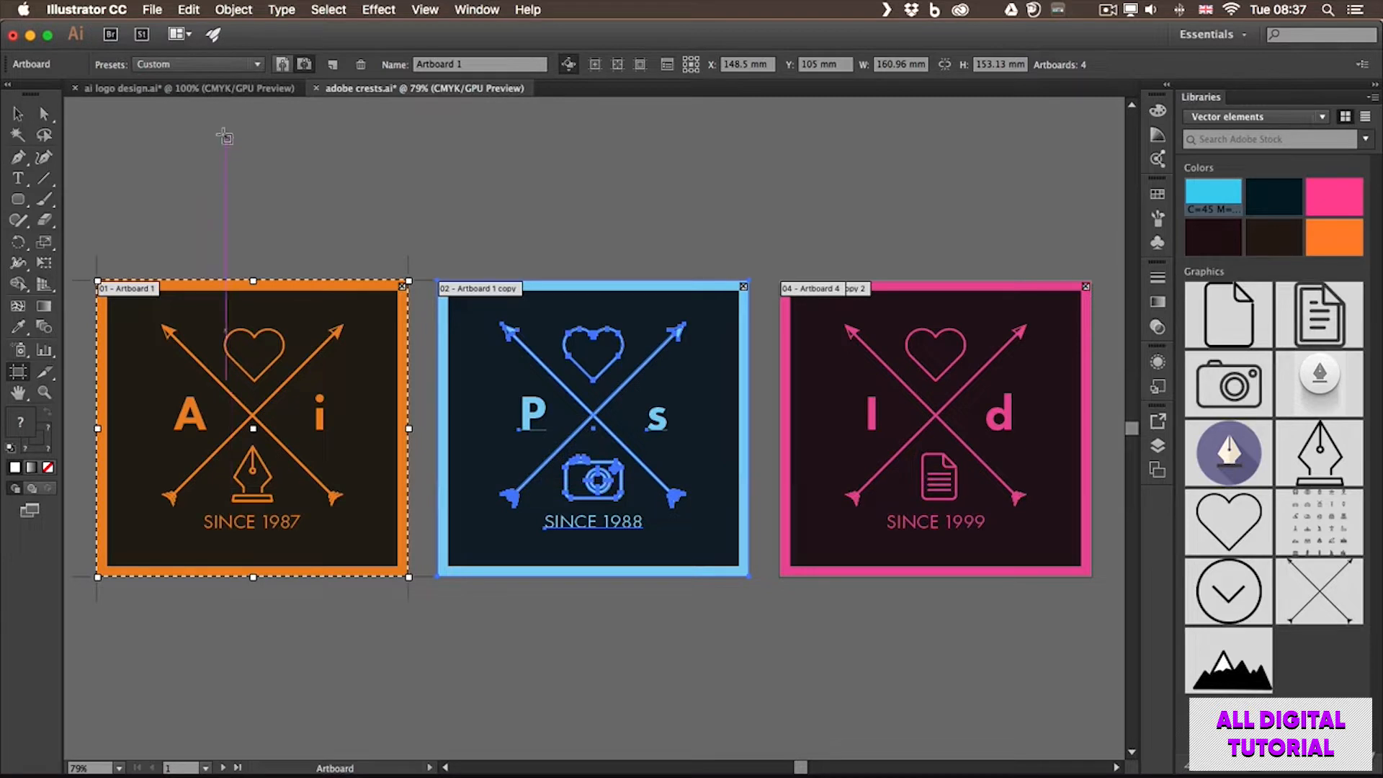
Export adobe crests as JPEG using artboards, saving into the Illustrator exercise folder.
left_click(152, 10)
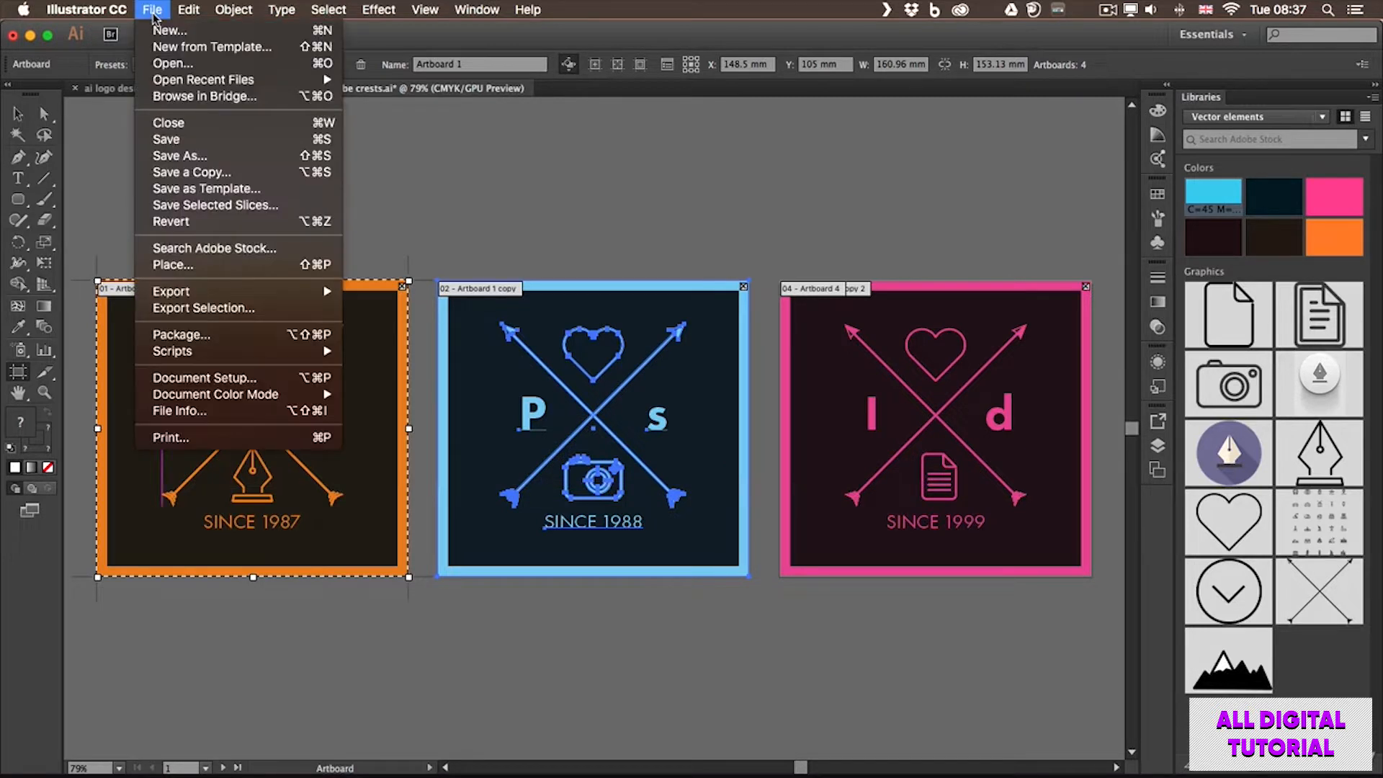
mouse_move(240, 291)
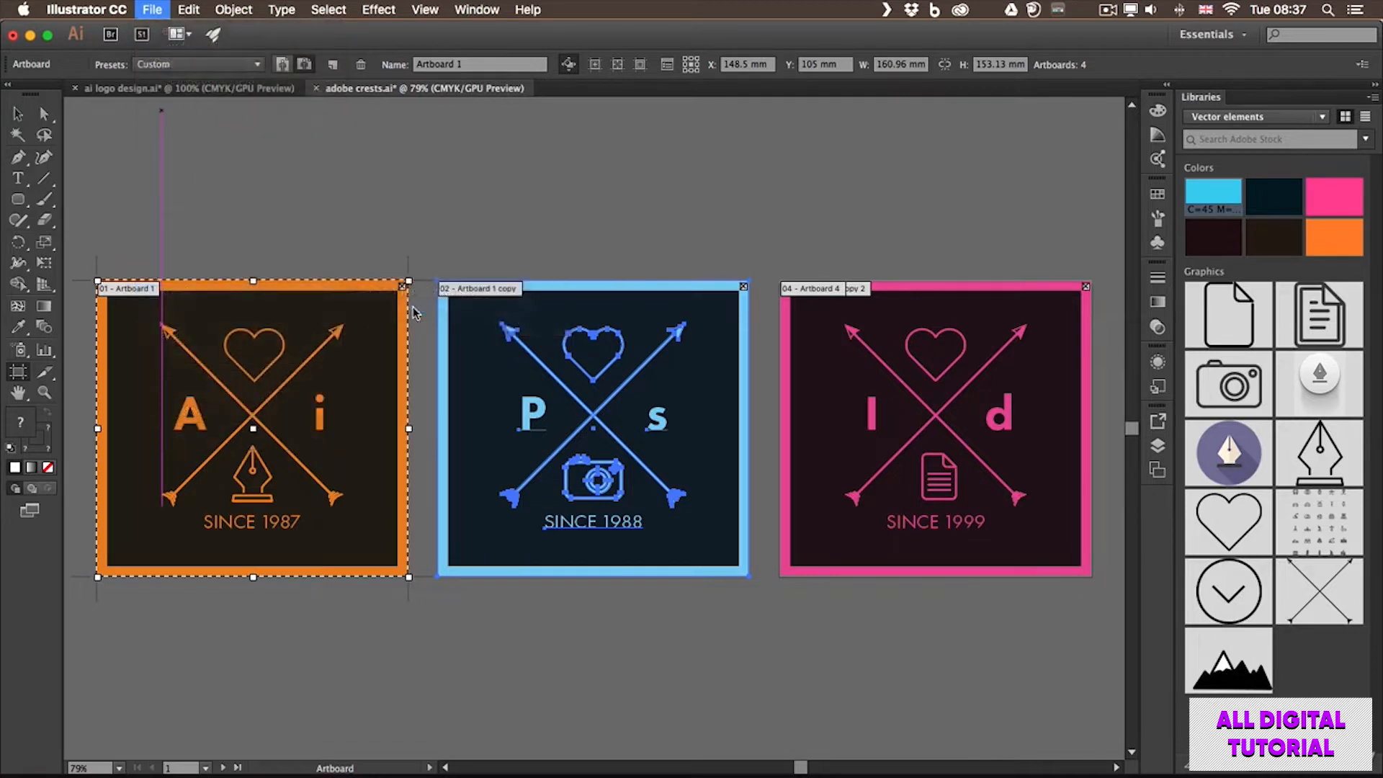
left_click(152, 10)
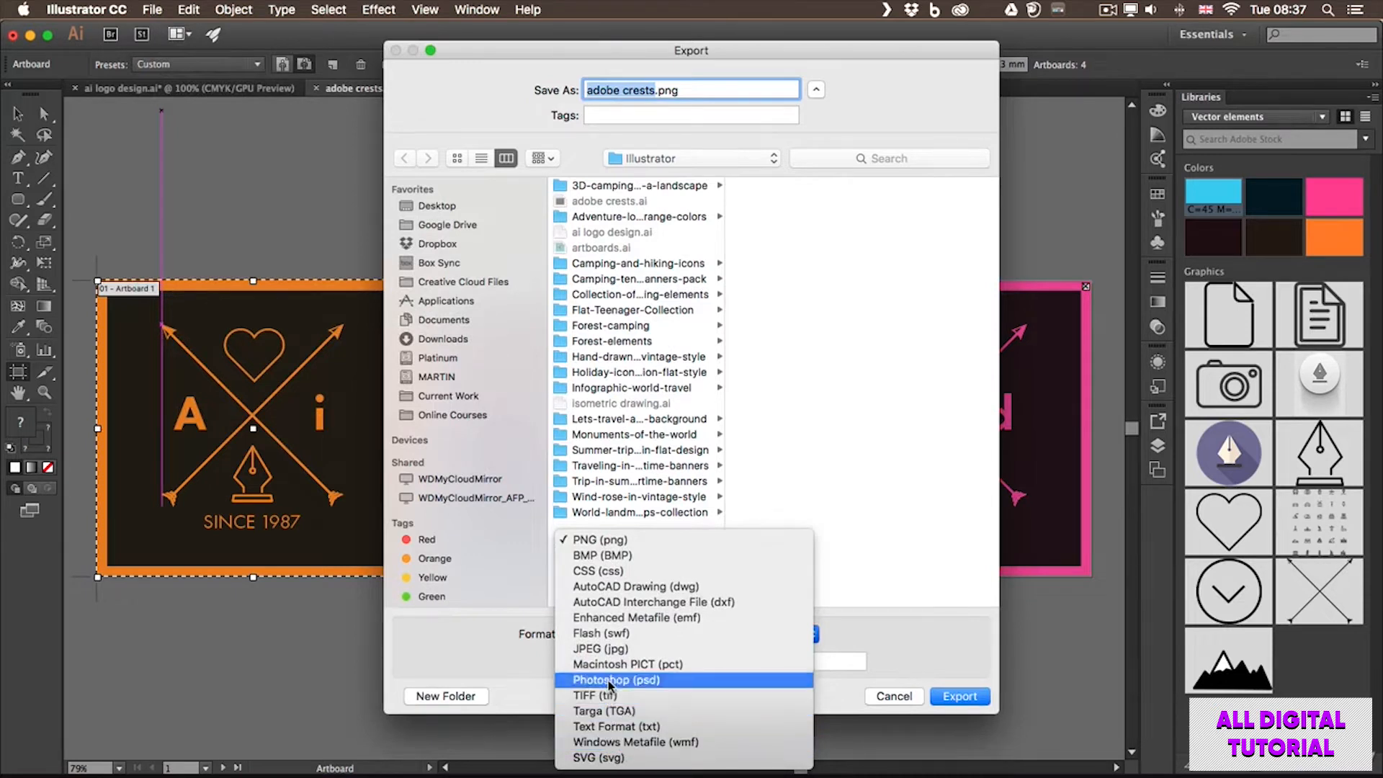
mouse_move(600, 649)
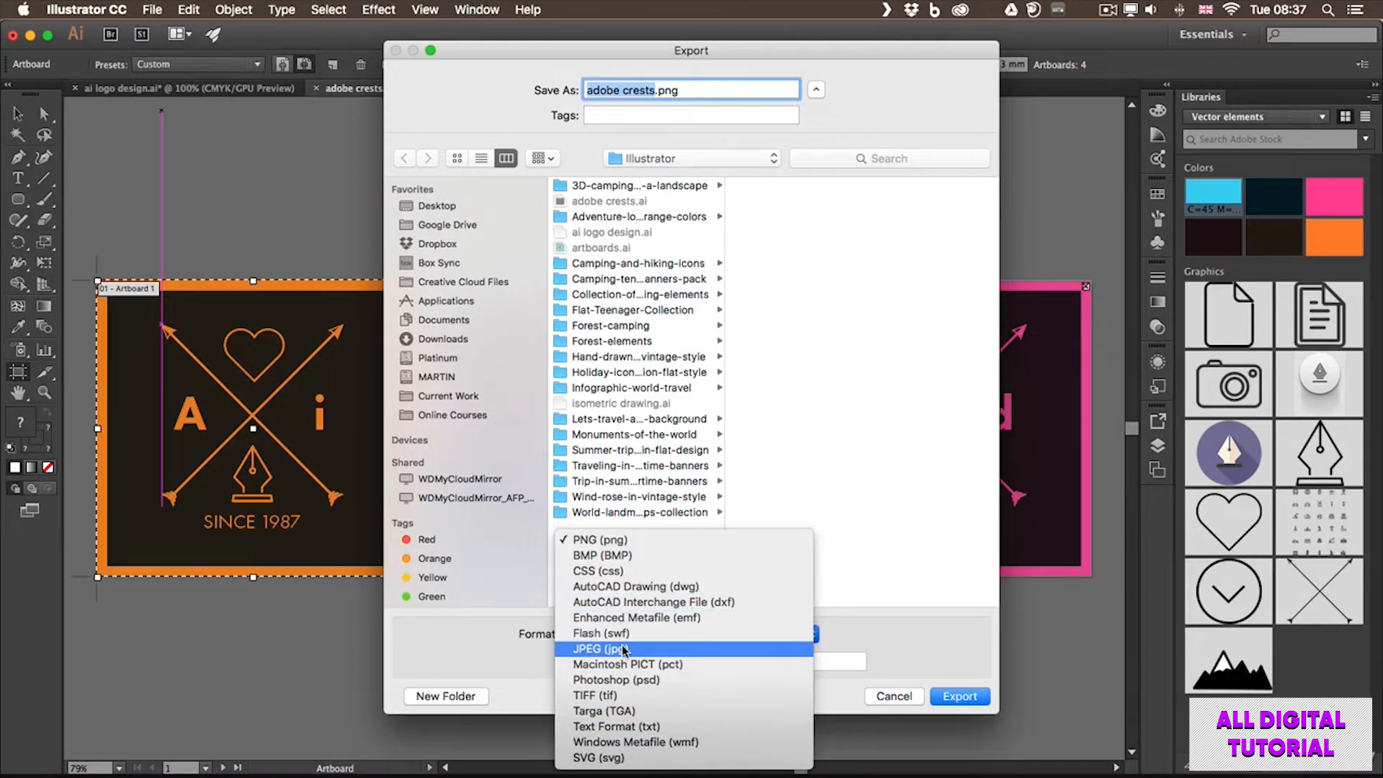
left_click(603, 649)
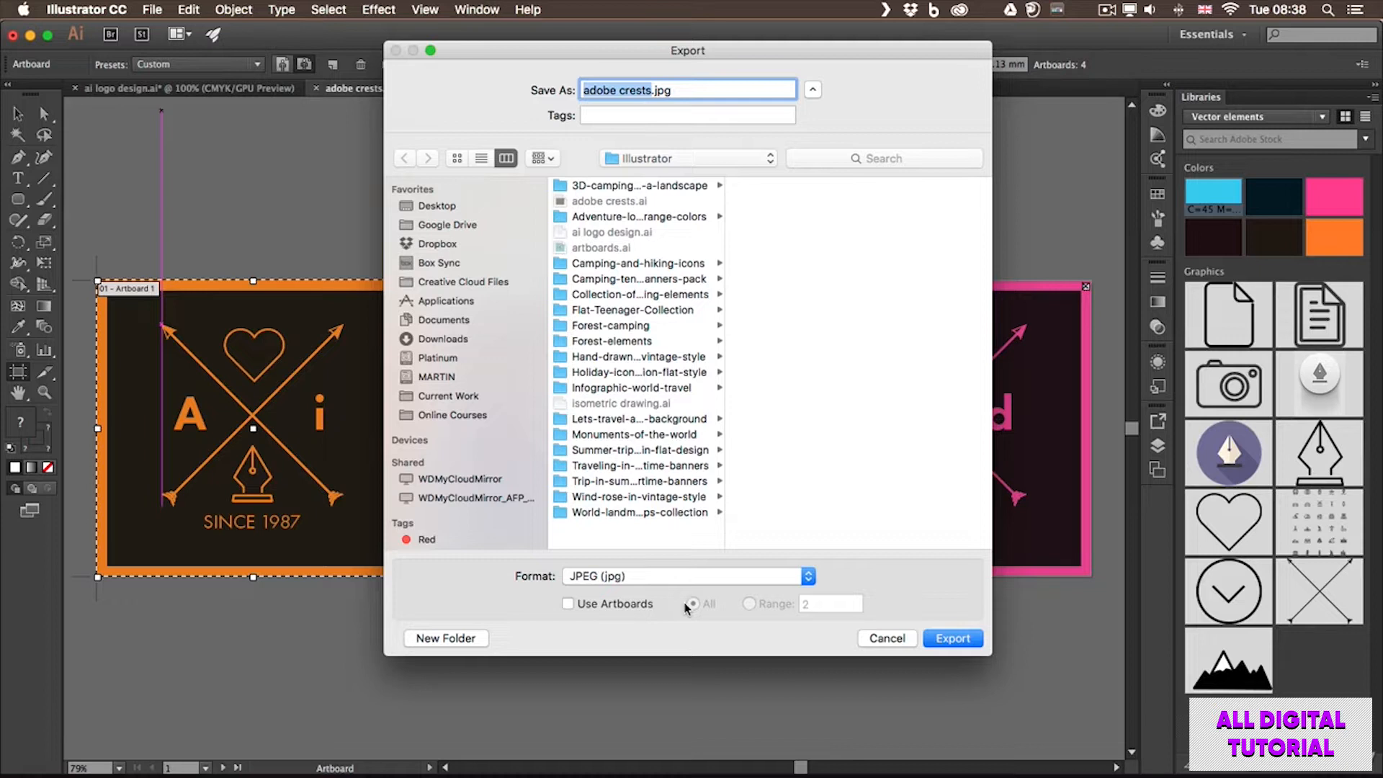
mouse_move(673, 606)
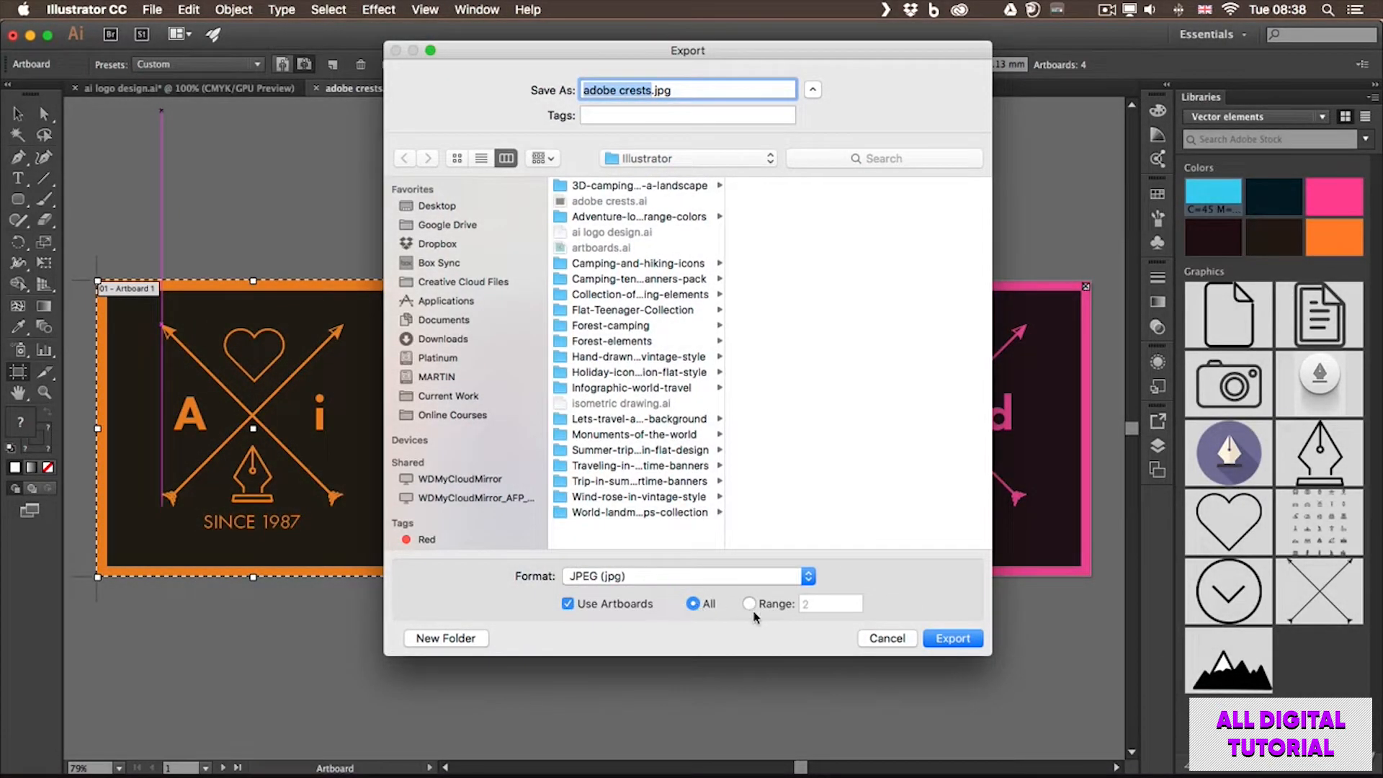
left_click(750, 604)
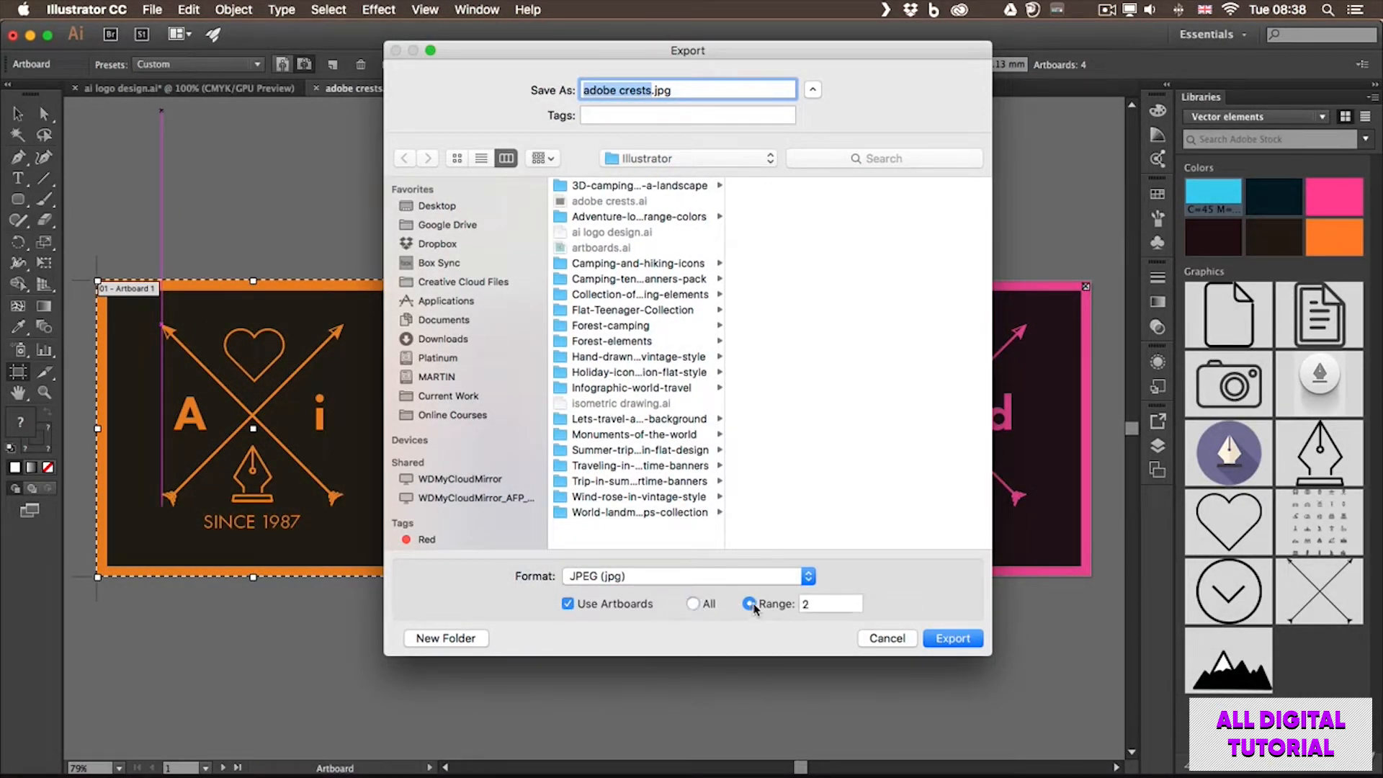
left_click(829, 604)
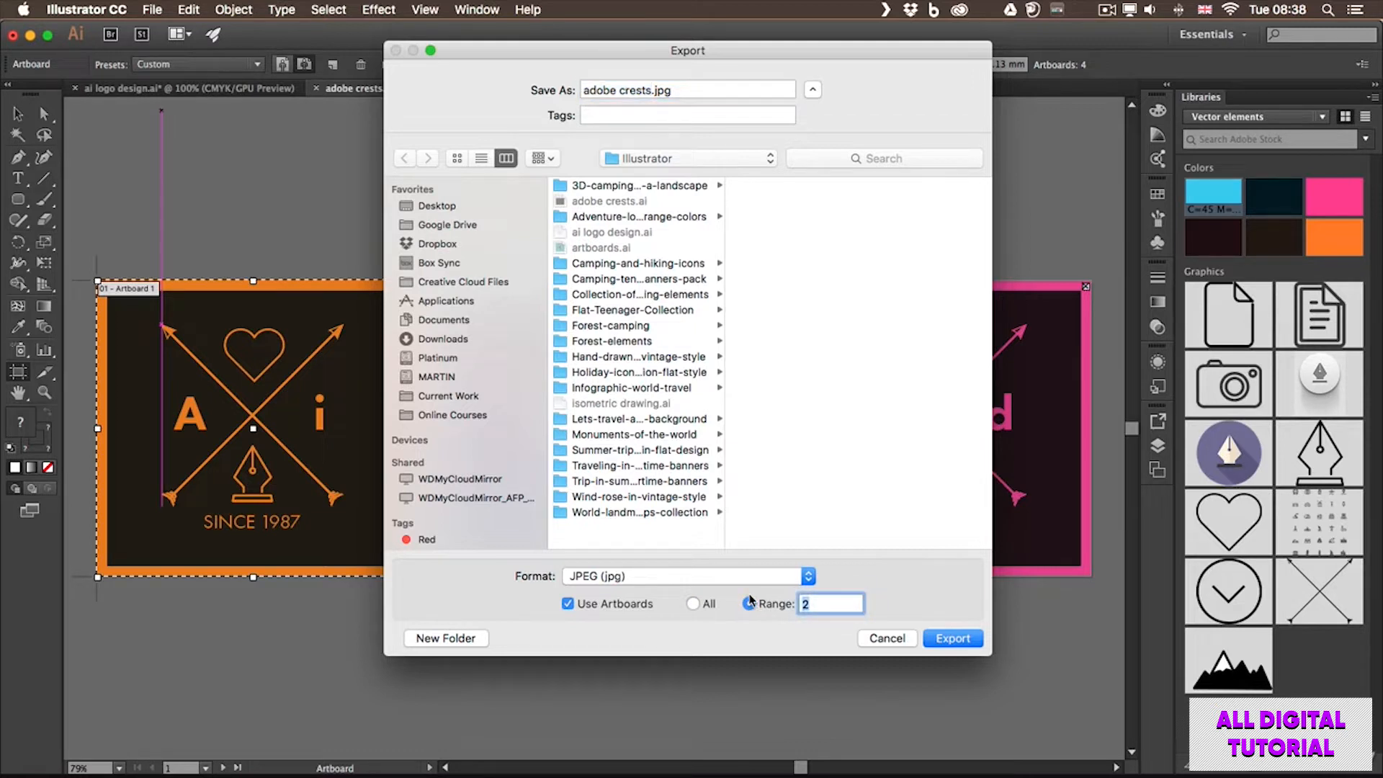
left_click(747, 604)
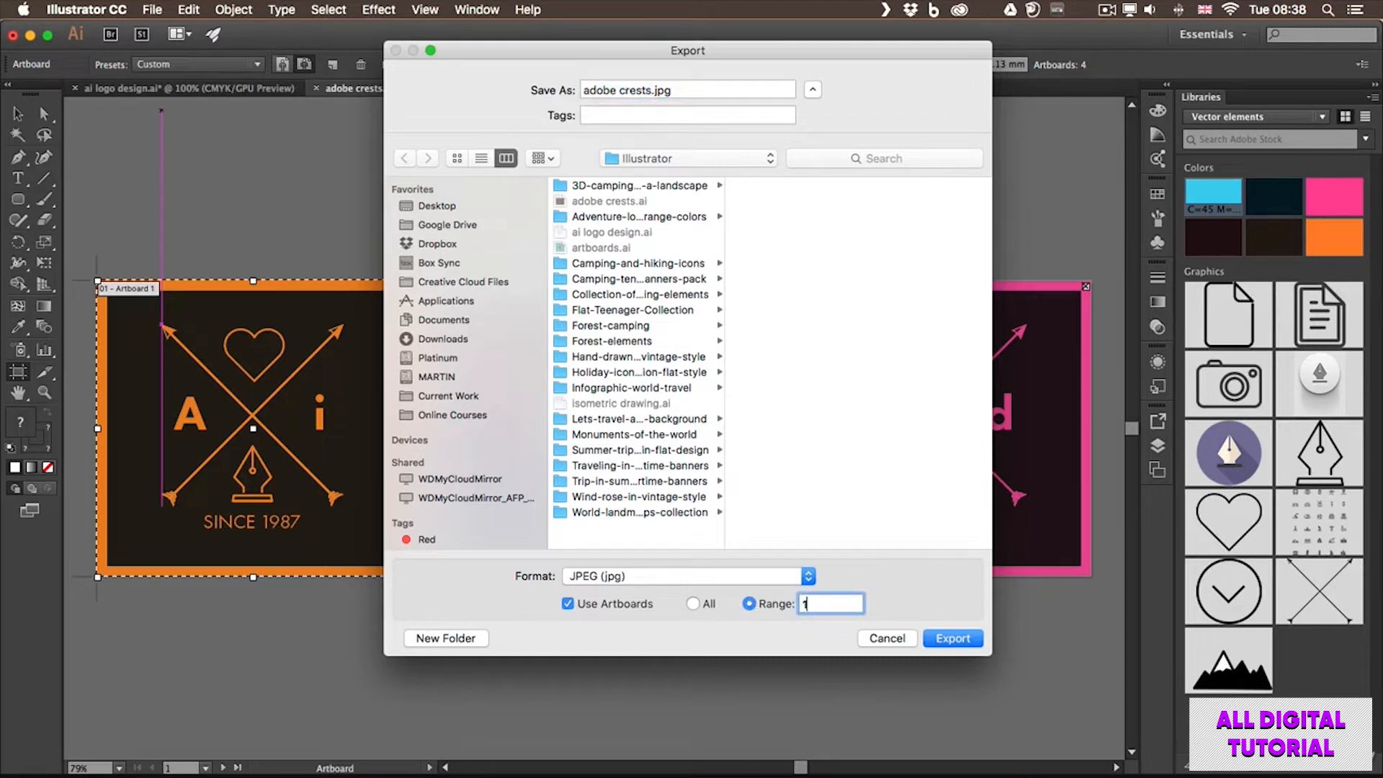
type("-2")
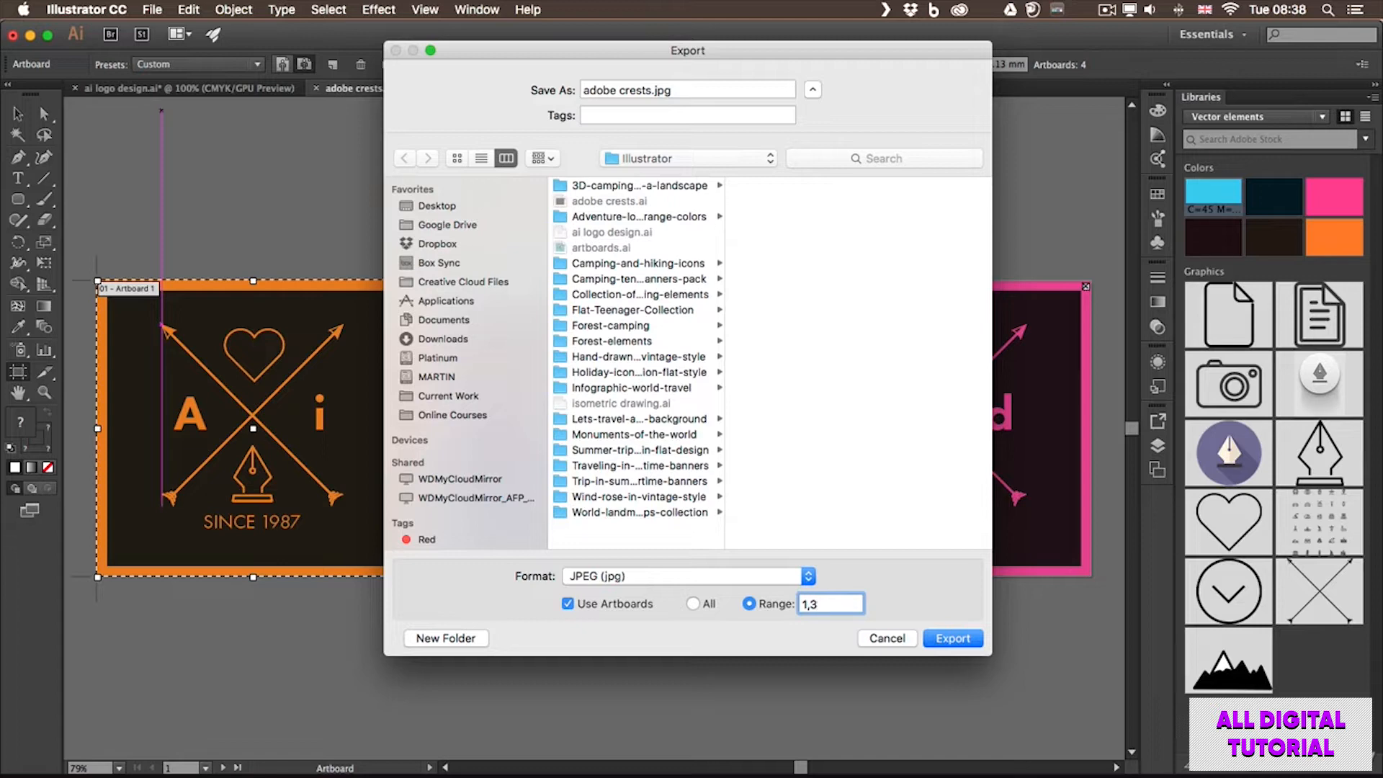
mouse_move(798, 374)
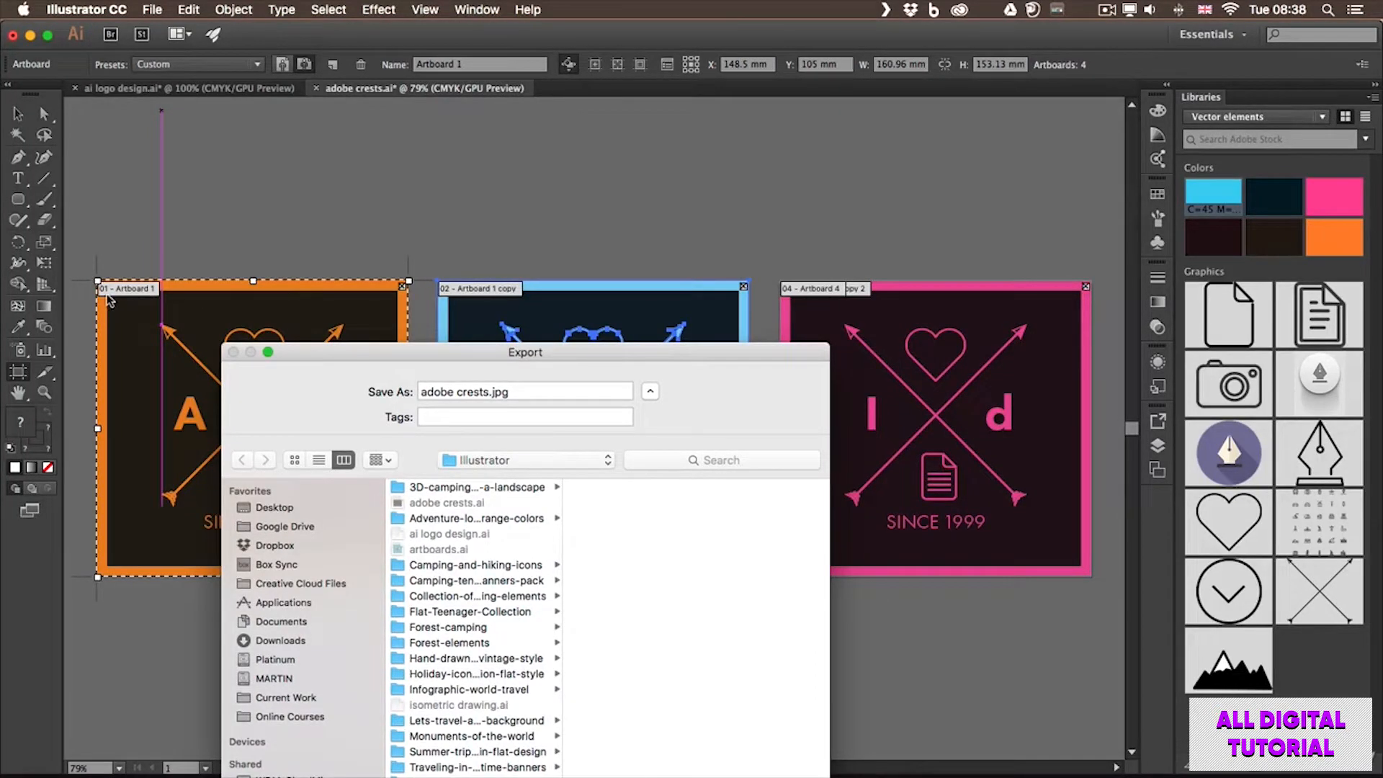
mouse_move(335, 357)
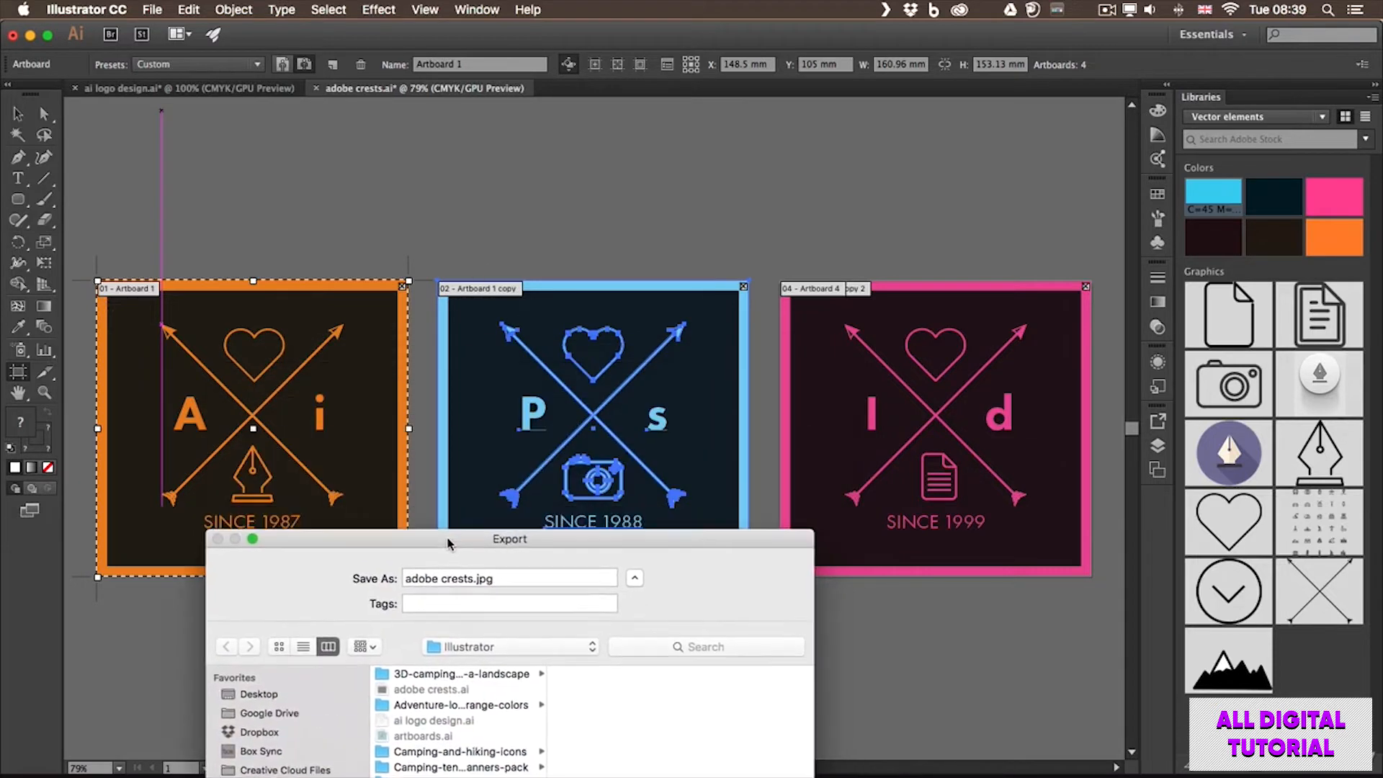
mouse_move(459, 547)
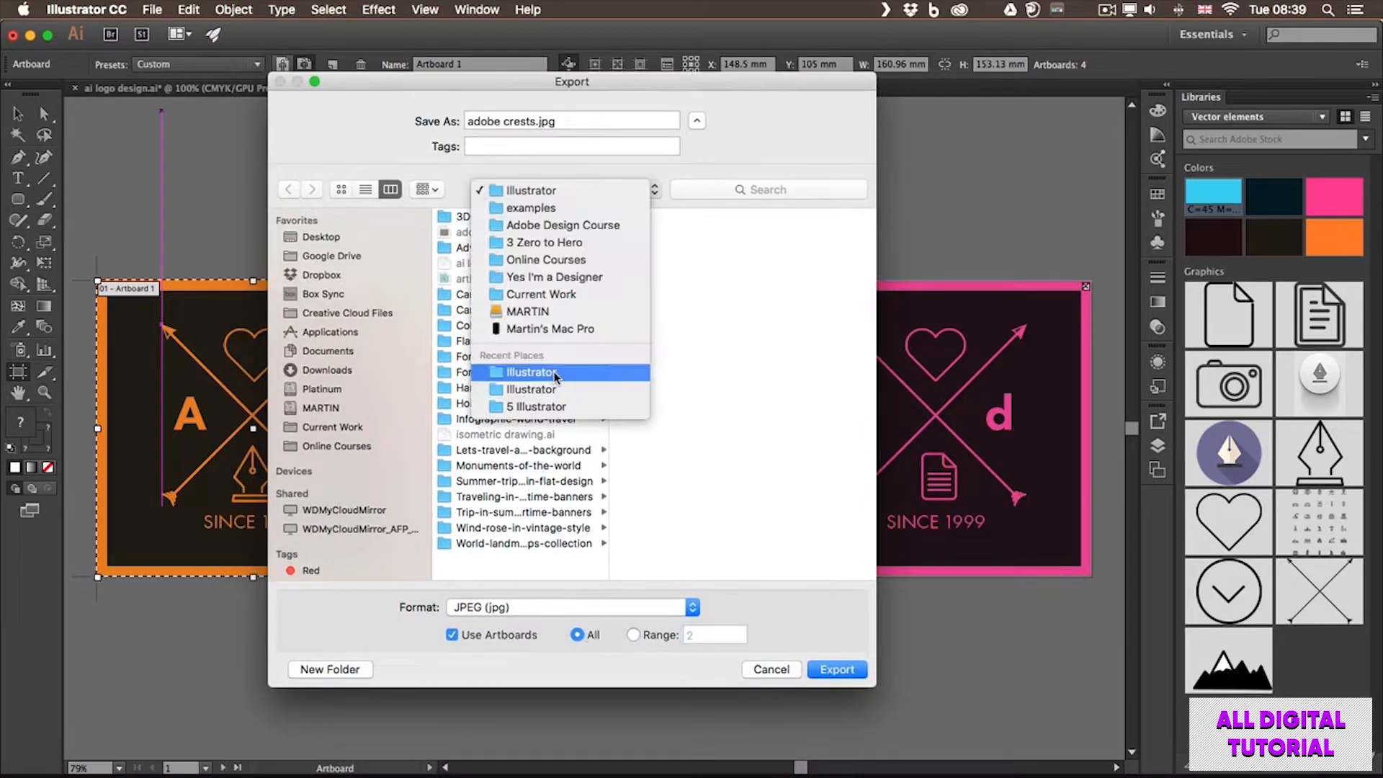
left_click(531, 372)
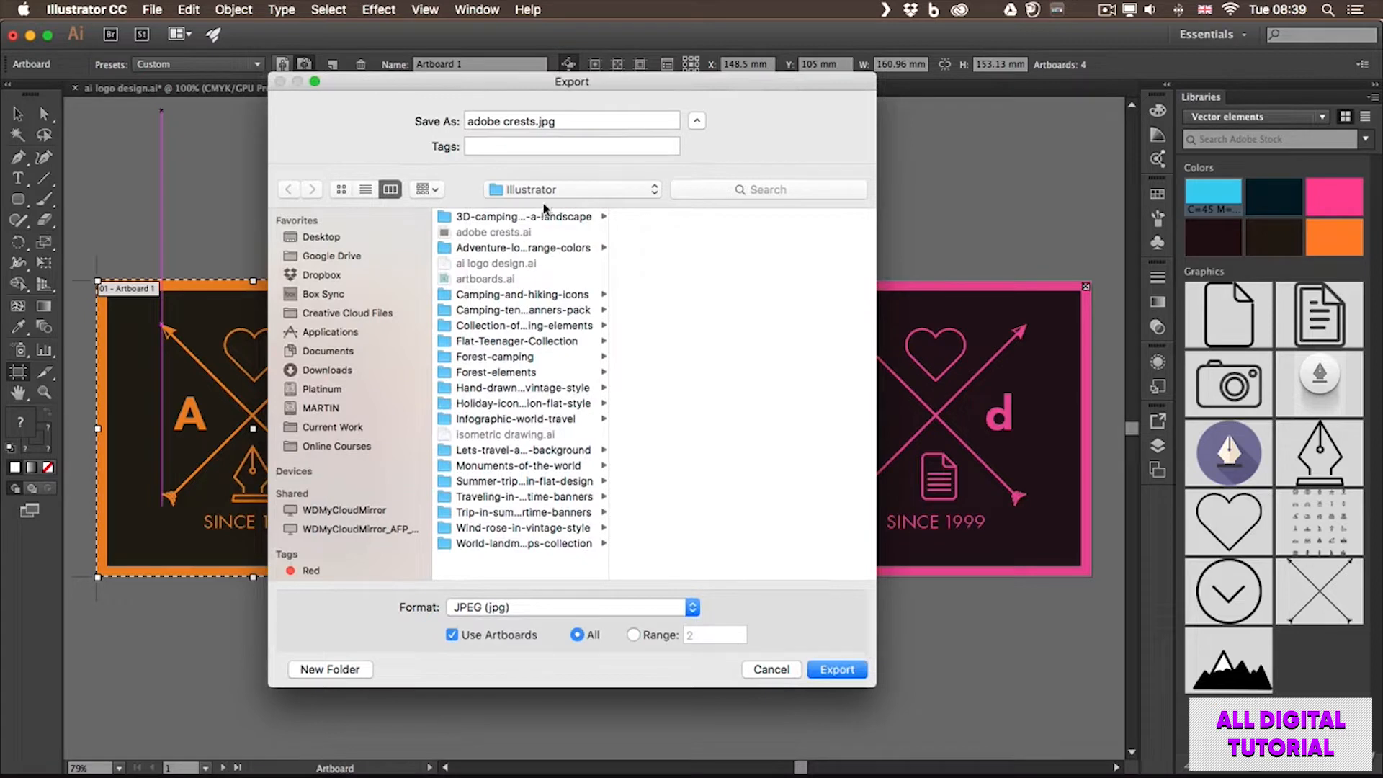
left_click(571, 189)
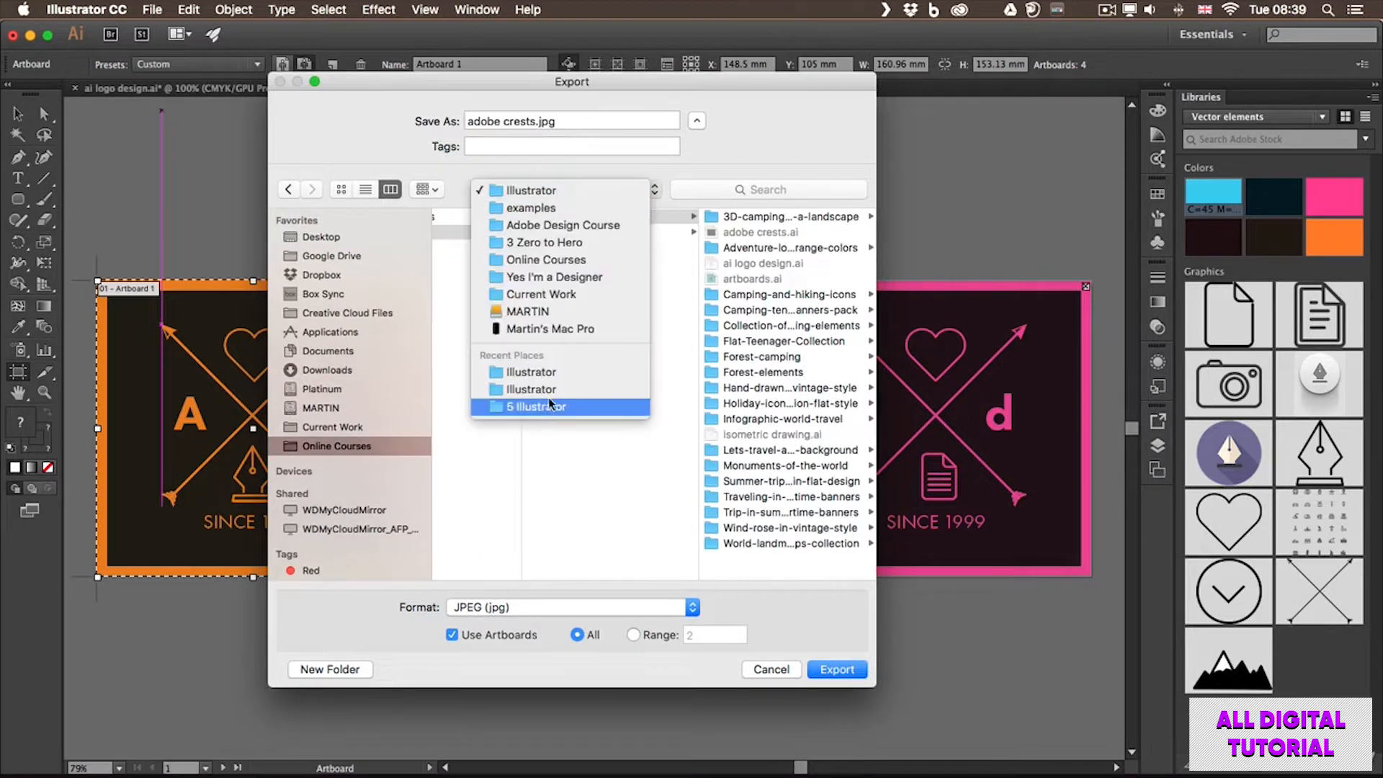
left_click(541, 406)
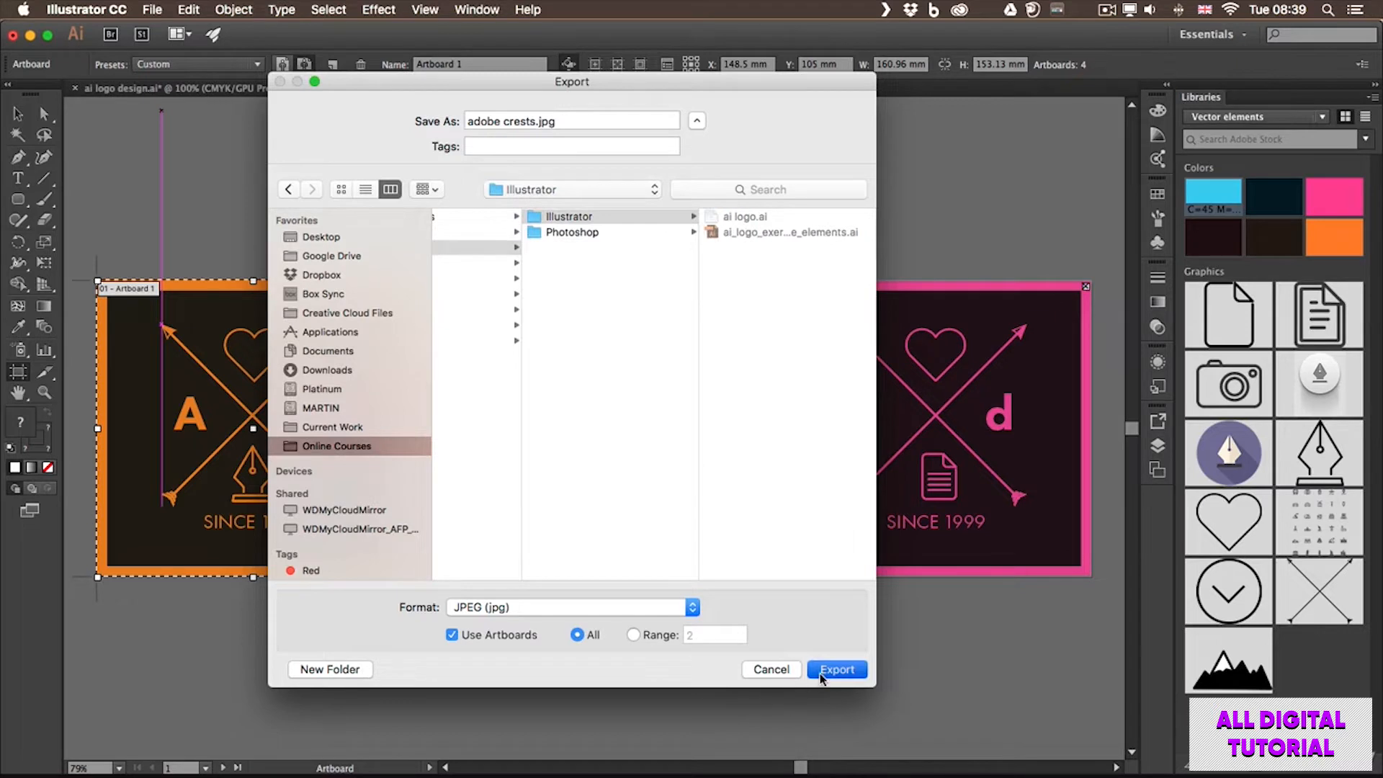
Export the JPEGs with CMYK colour, Medium quality and Screen (72 ppi) resolution.
left_click(836, 669)
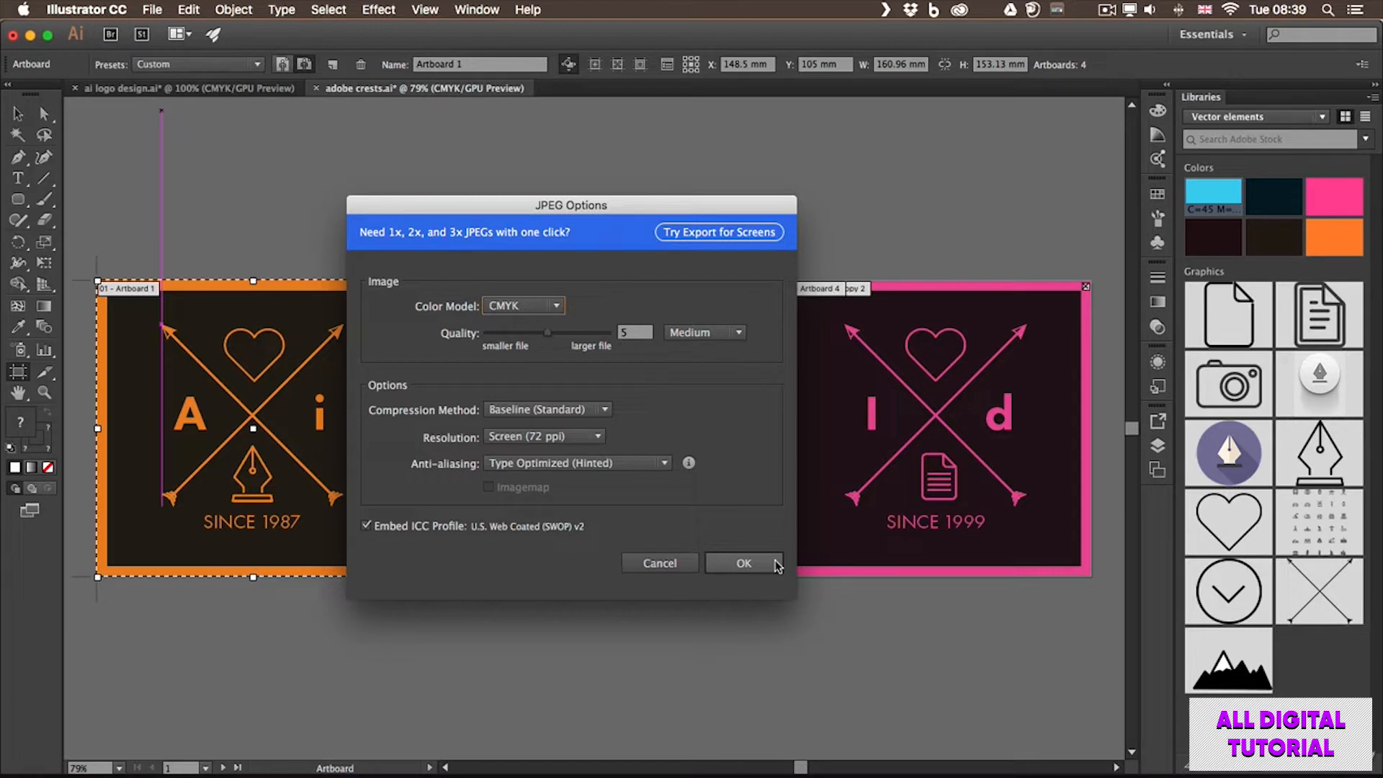
mouse_move(640, 397)
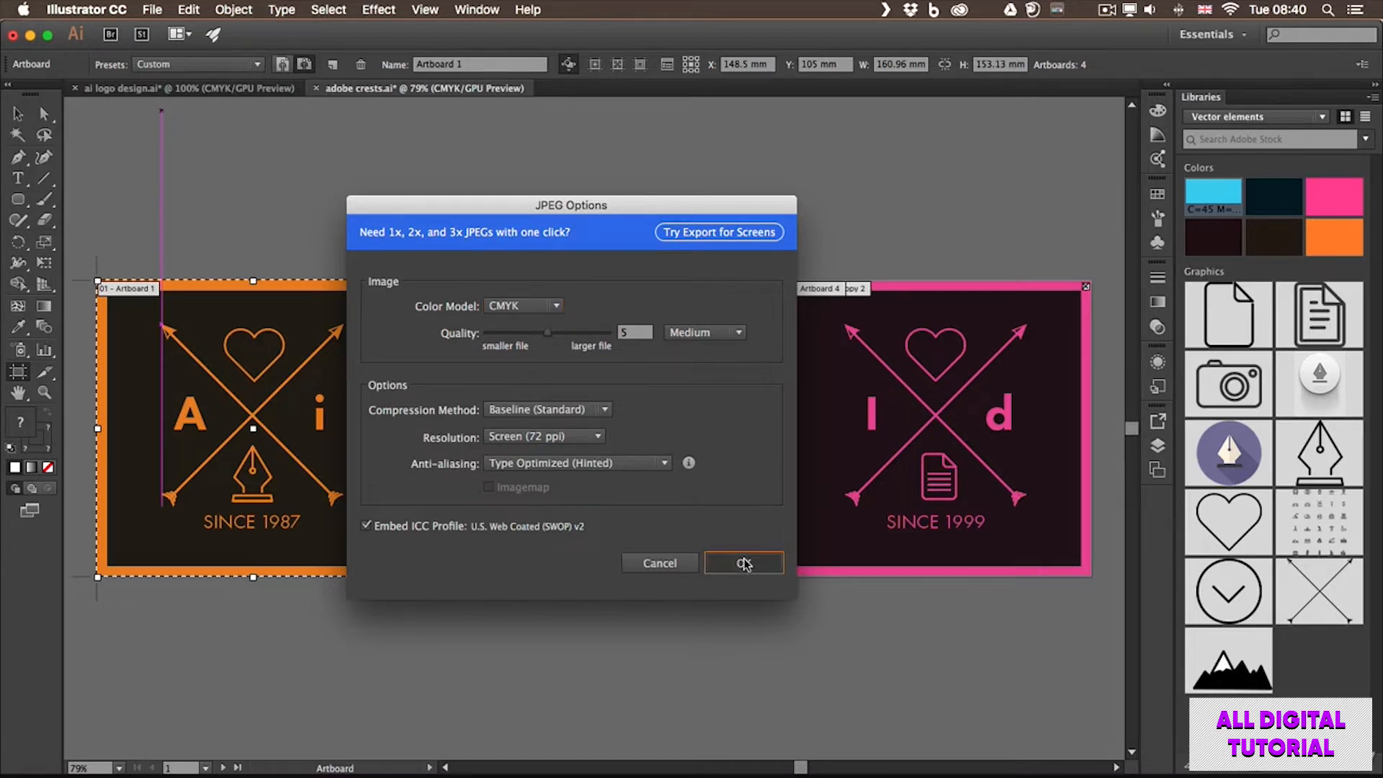
left_click(743, 563)
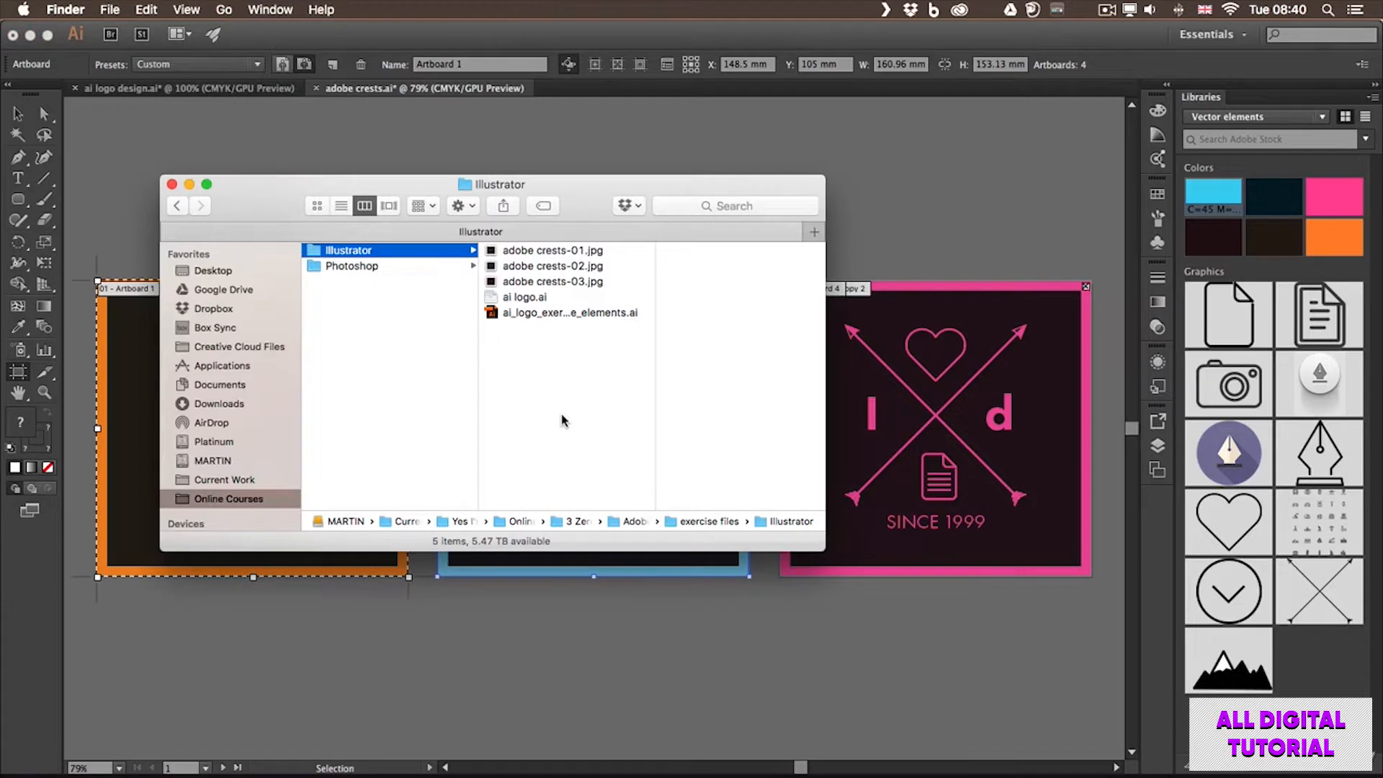
Preview adobe crests-03.jpg in Finder, then go back to the Illustrator document.
left_click(553, 250)
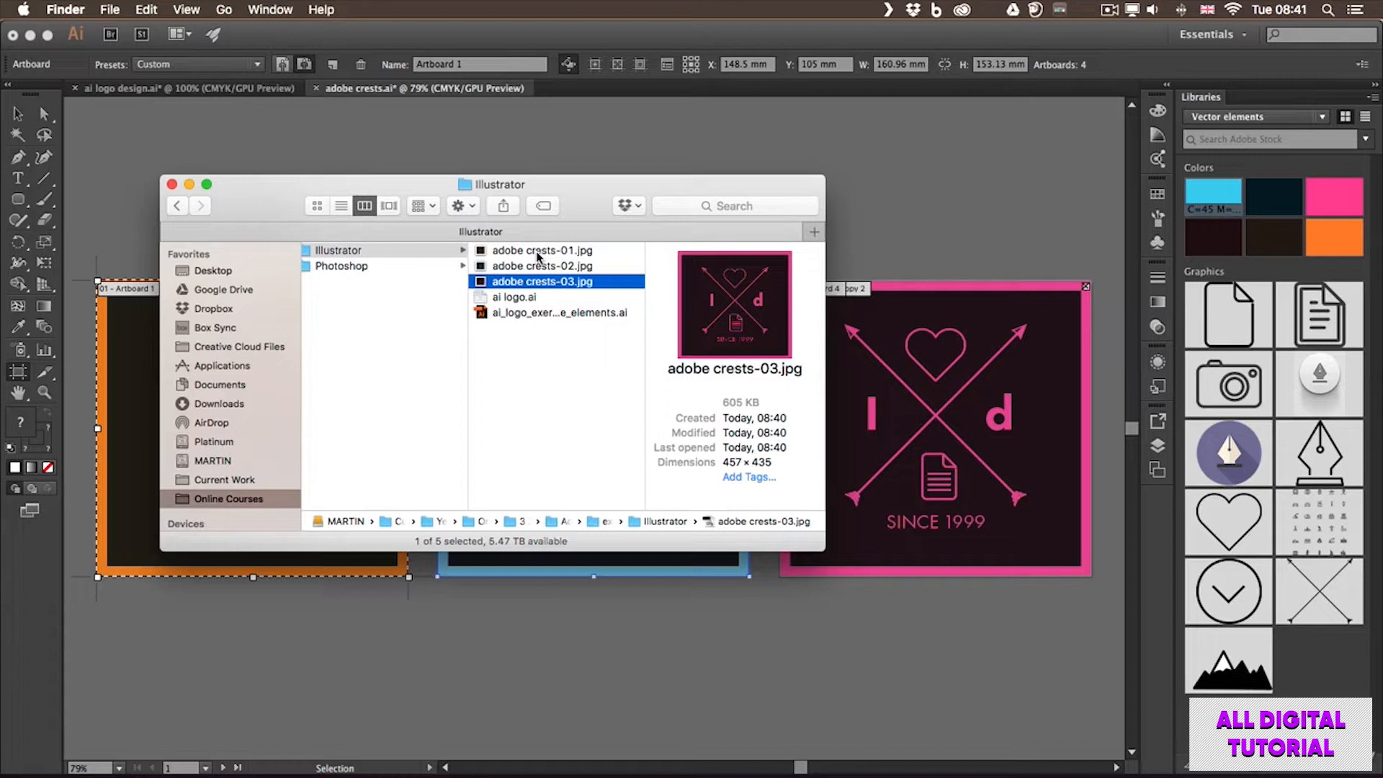
mouse_move(562, 253)
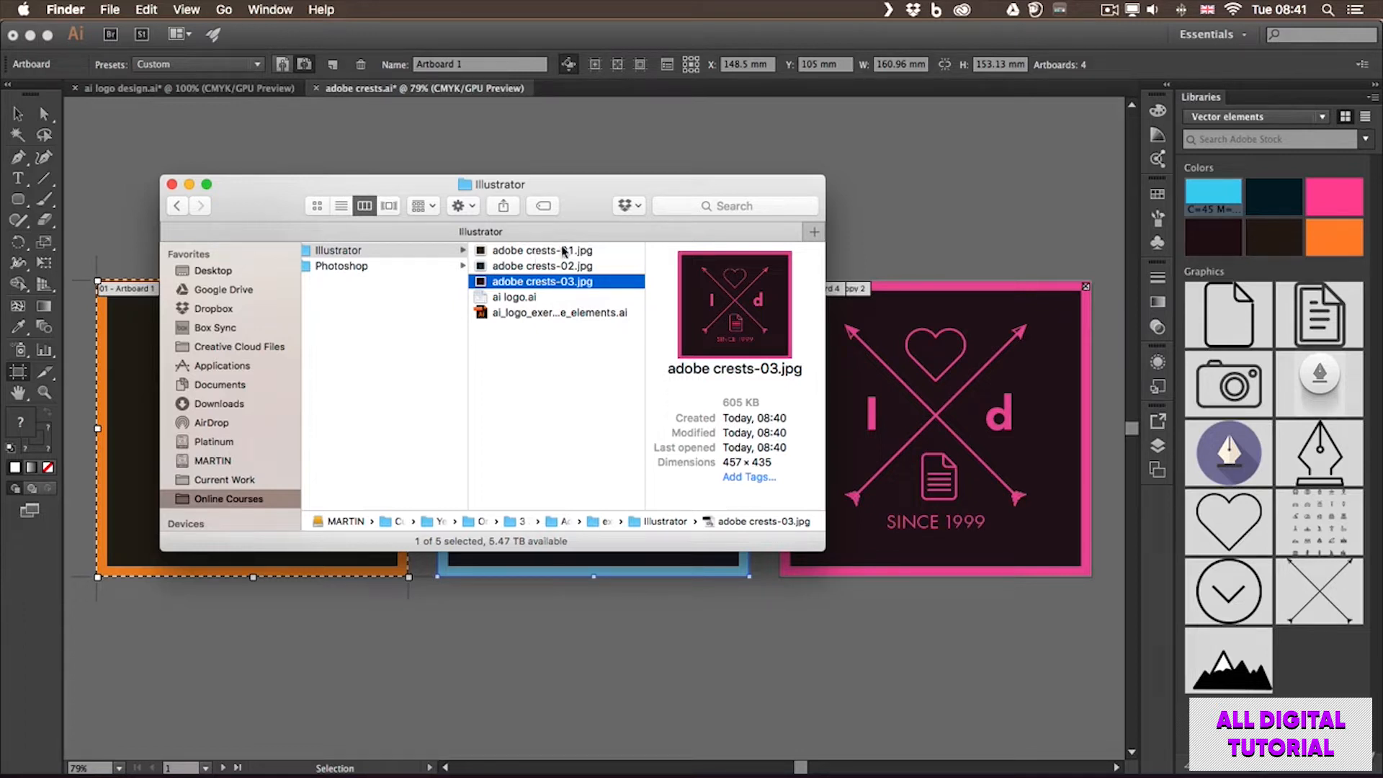
mouse_move(867, 185)
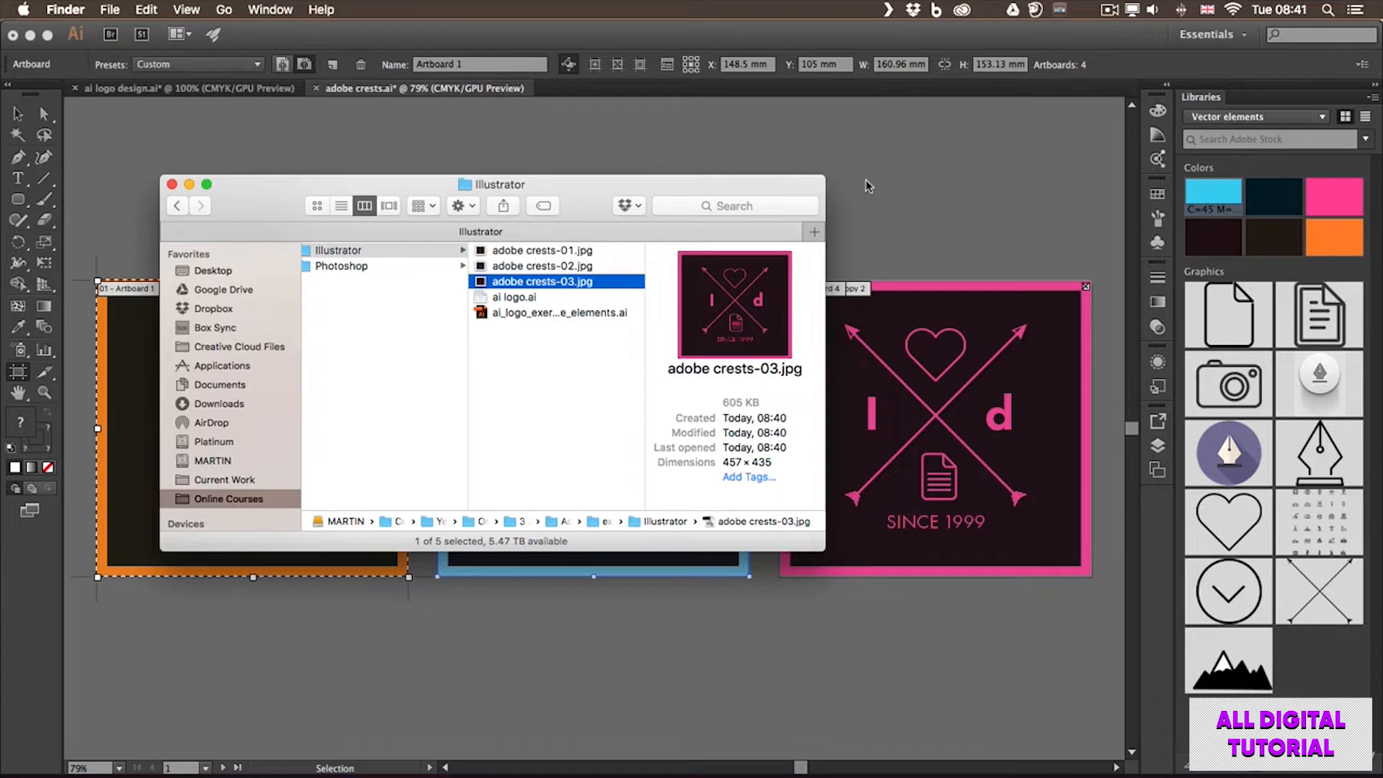
left_click(170, 184)
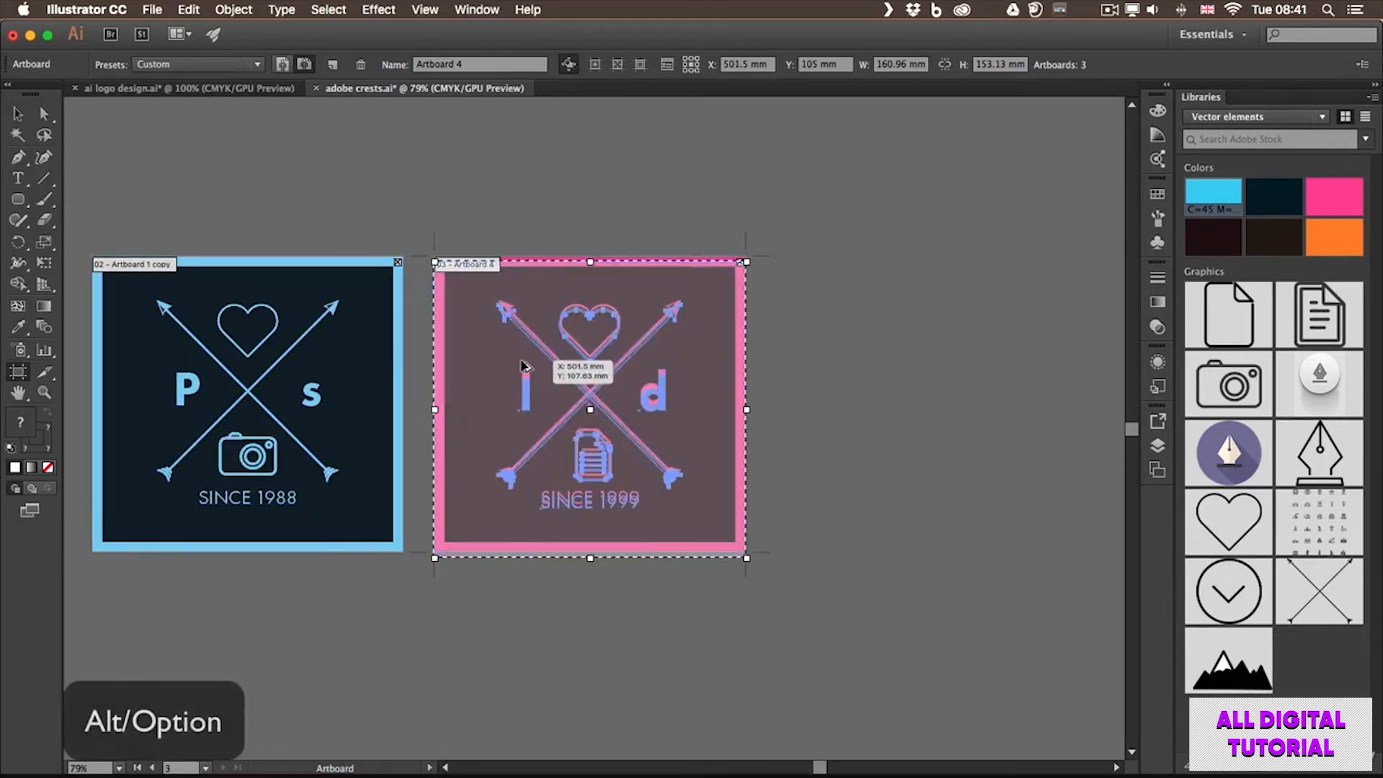
Option-drag the pink Id artboard into a duplicate, then delete the copy's artwork.
left_click_drag(589, 409, 943, 404)
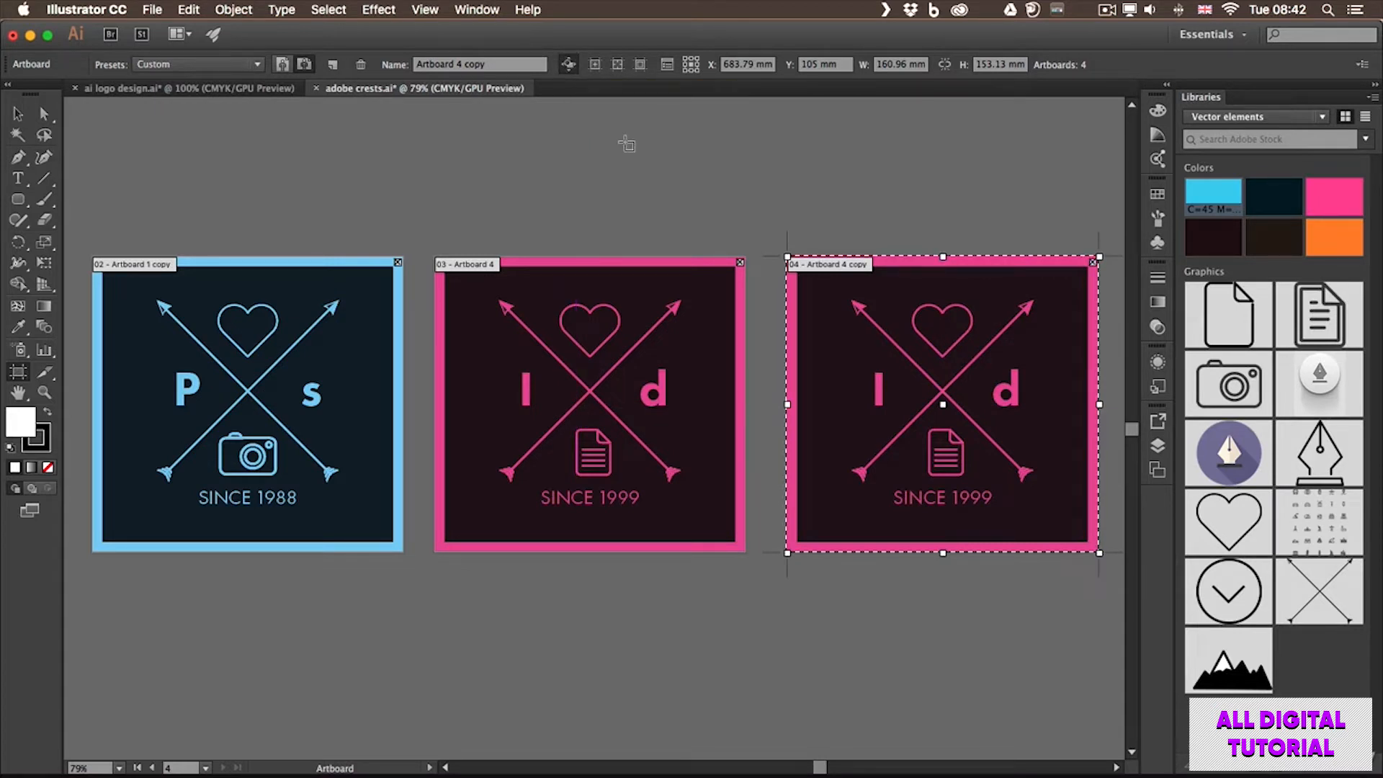
mouse_move(860, 190)
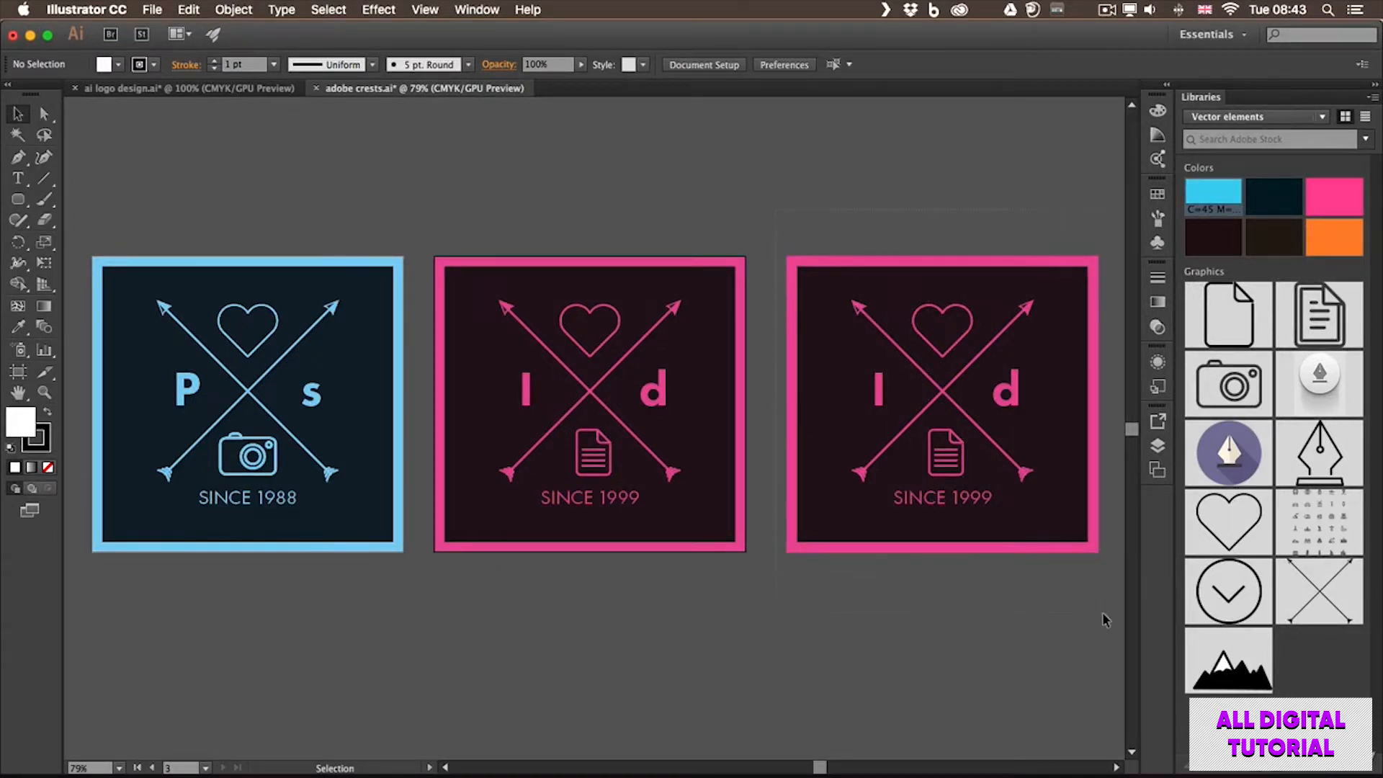
left_click(926, 404)
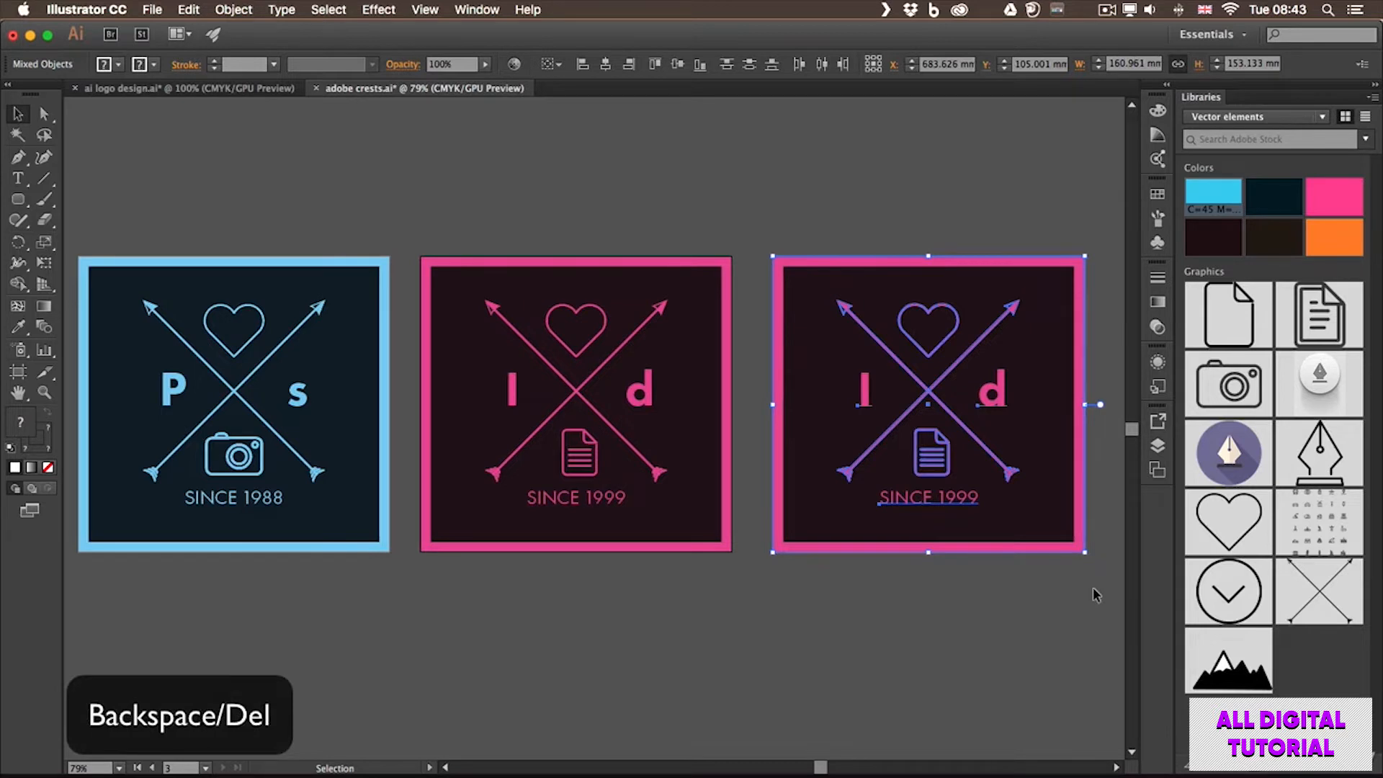
key("Delete")
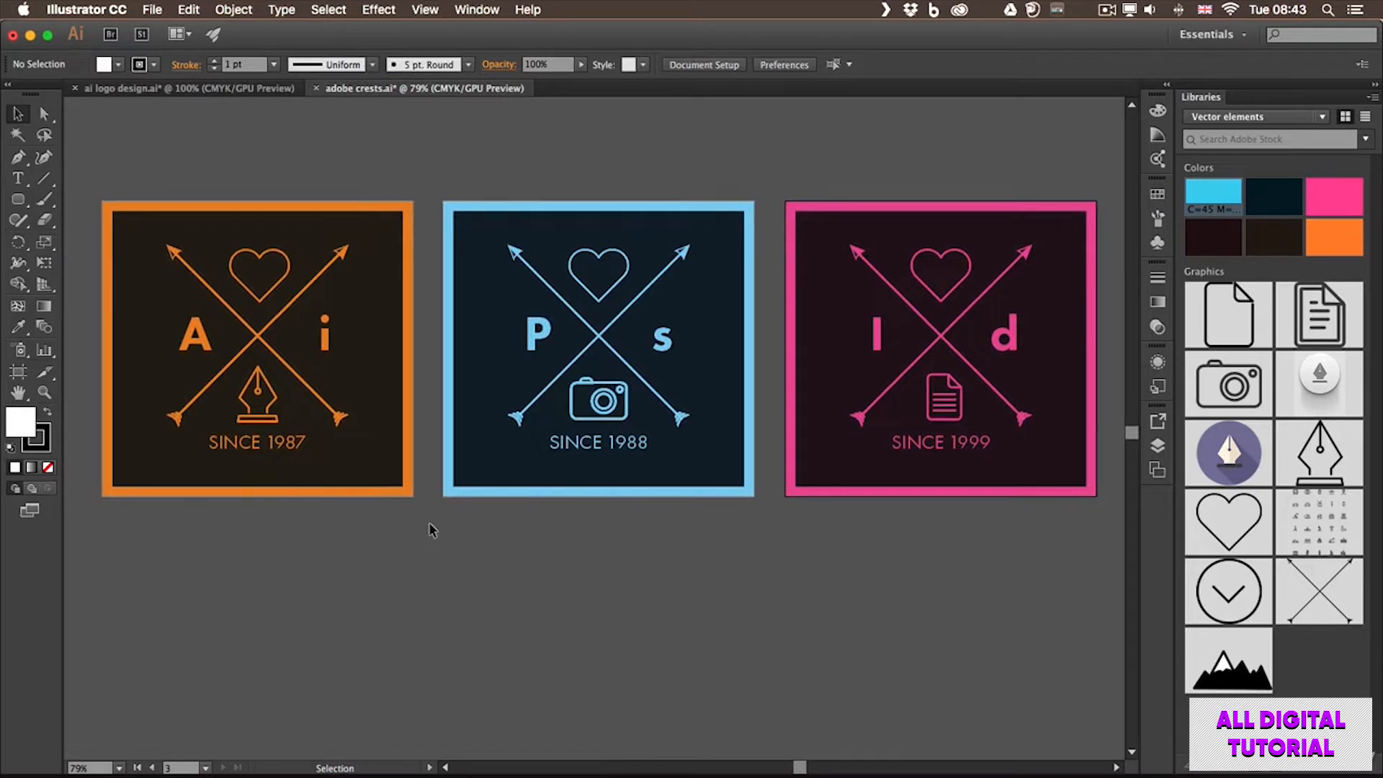
Switch to the Artboard tool to reposition the blue Ps artboard.
left_click(18, 372)
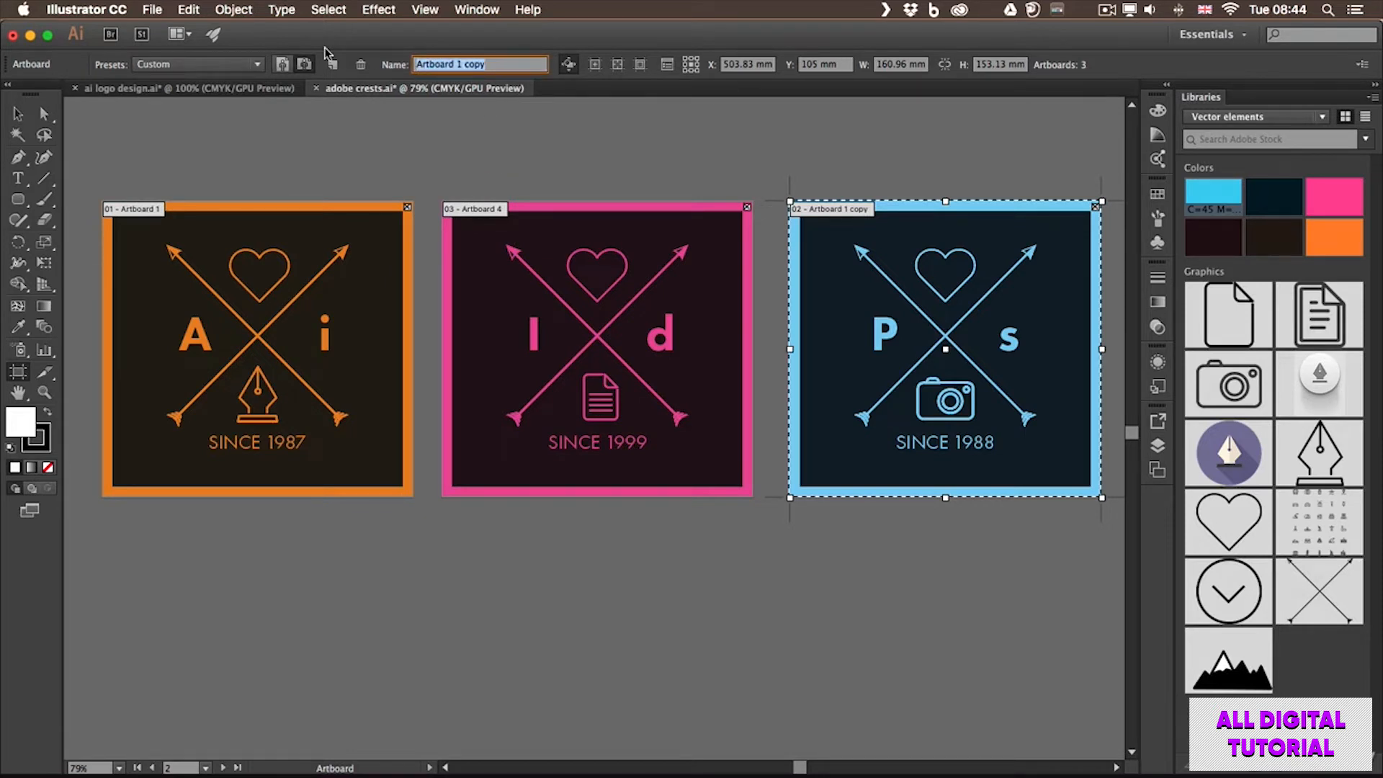
Name the blue crest artboard 'Photoshop' and the pink Id artboard 'InDesign'.
type("Photoshop")
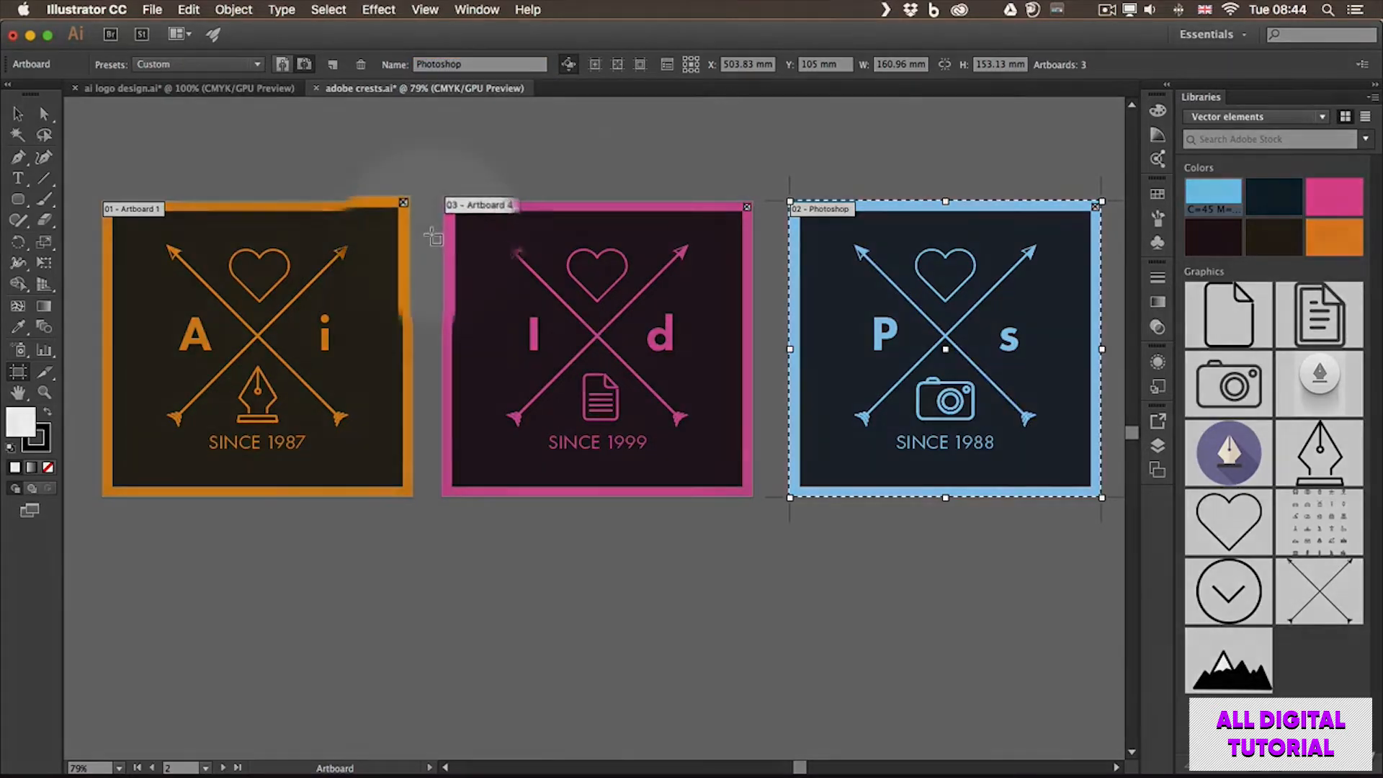
left_click(598, 349)
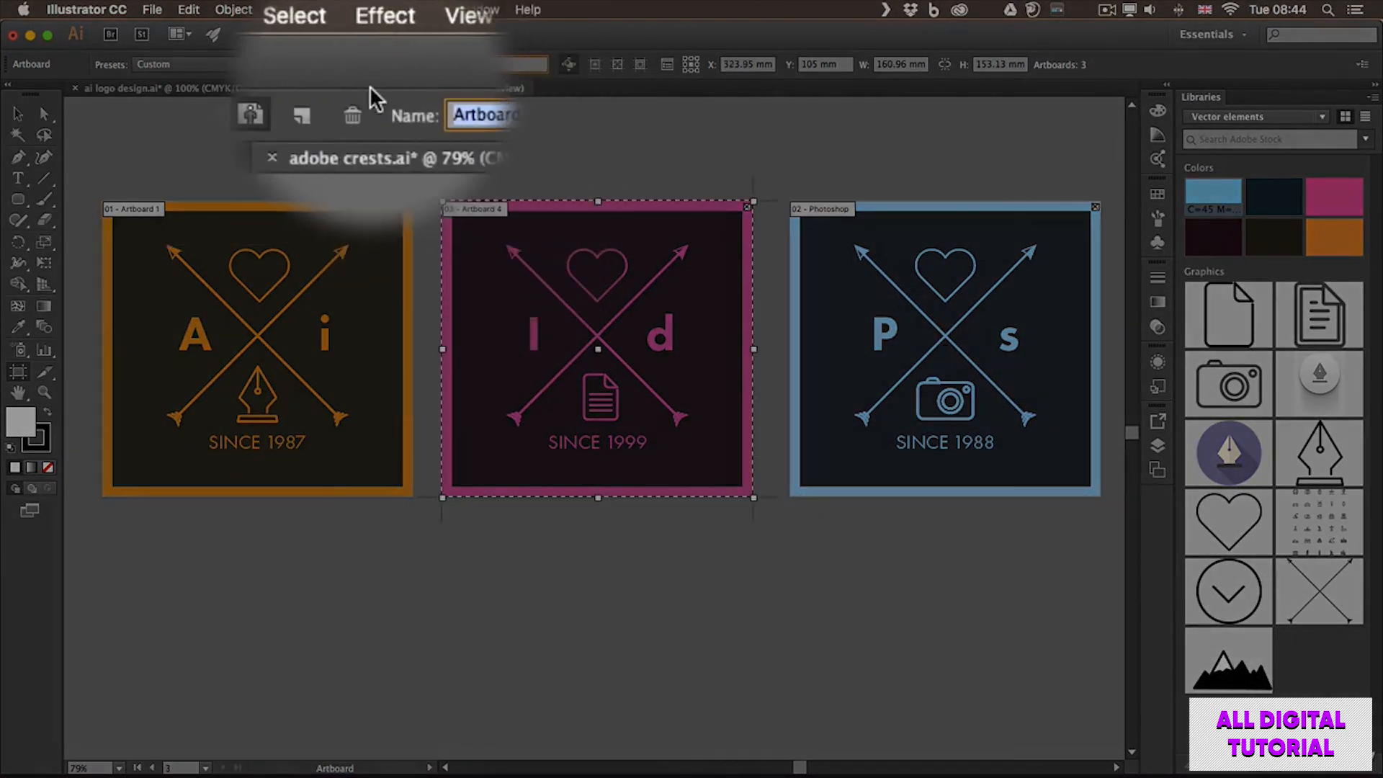
type("InDesign")
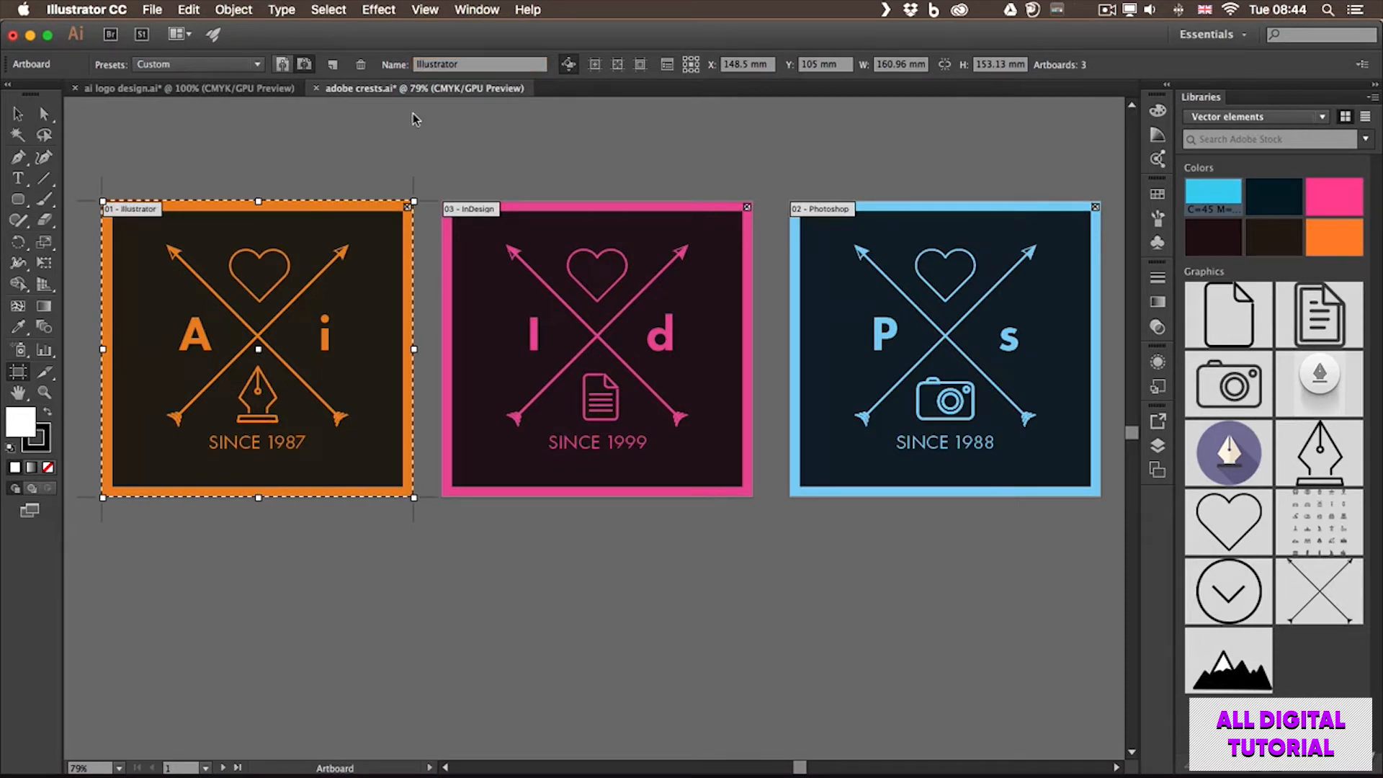
mouse_move(428, 196)
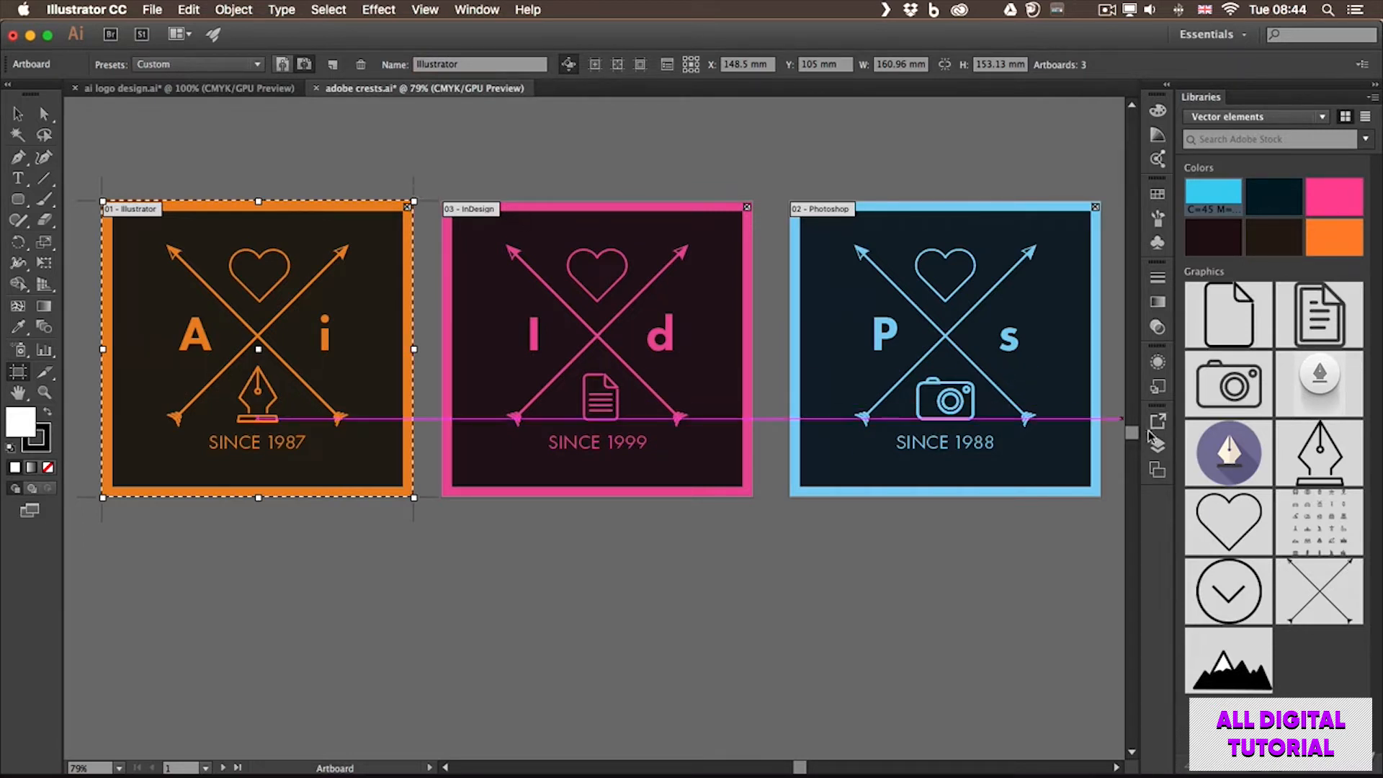
mouse_move(1158, 446)
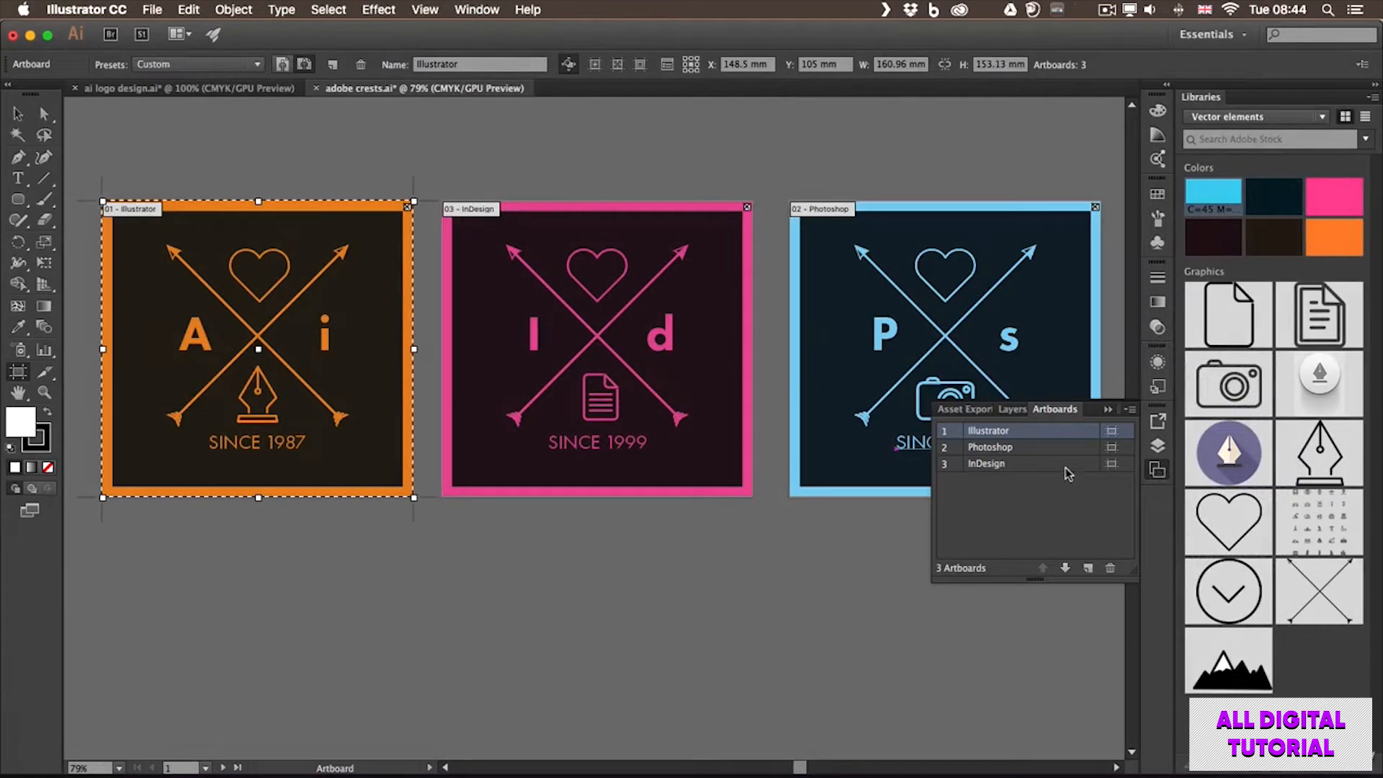
mouse_move(1028, 483)
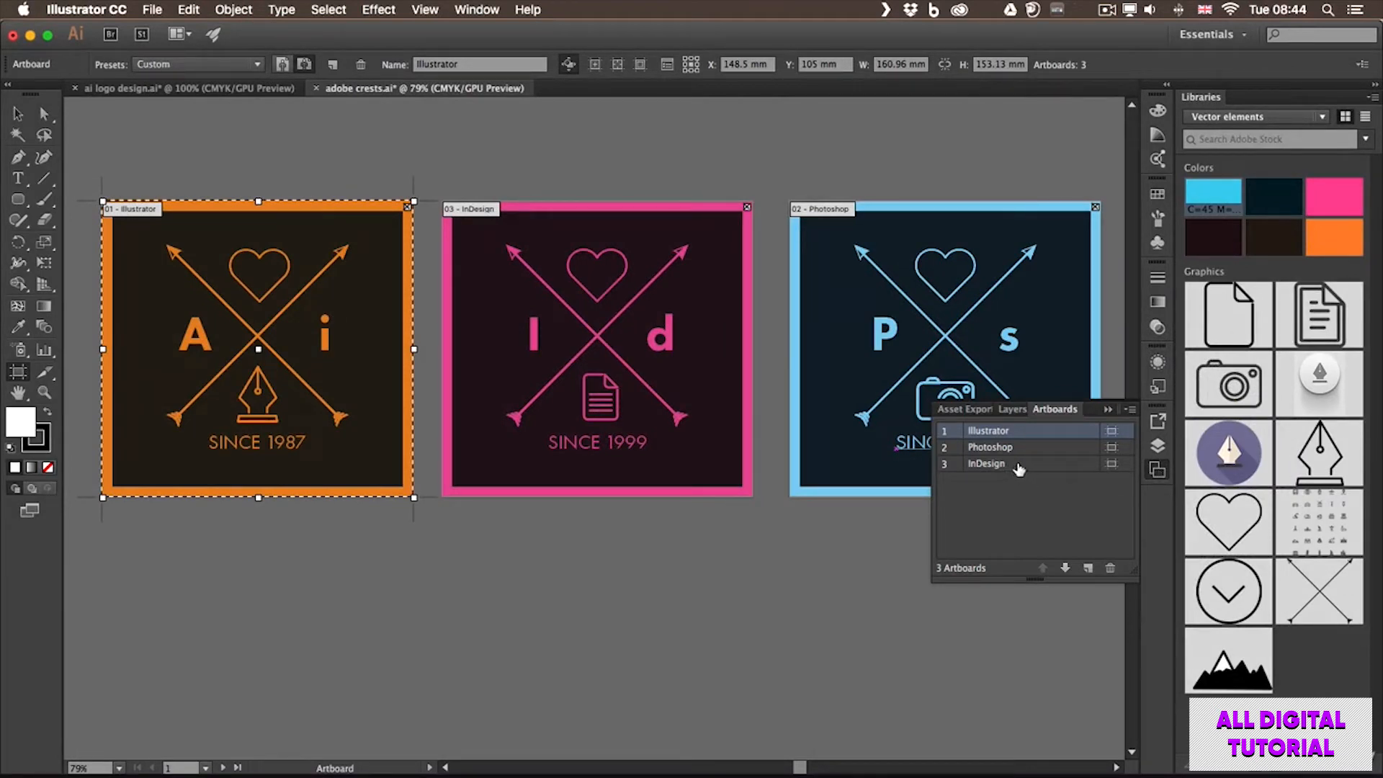
Select the InDesign artboard in the Artboards panel list.
left_click(986, 463)
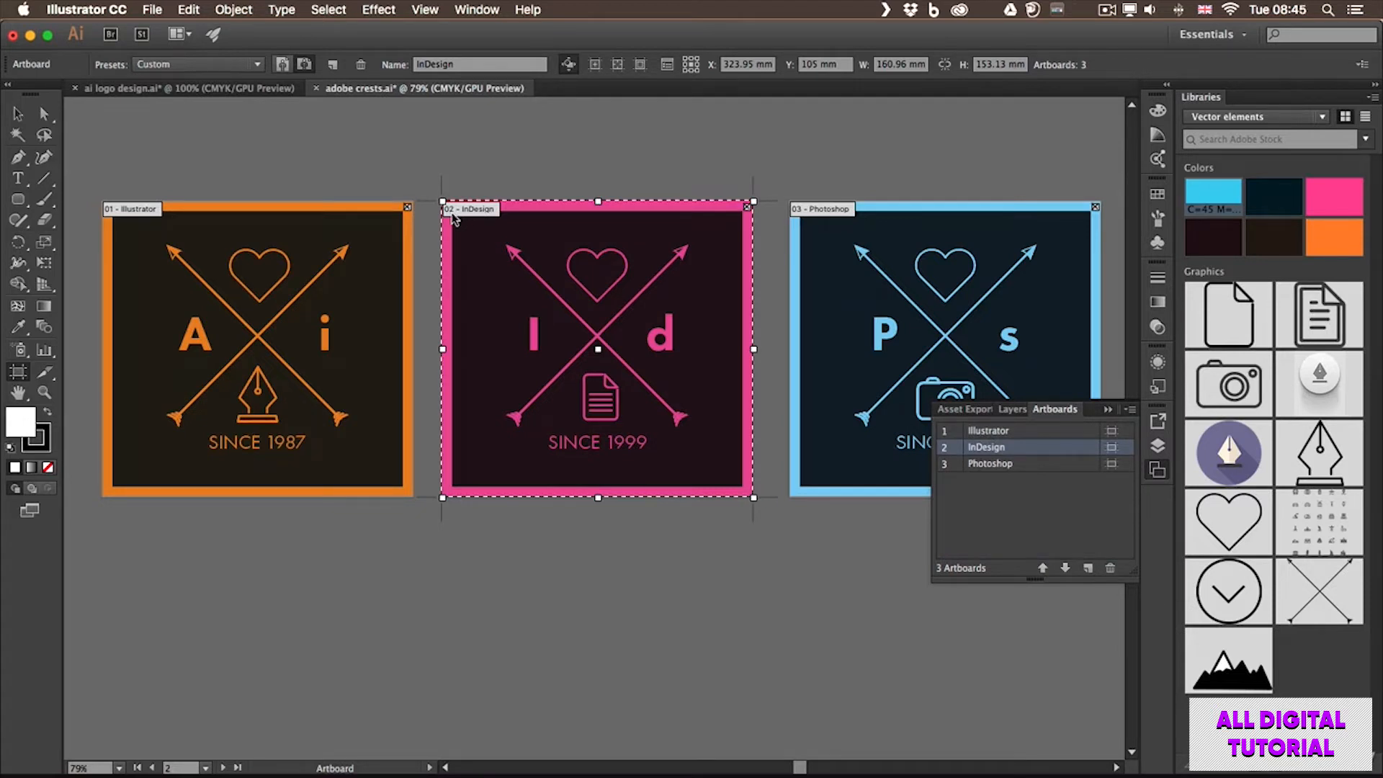
mouse_move(991, 482)
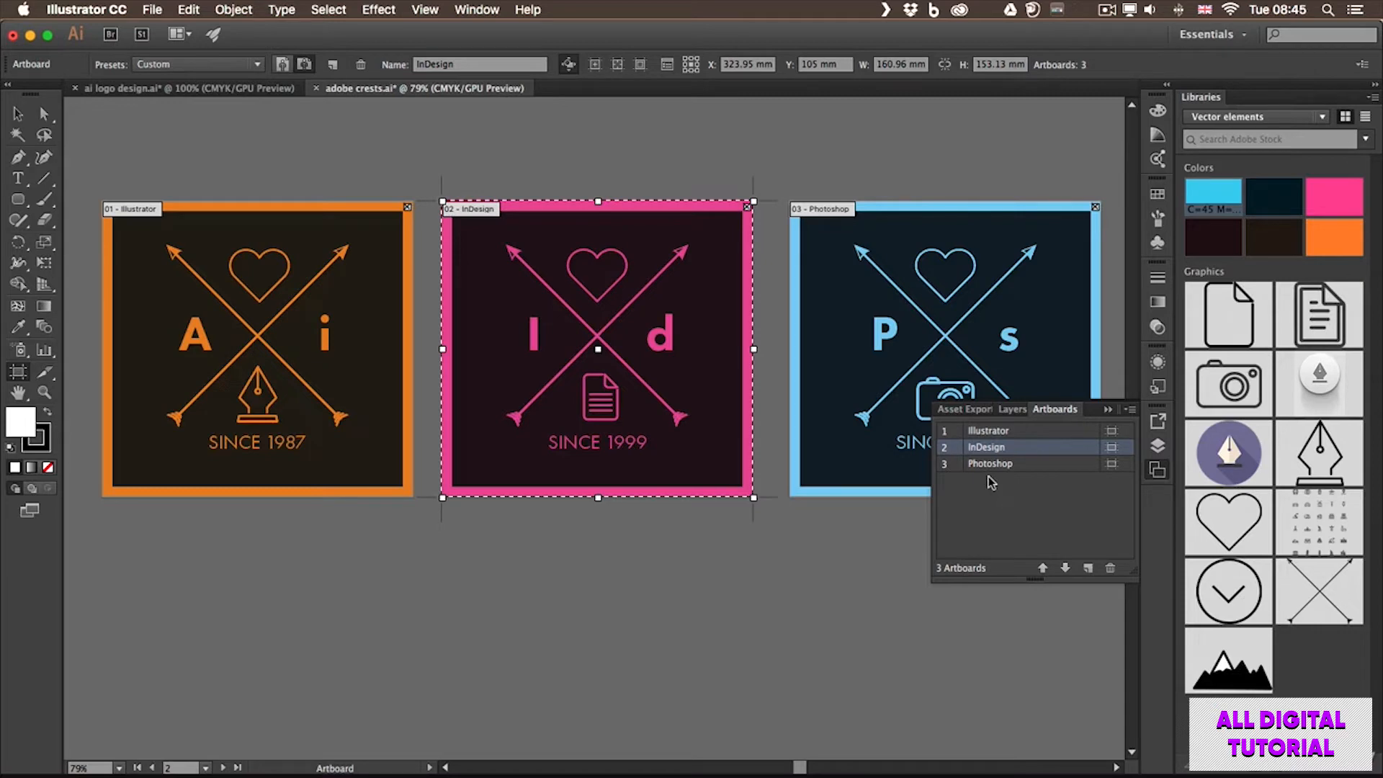
Jump between the InDesign, Illustrator and Photoshop crest artboards by name in the Artboards panel.
double_click(987, 447)
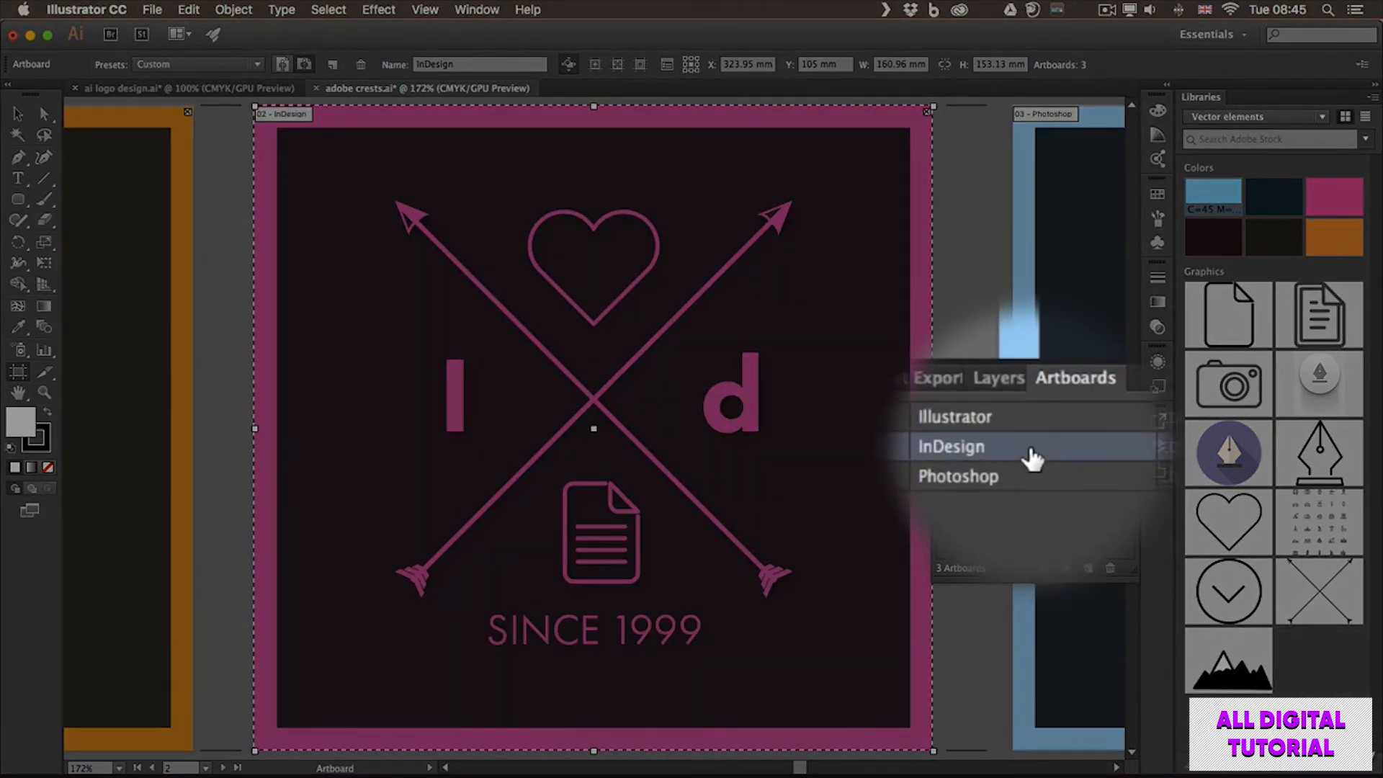
left_click(986, 447)
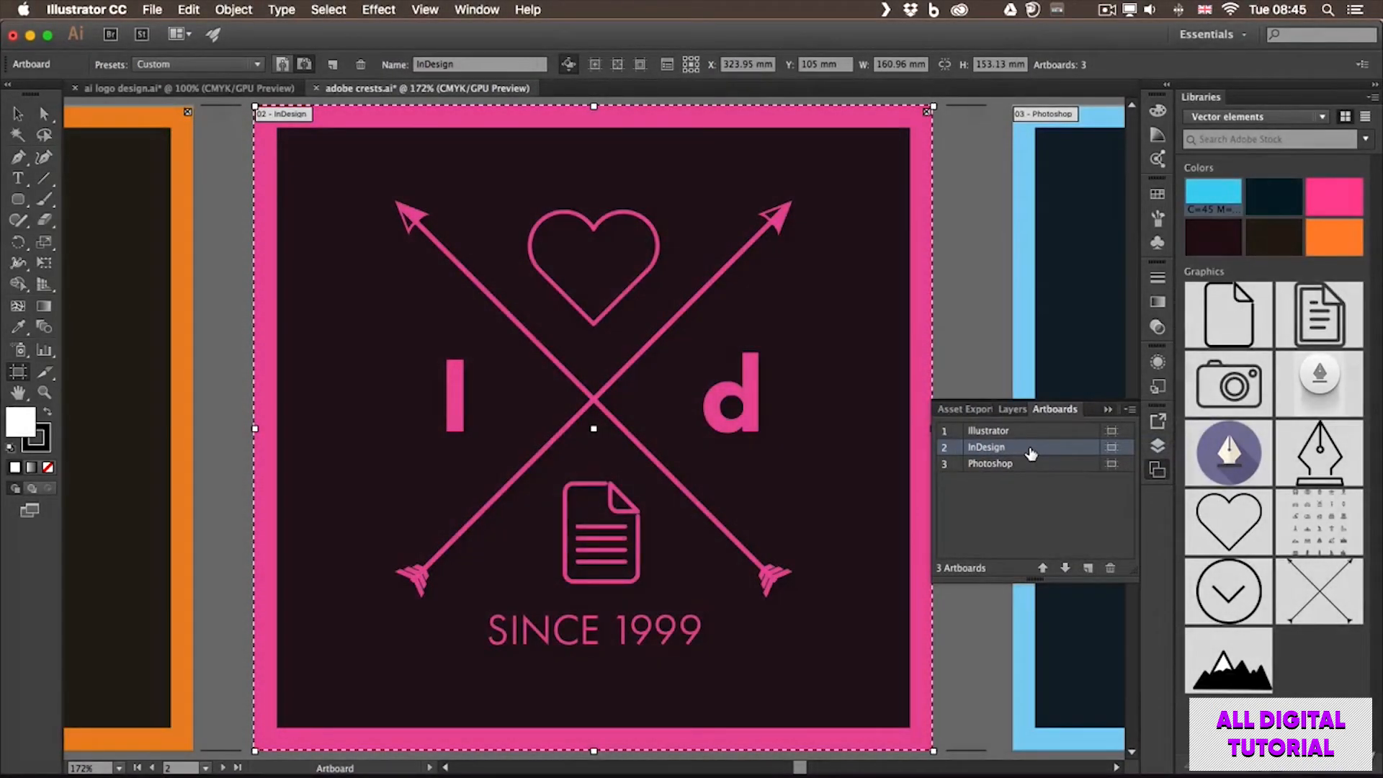
left_click(987, 431)
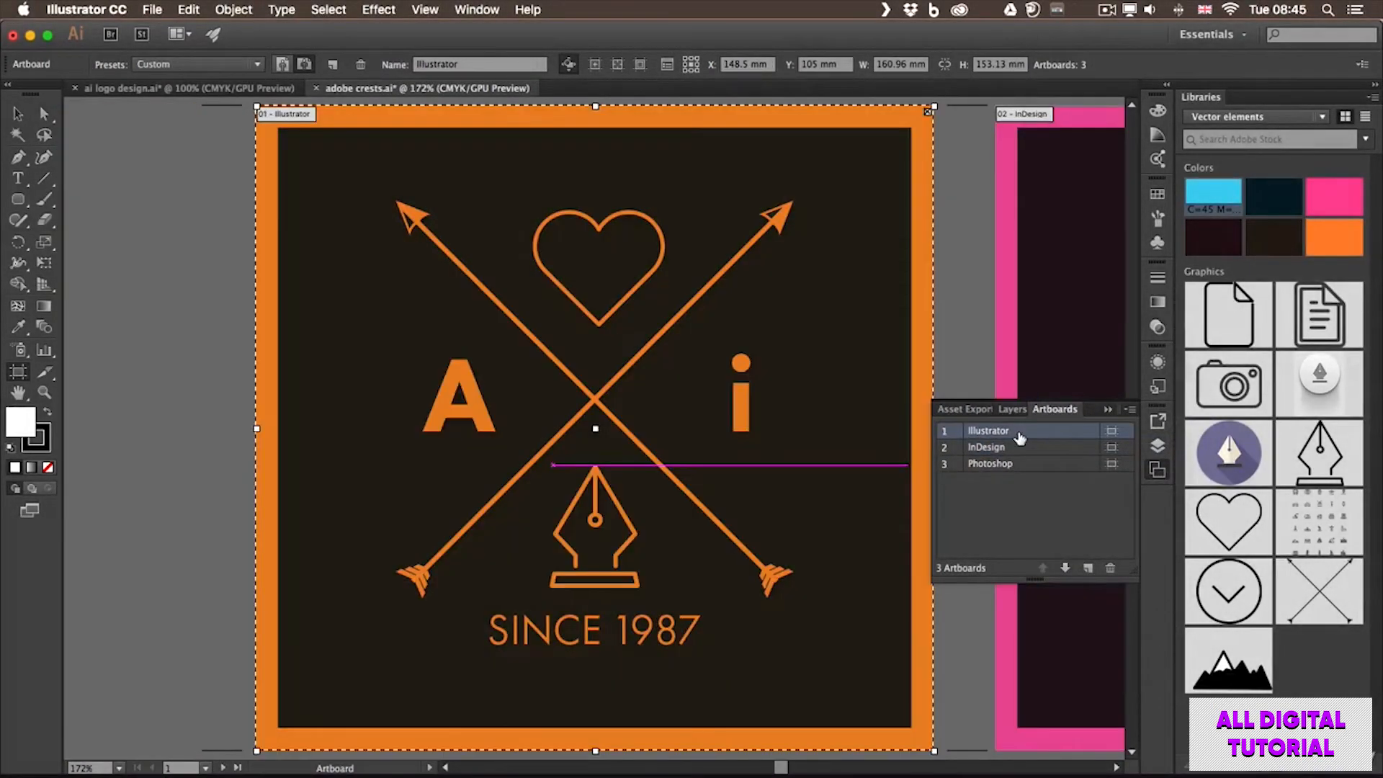
left_click(990, 463)
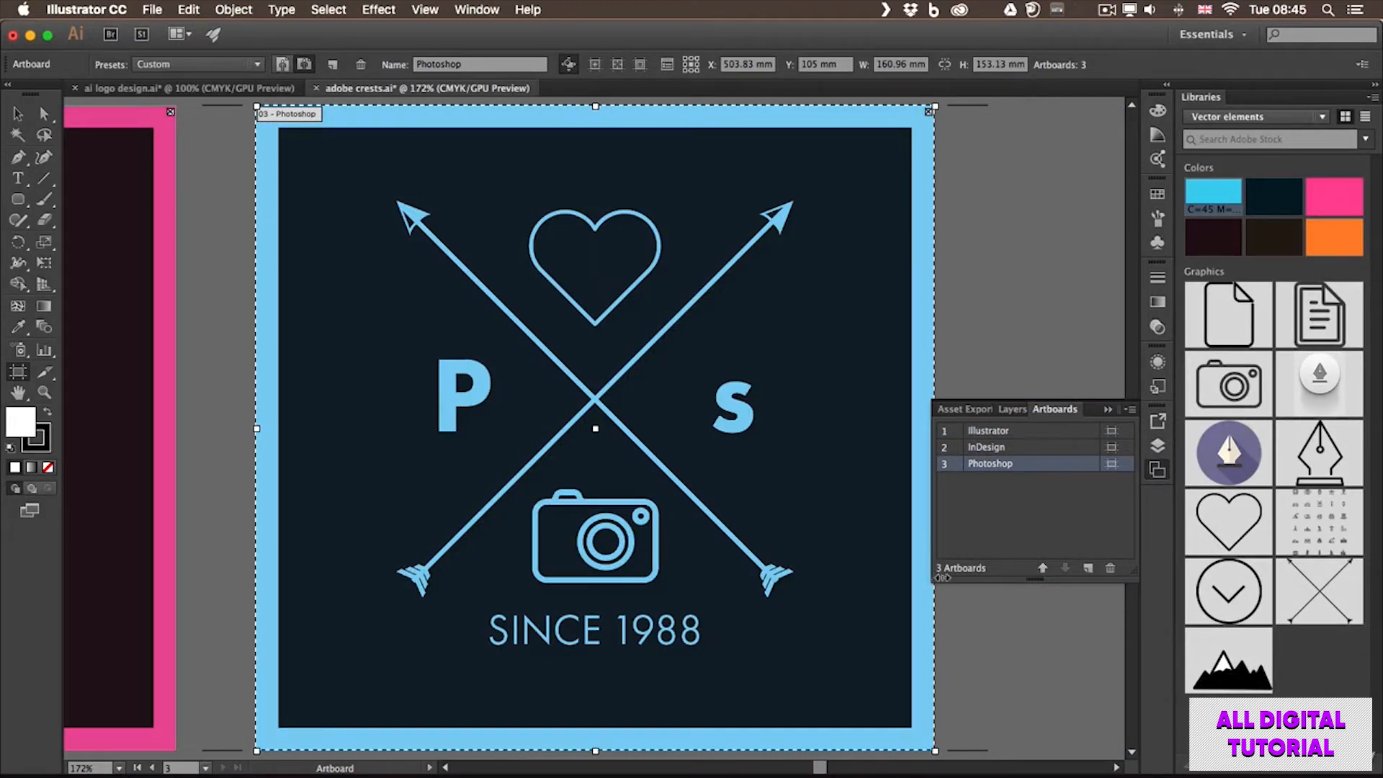
mouse_move(962, 567)
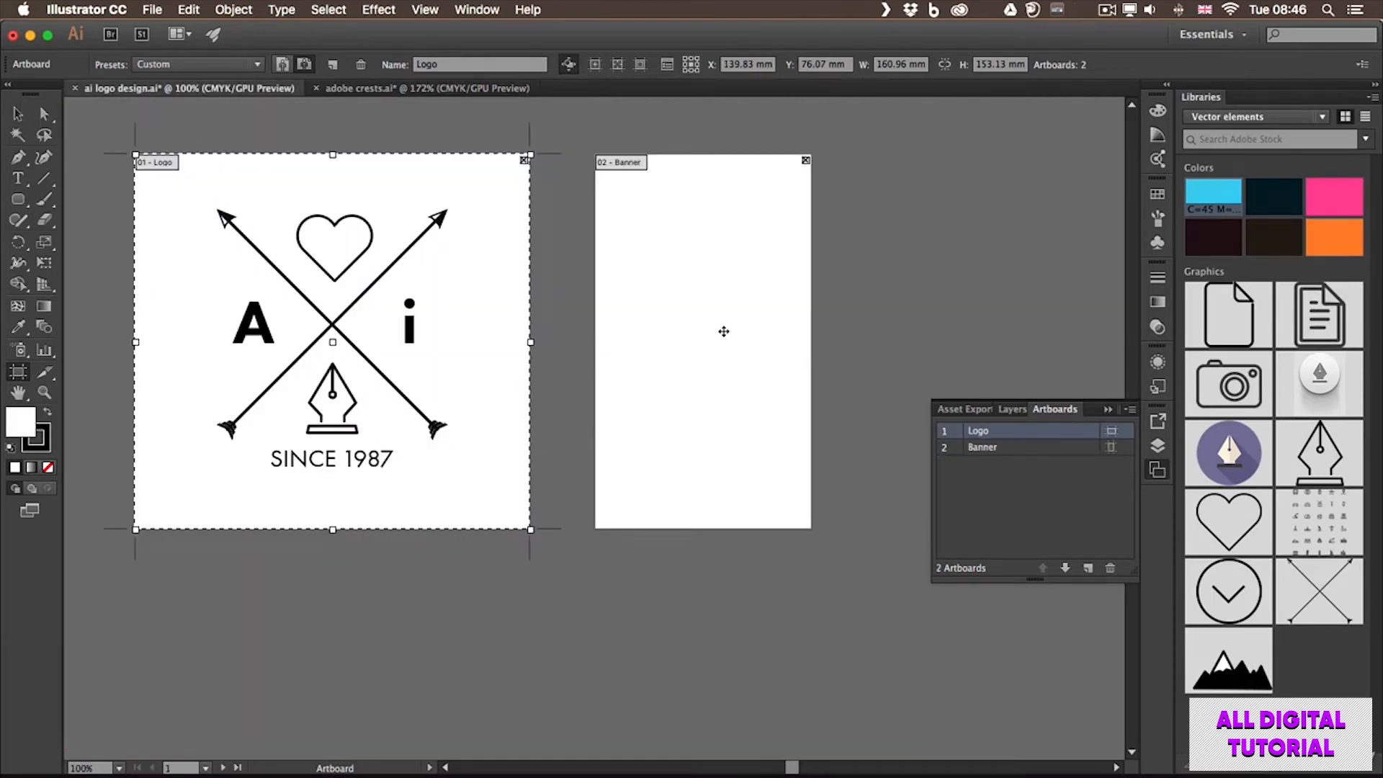
Select the Banner artboard and apply the Letter preset, 215.9 × 279.4 mm.
left_click(982, 447)
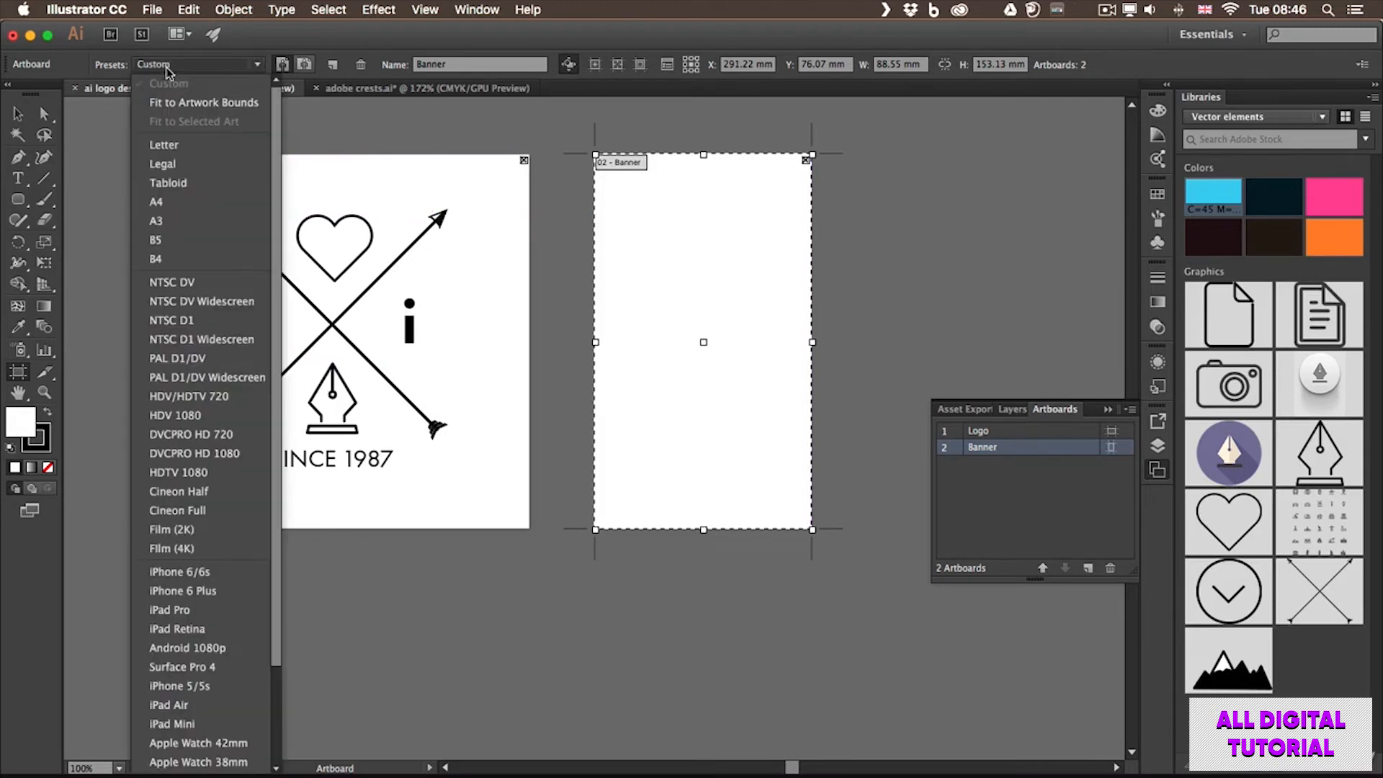
mouse_move(259, 182)
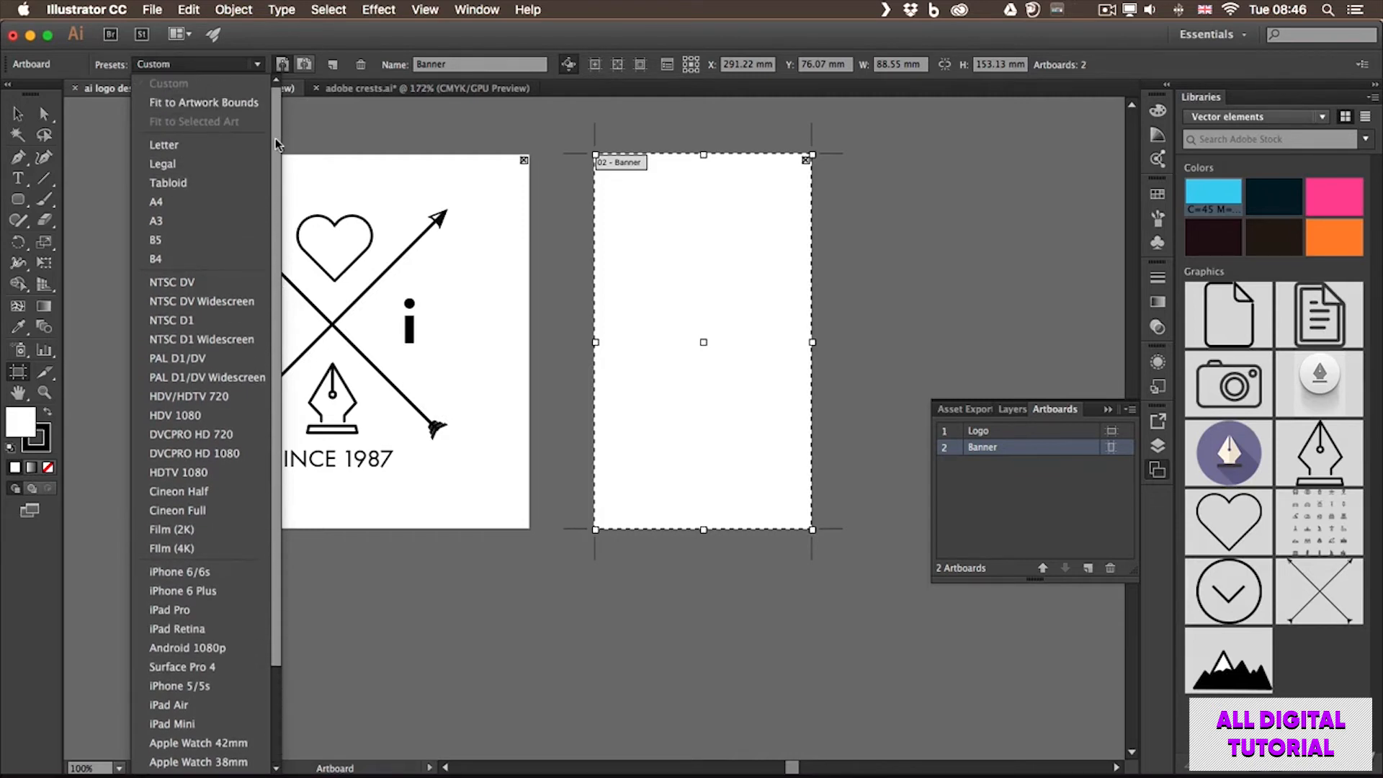
mouse_move(193, 259)
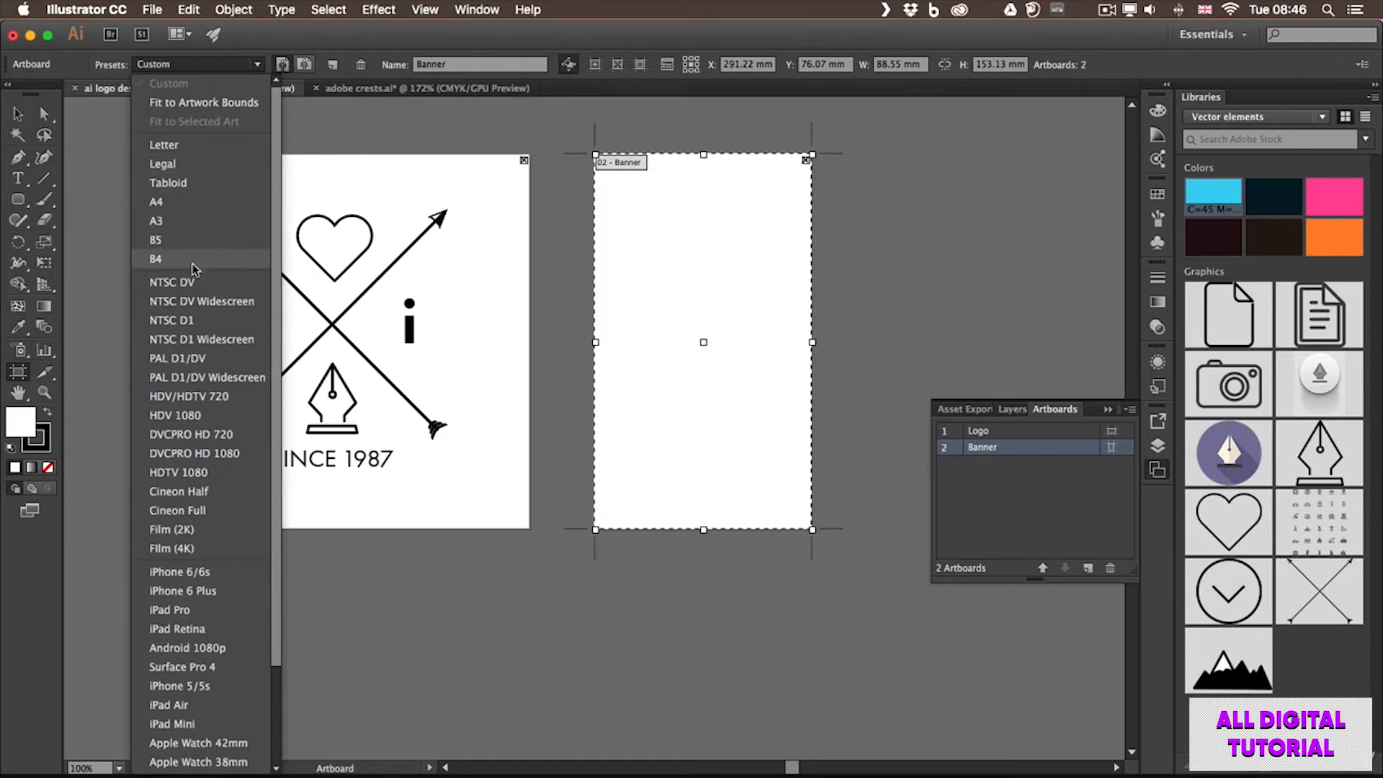
mouse_move(274, 421)
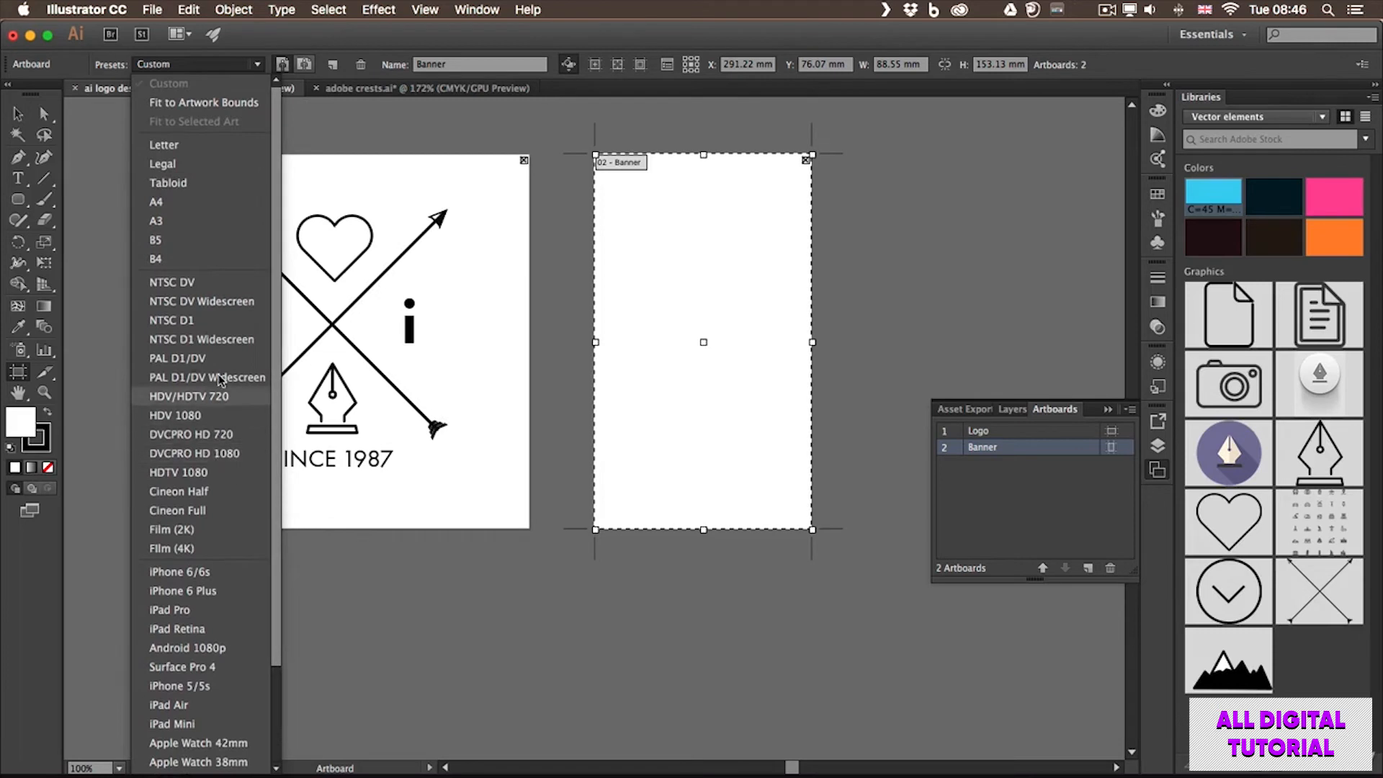
mouse_move(185, 152)
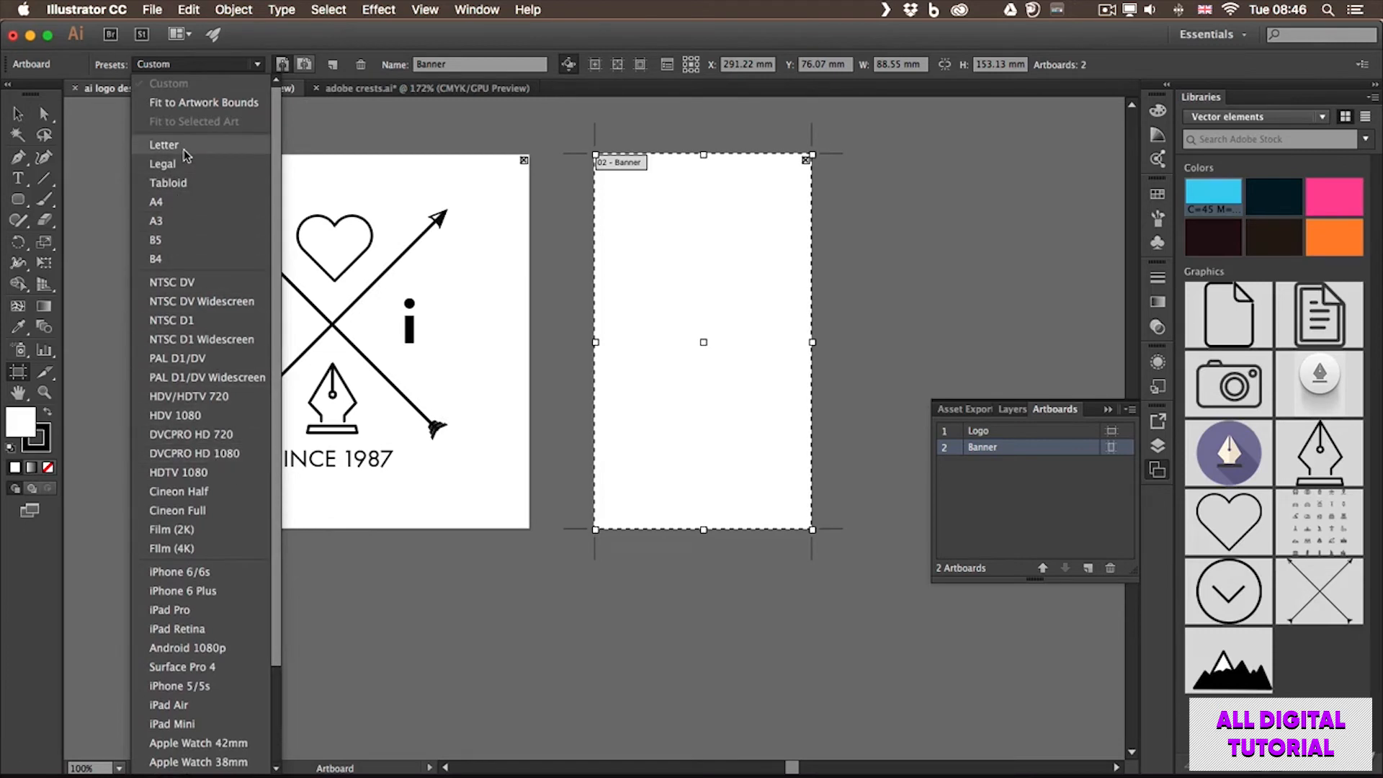
left_click(164, 145)
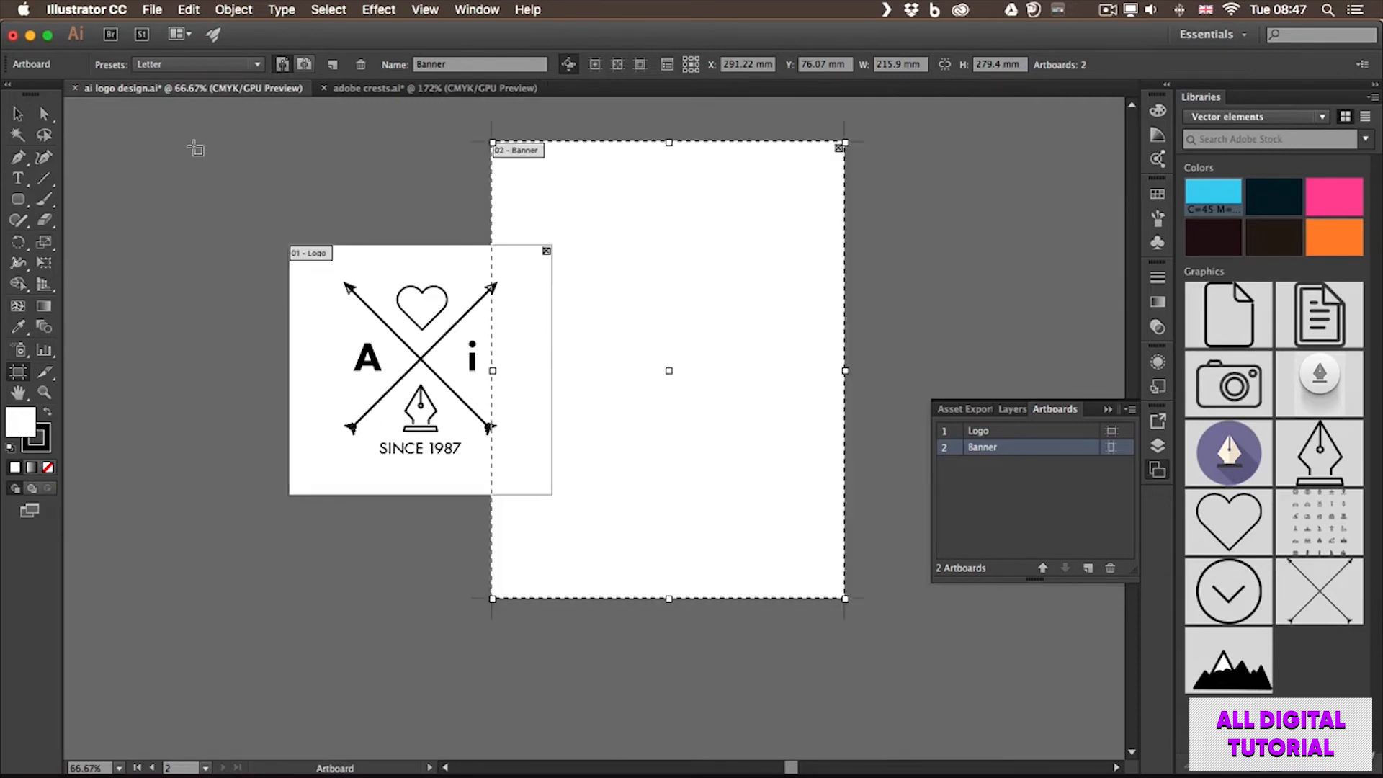
Drag the Letter-sized Banner artboard right until it clears the Logo artboard.
left_click_drag(668, 227, 668, 371)
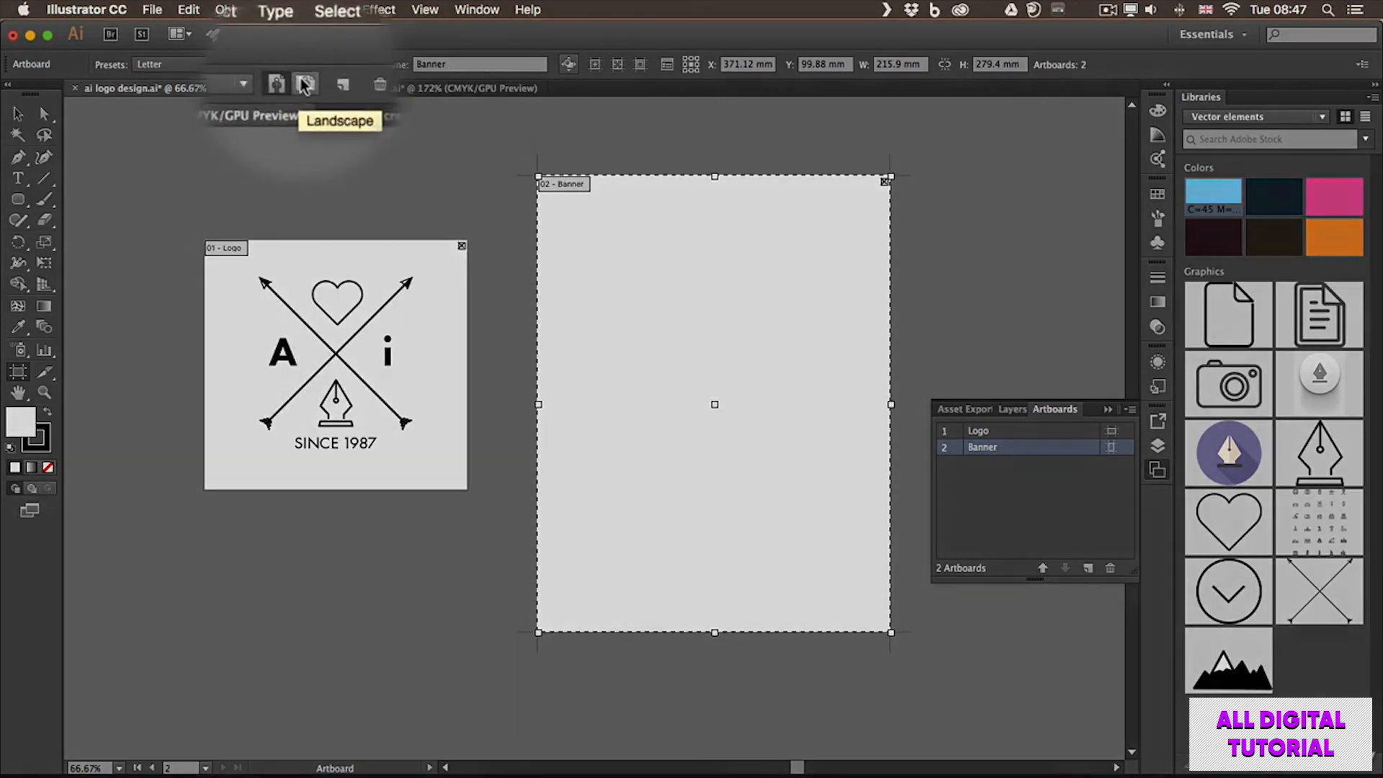
left_click(304, 84)
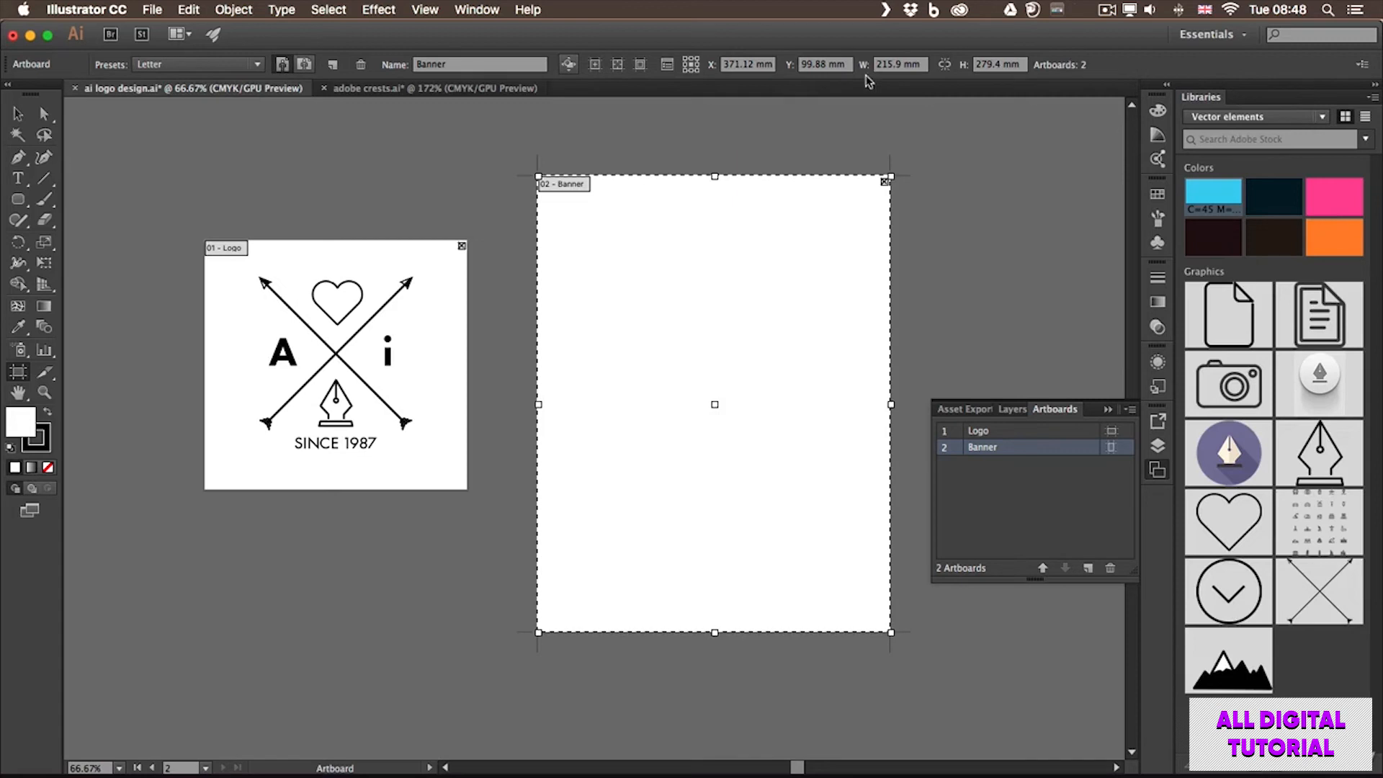
mouse_move(898, 64)
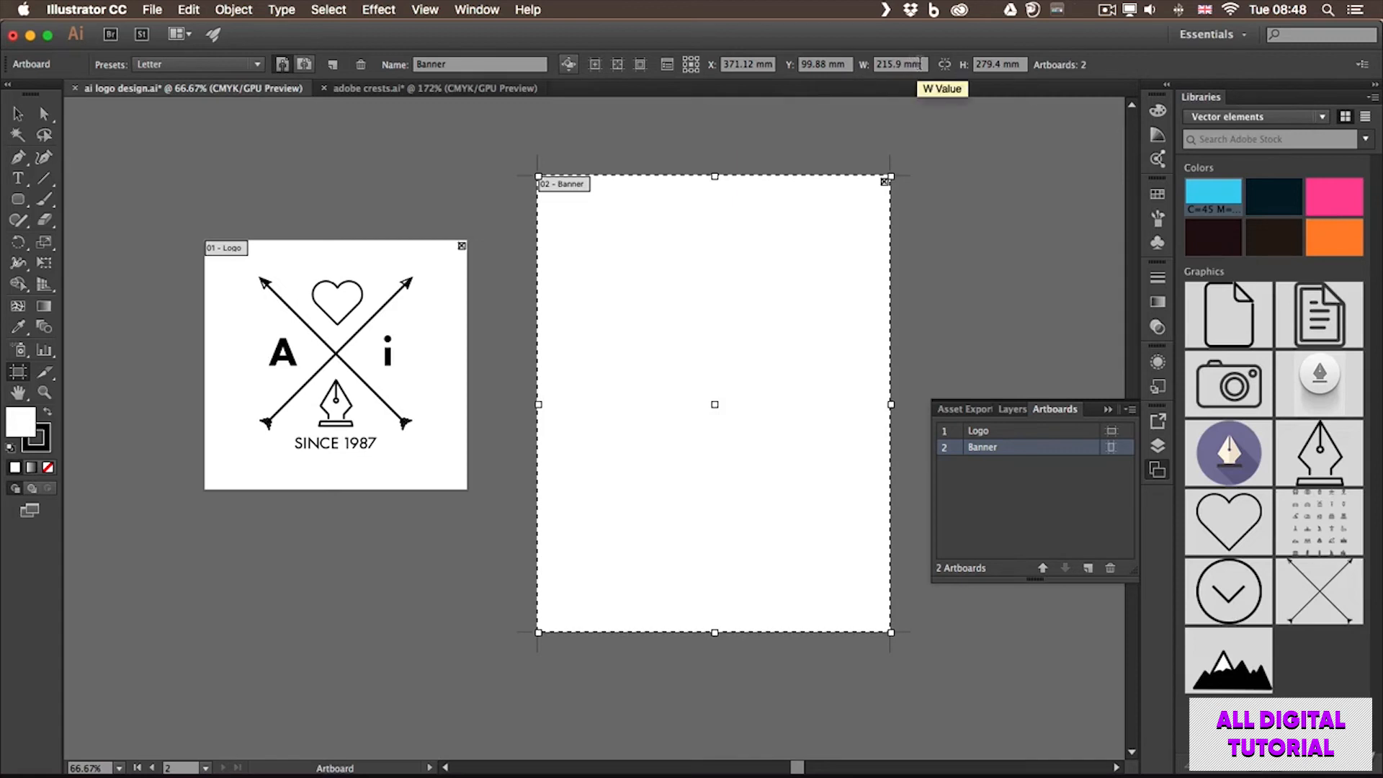
Enter 200 mm for the Banner artboard's W and H in the Control bar.
left_click(899, 63)
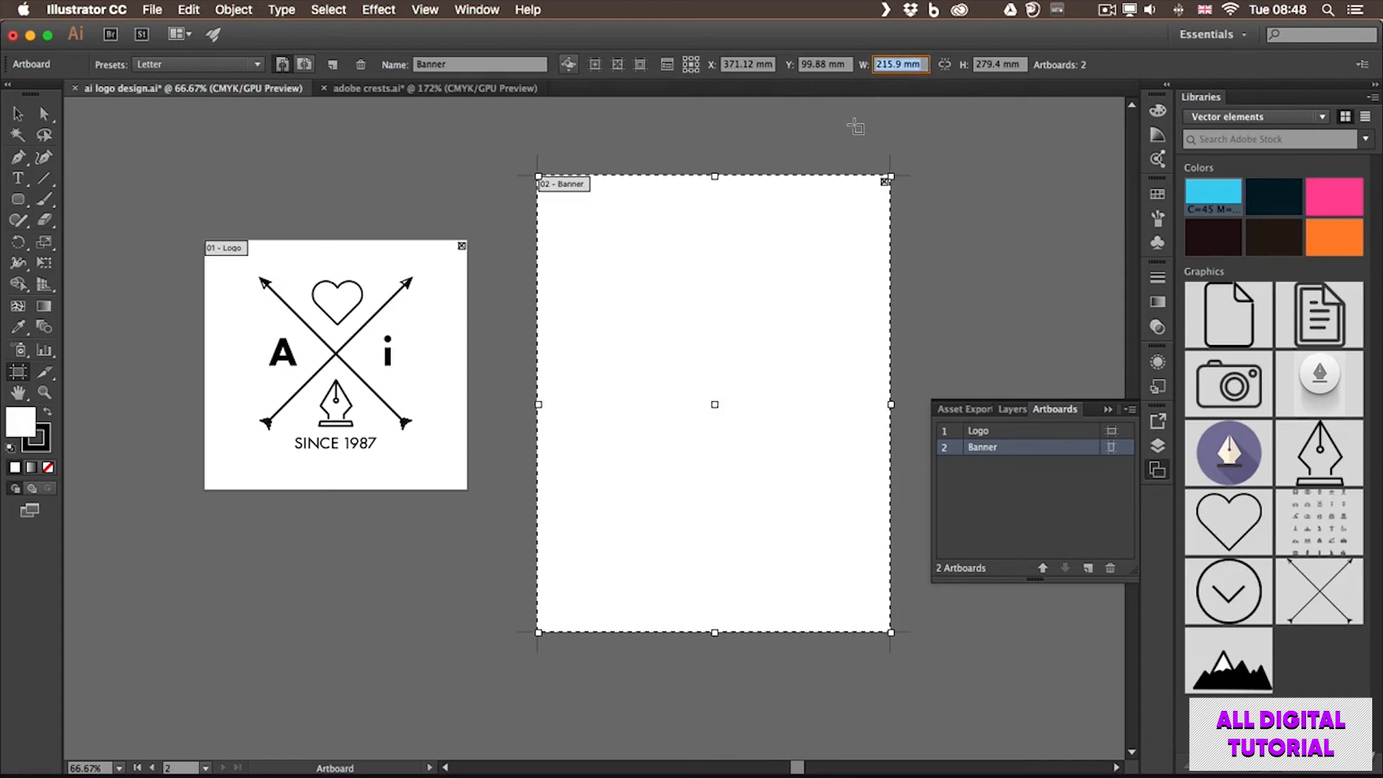
left_click(997, 64)
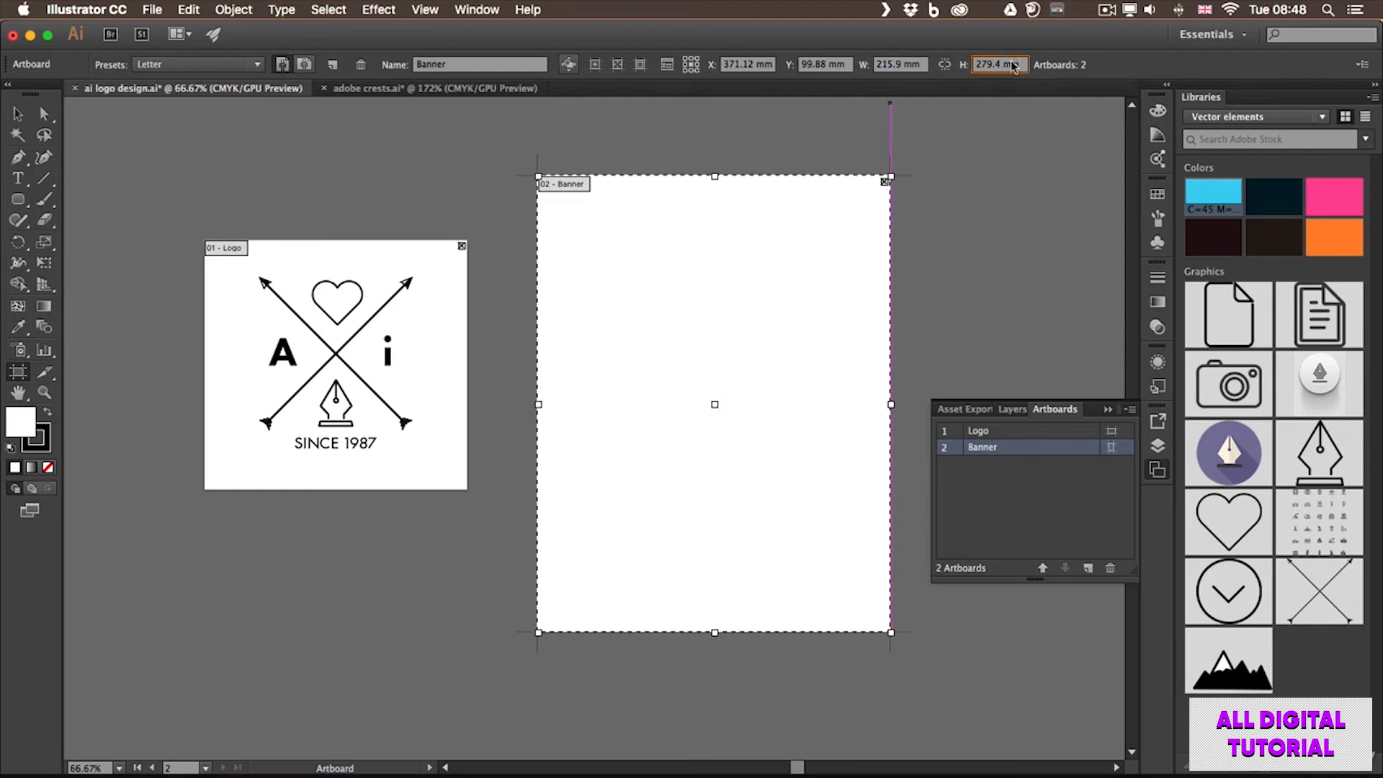
left_click(998, 64)
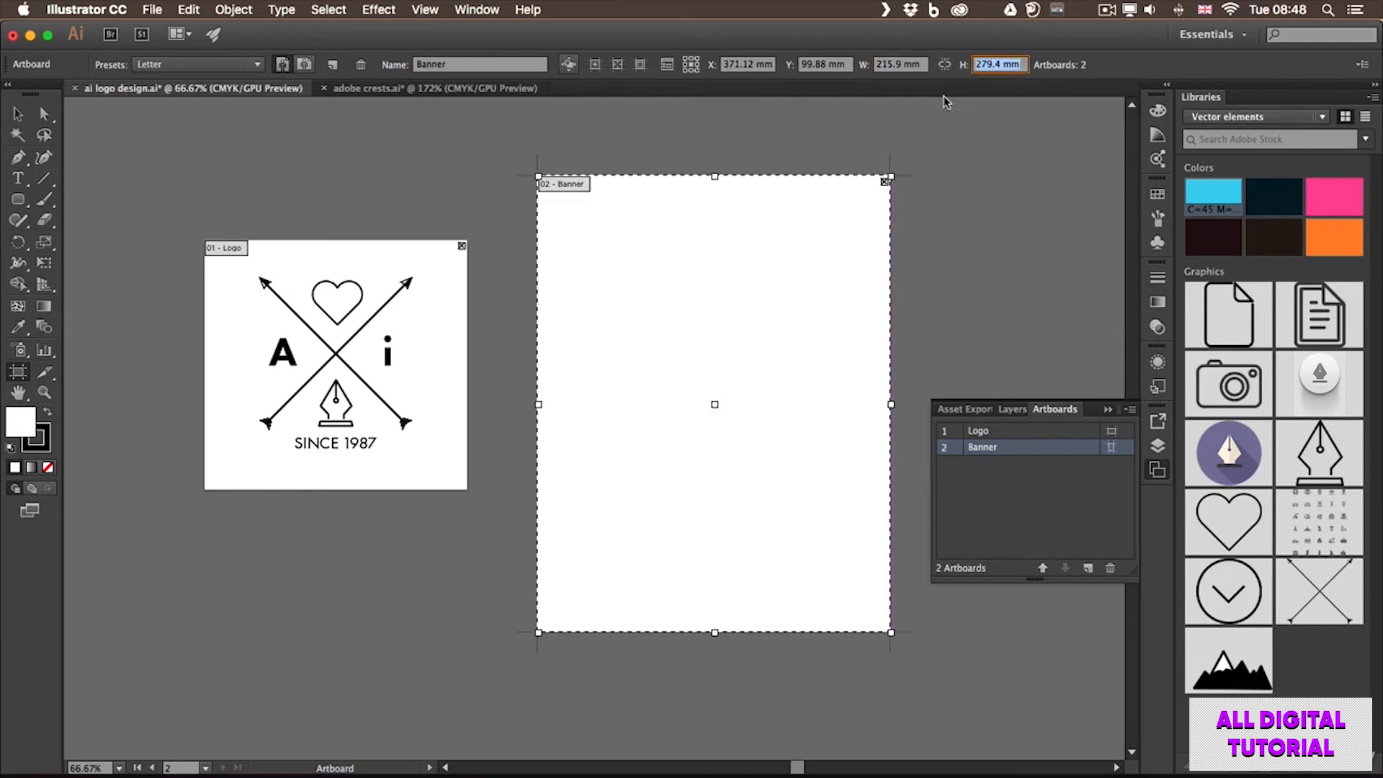
type("200")
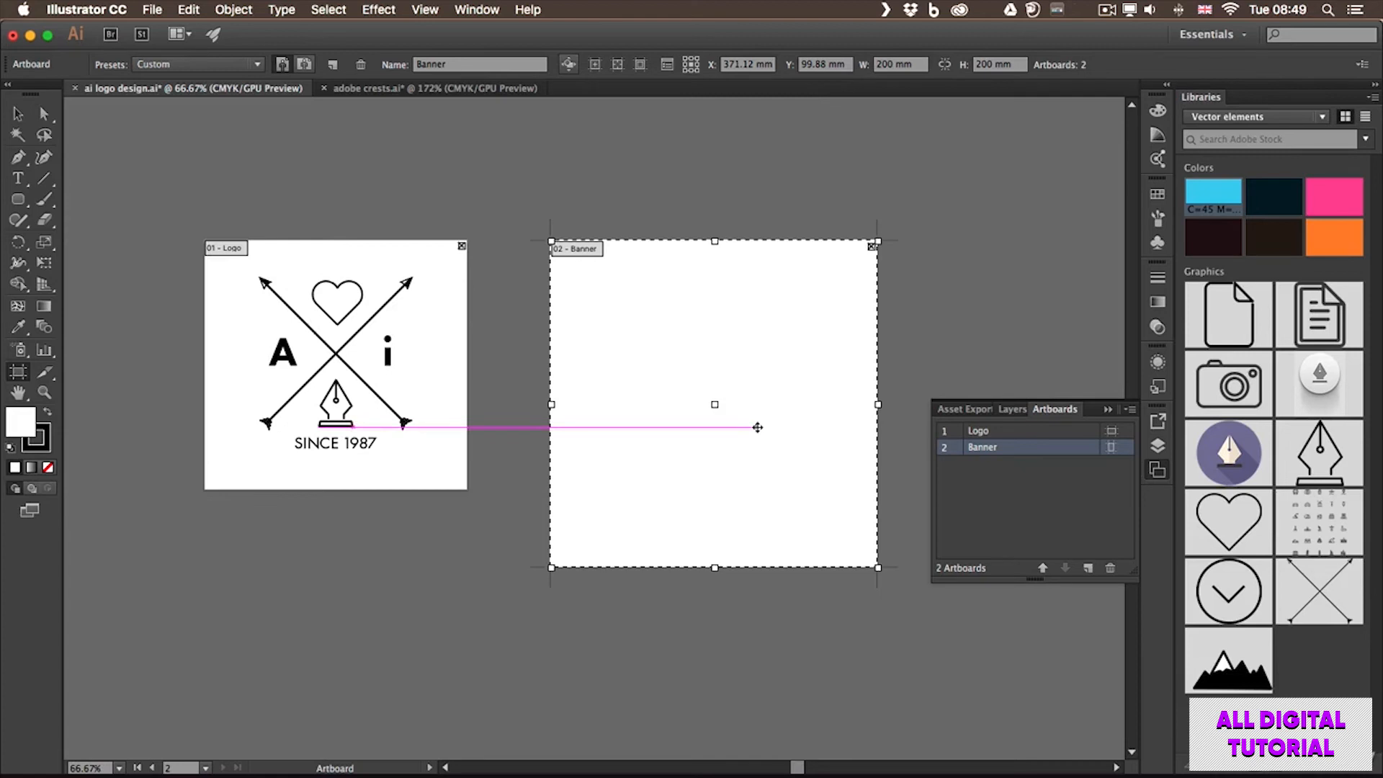
left_click(152, 10)
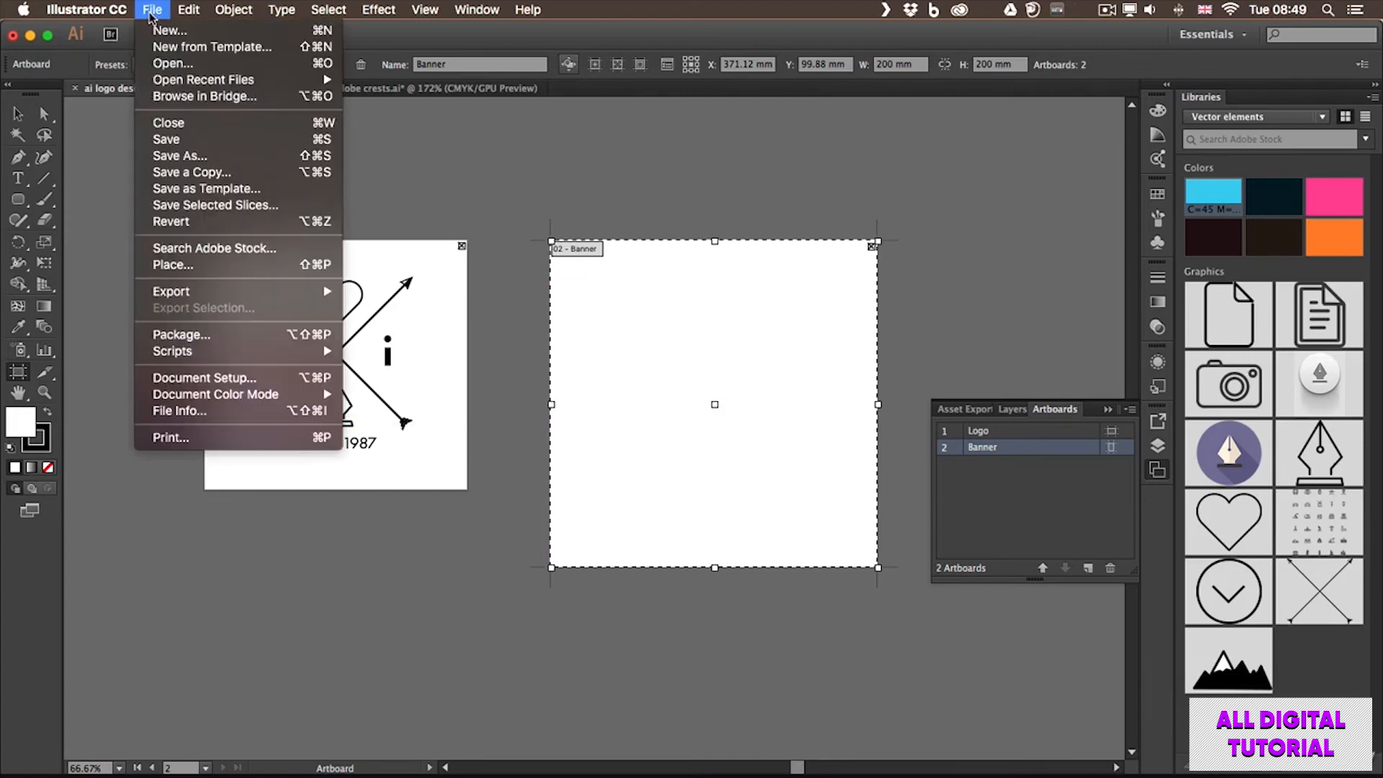
mouse_move(170, 30)
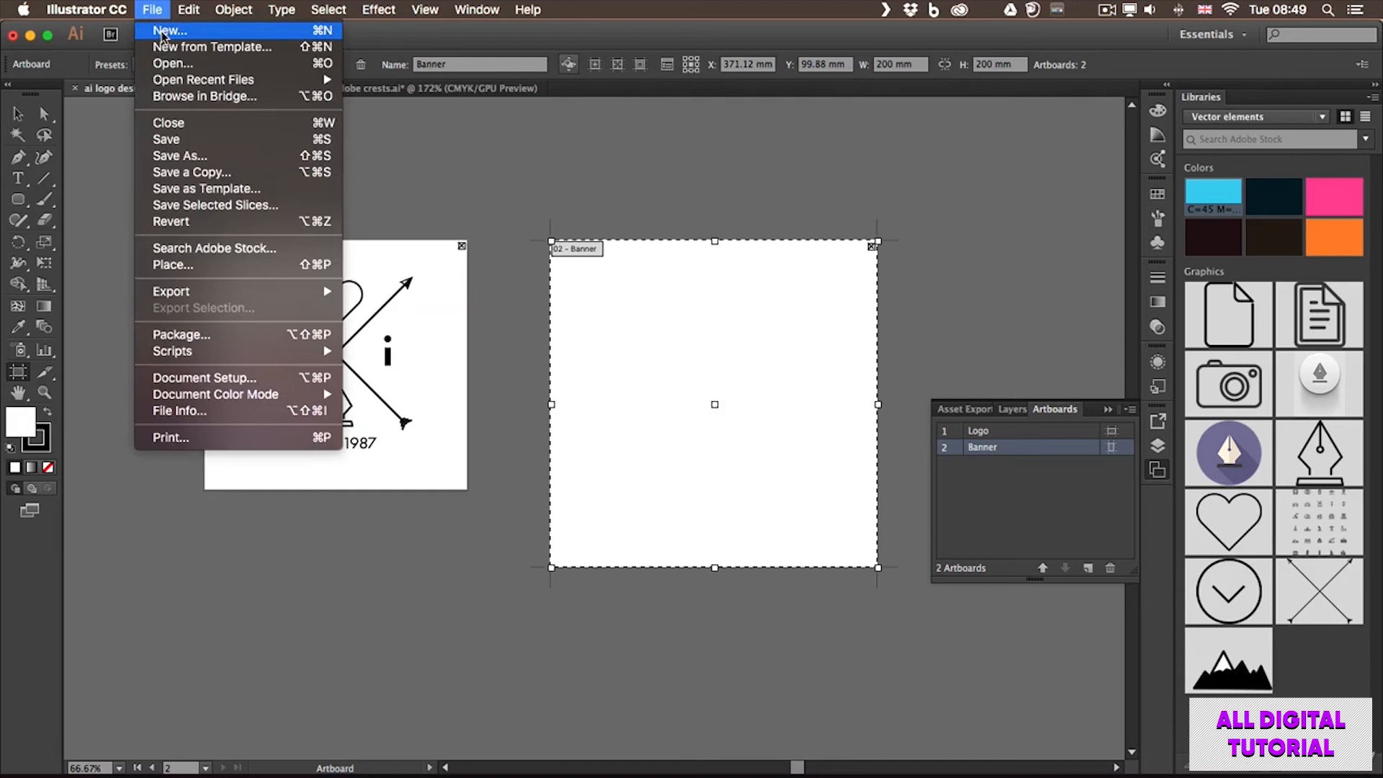
Create a new document with 6 artboards in 3 columns, each 100 × 100 mm.
left_click(169, 31)
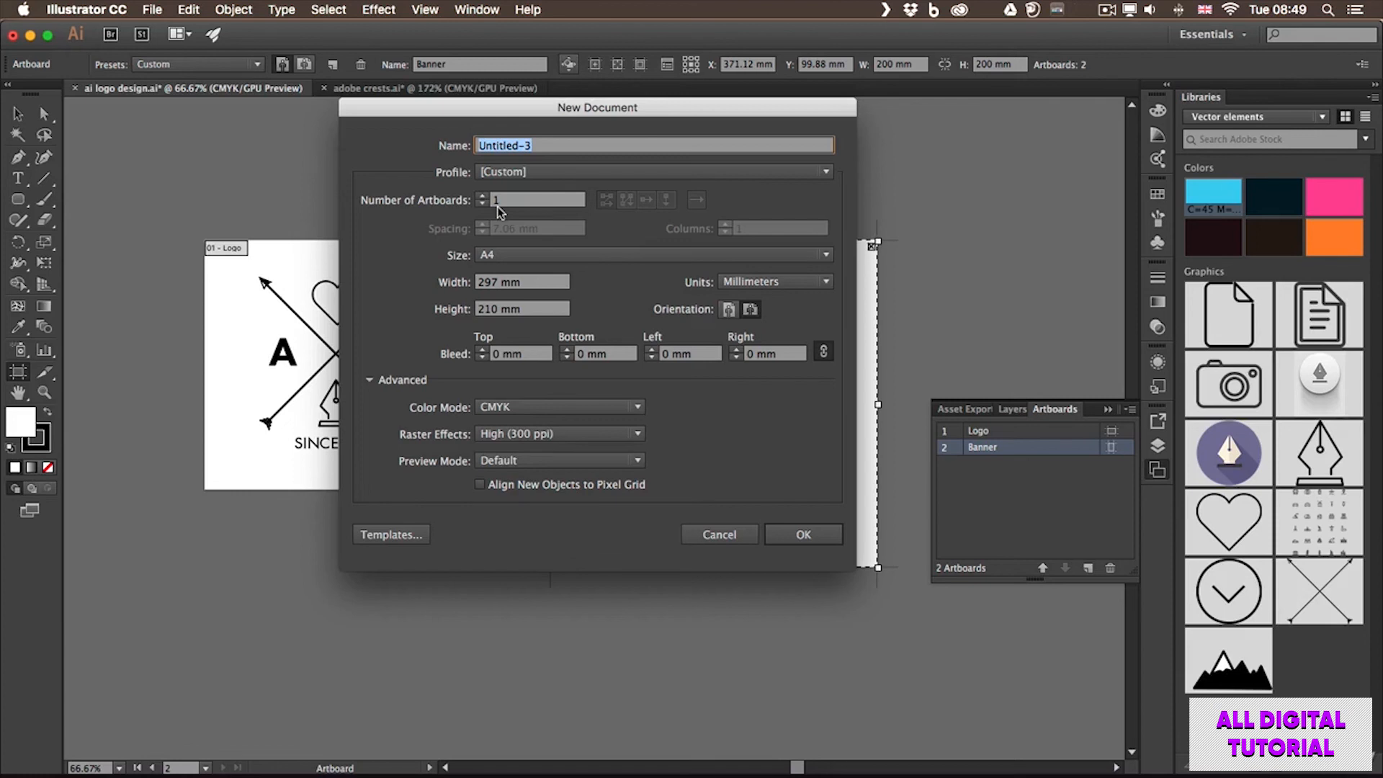
left_click(530, 200)
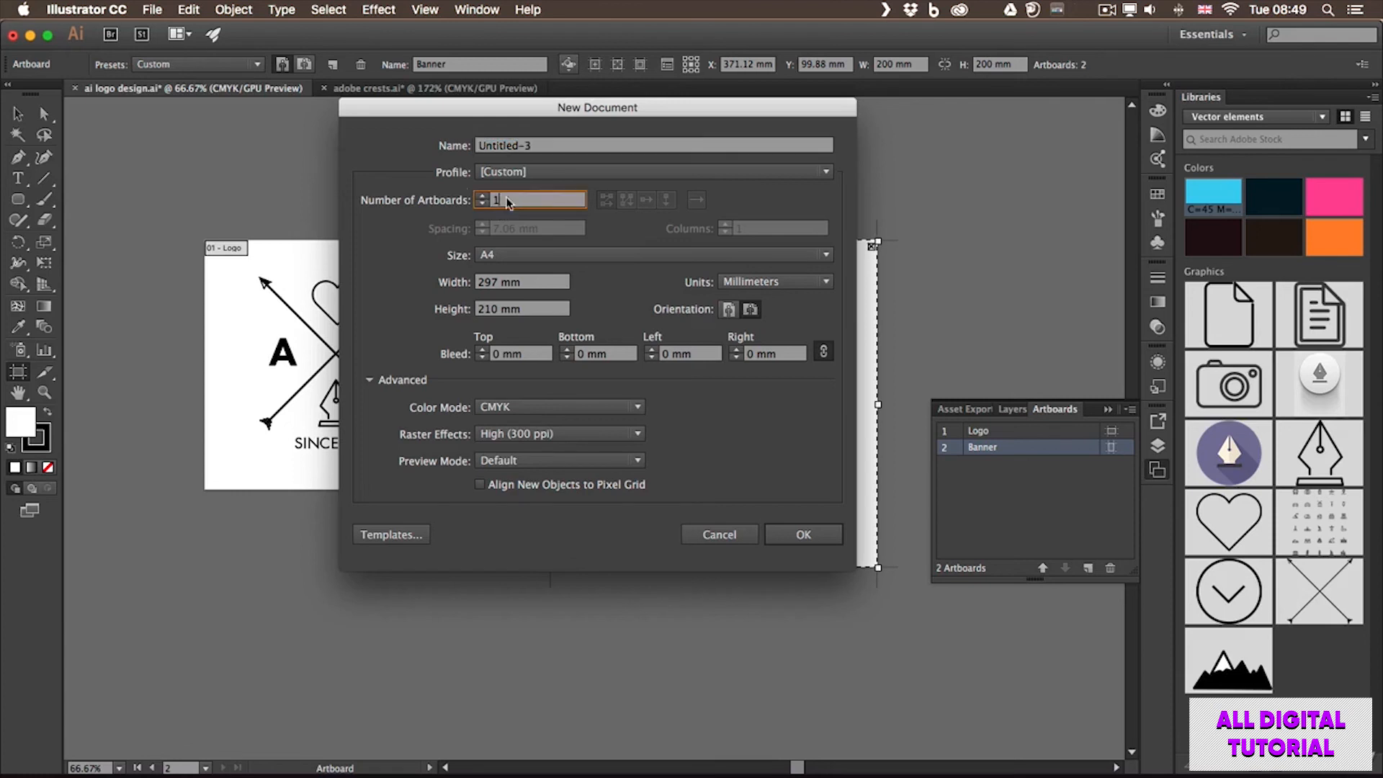
type("6")
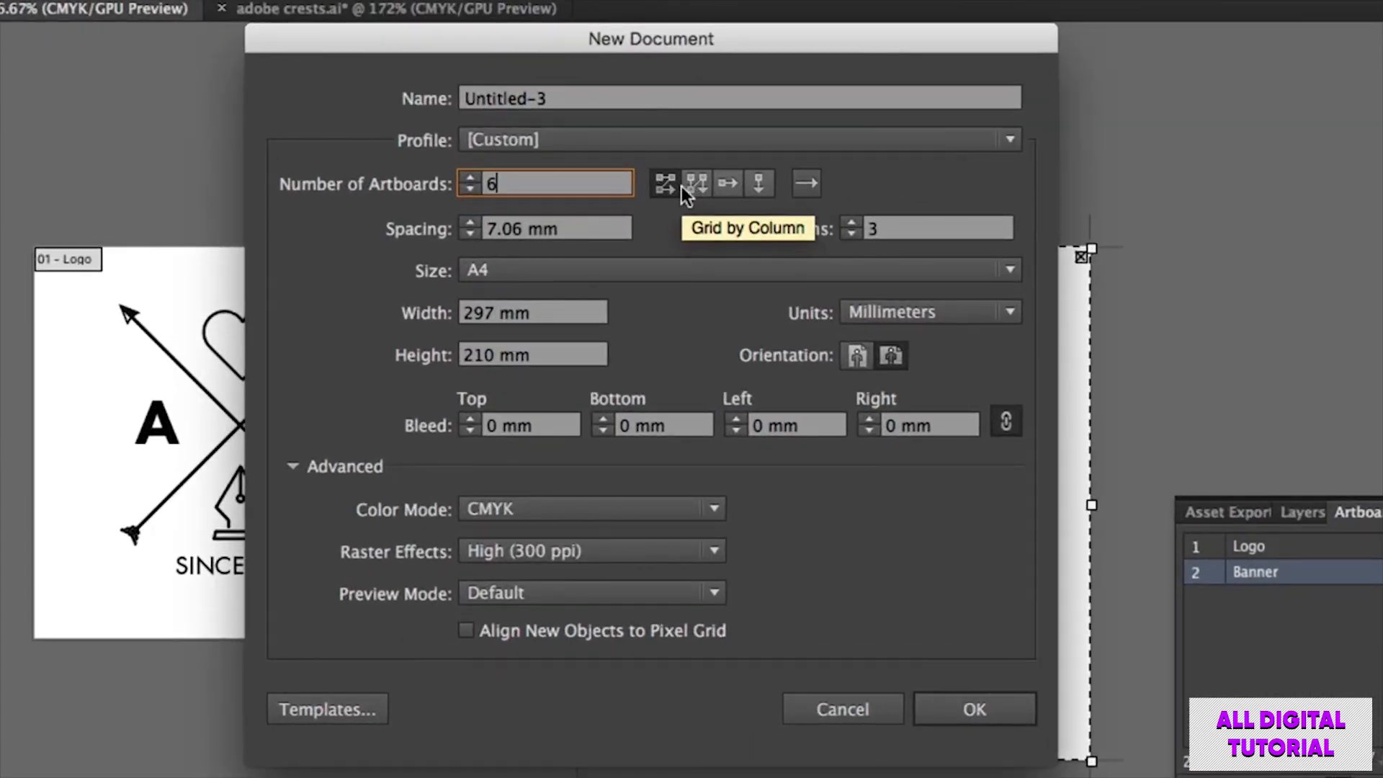
mouse_move(727, 183)
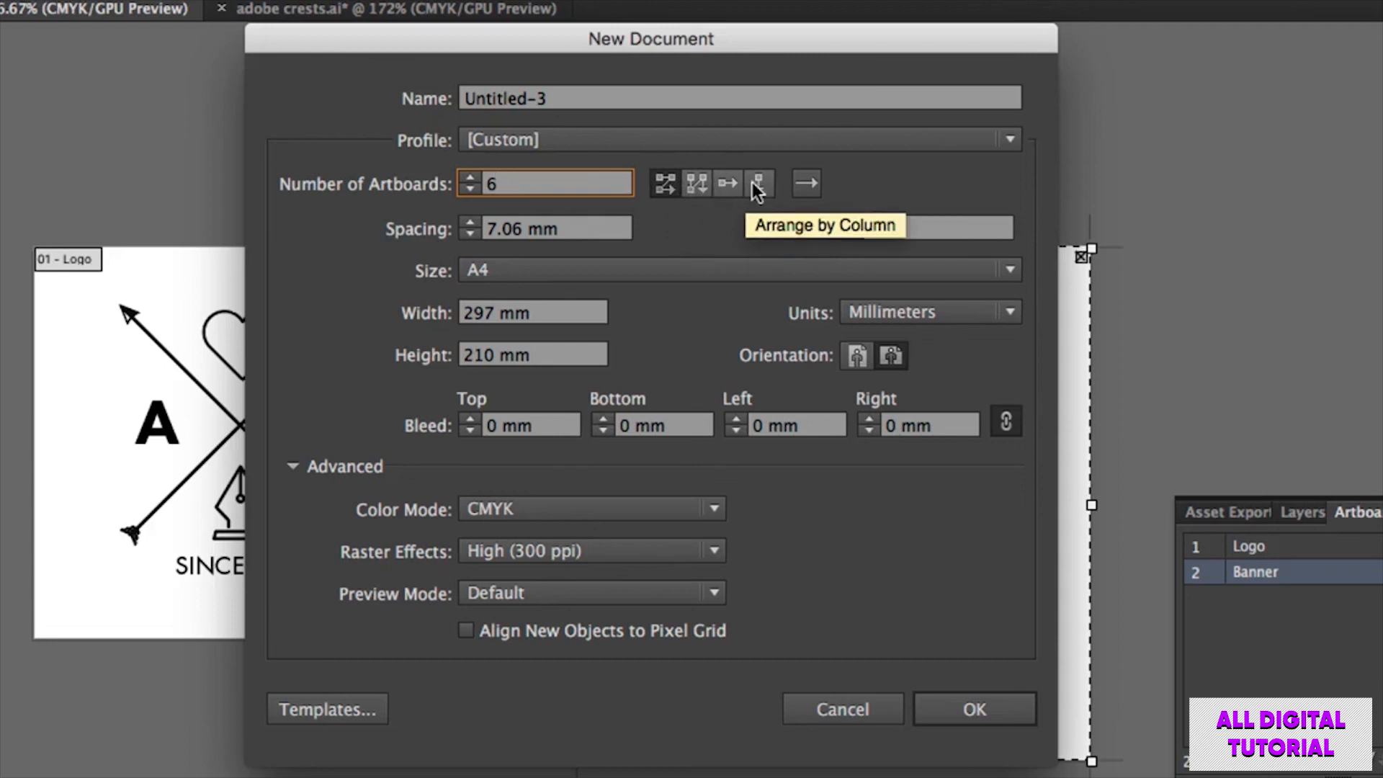
mouse_move(805, 185)
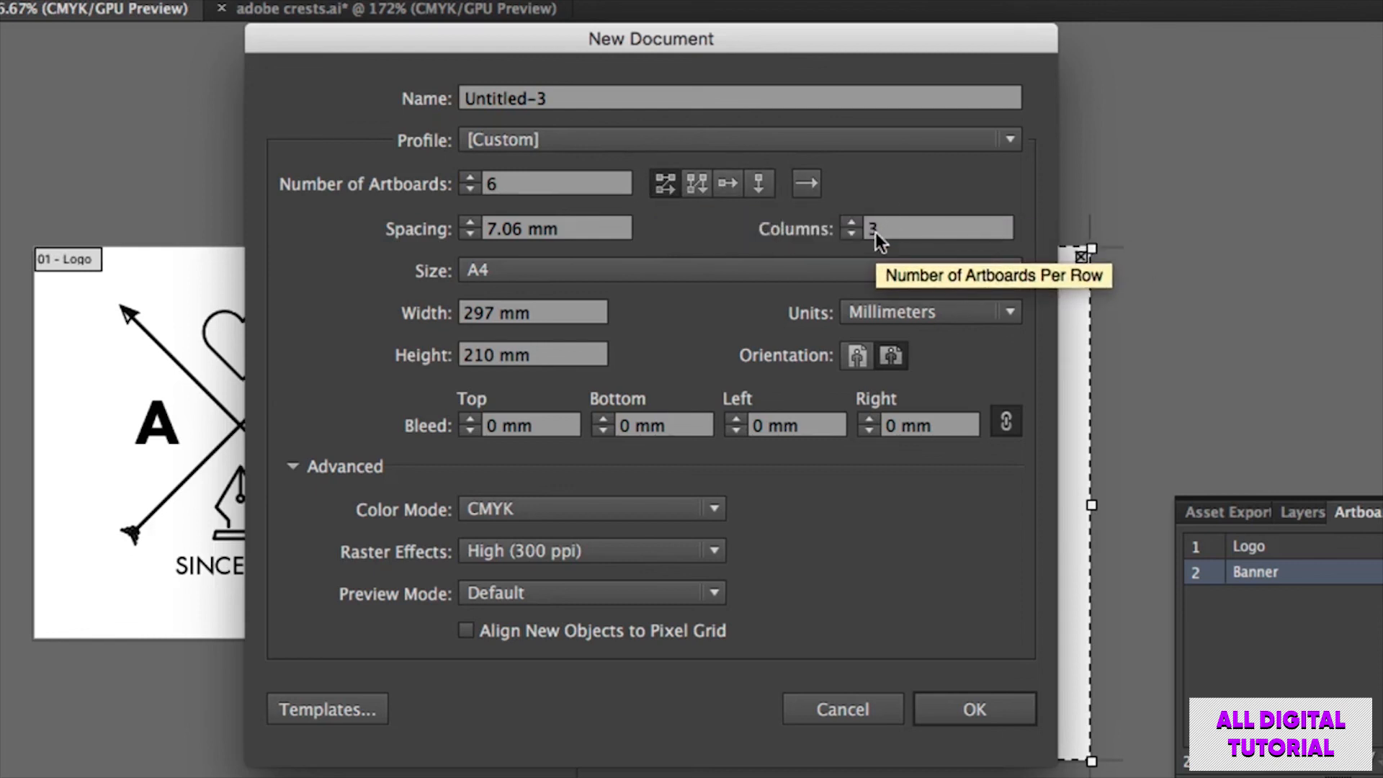
mouse_move(494, 231)
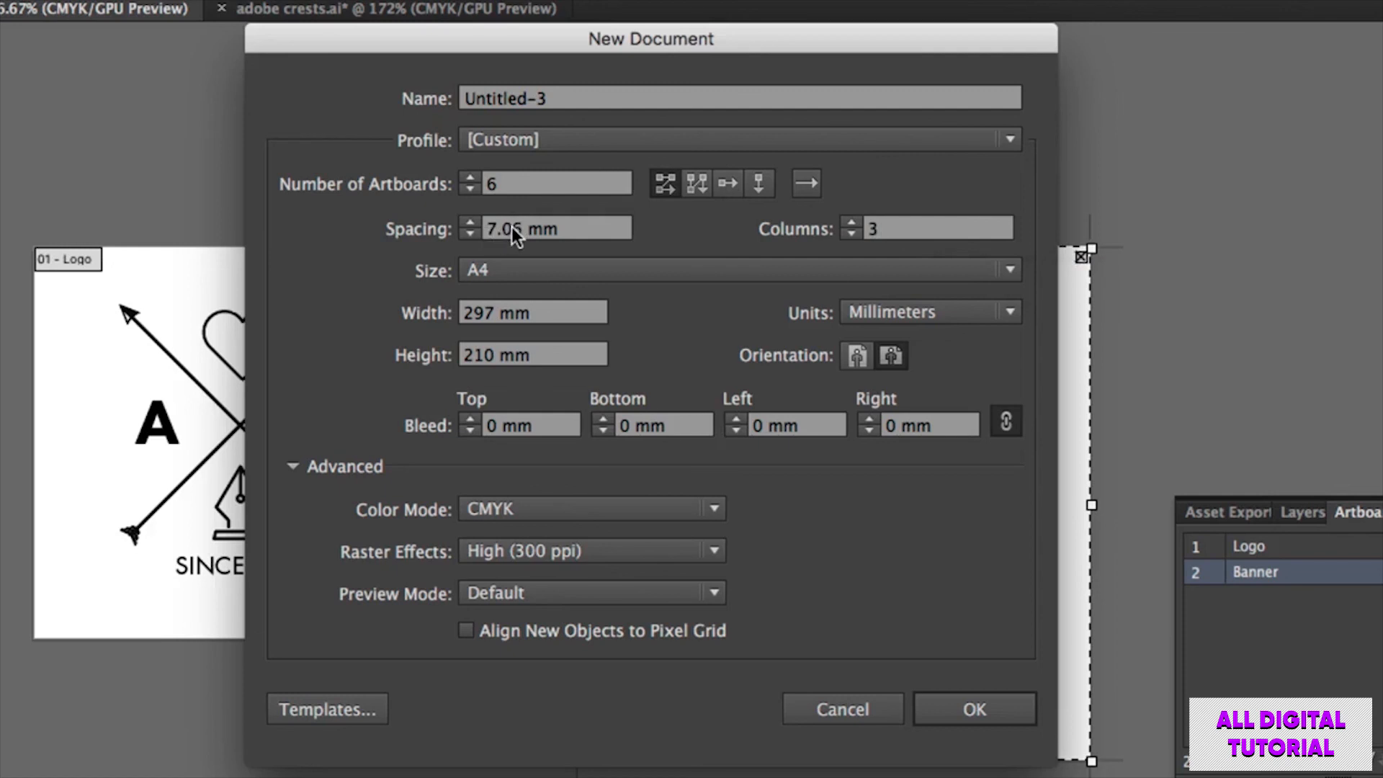
left_click(533, 312)
type("100")
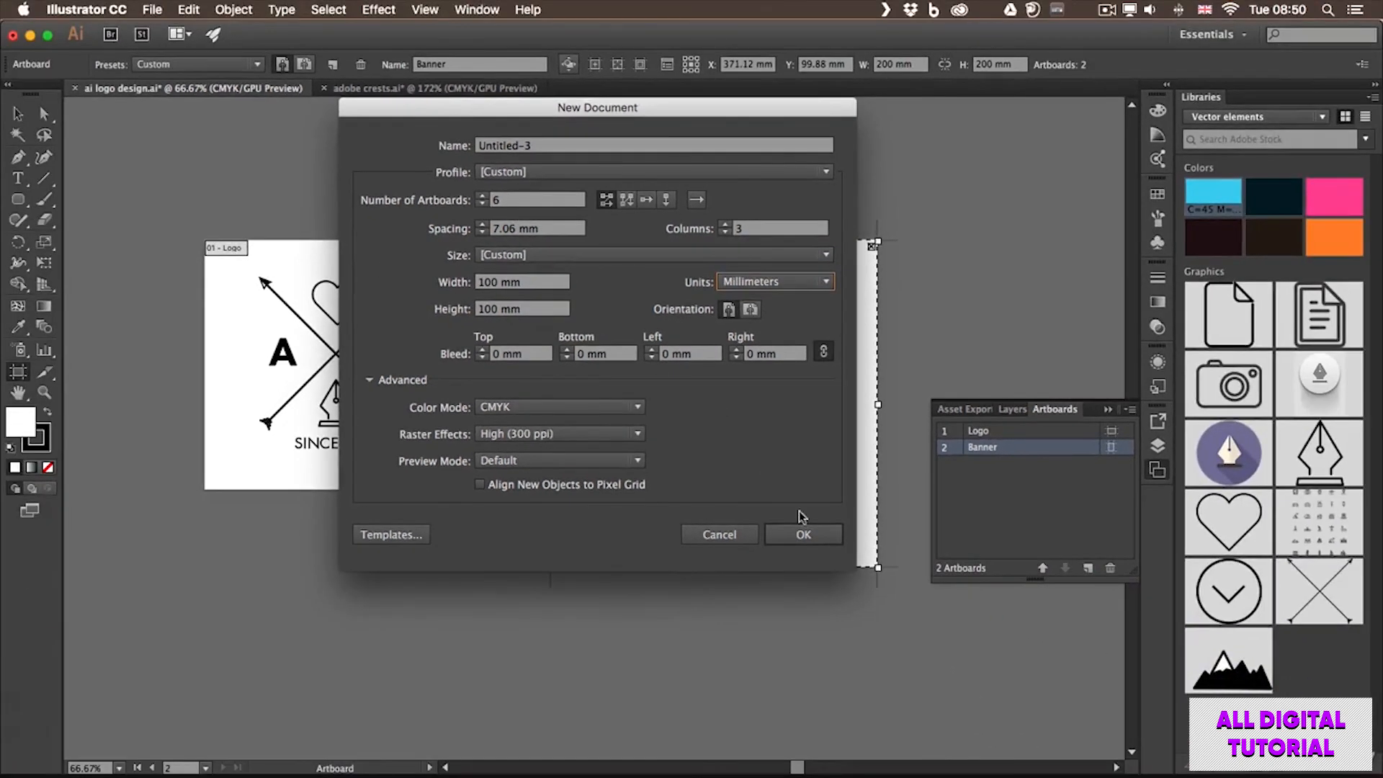
left_click(801, 535)
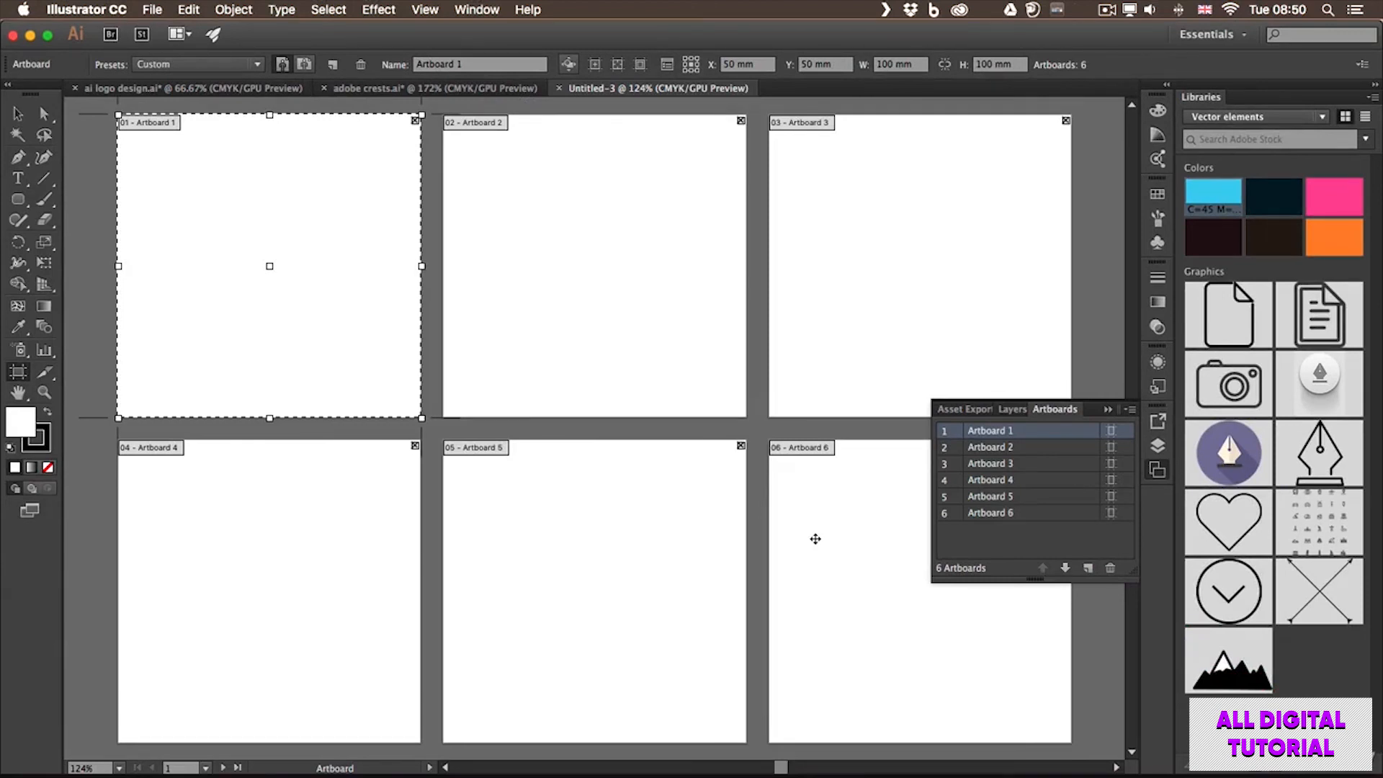
mouse_move(485, 294)
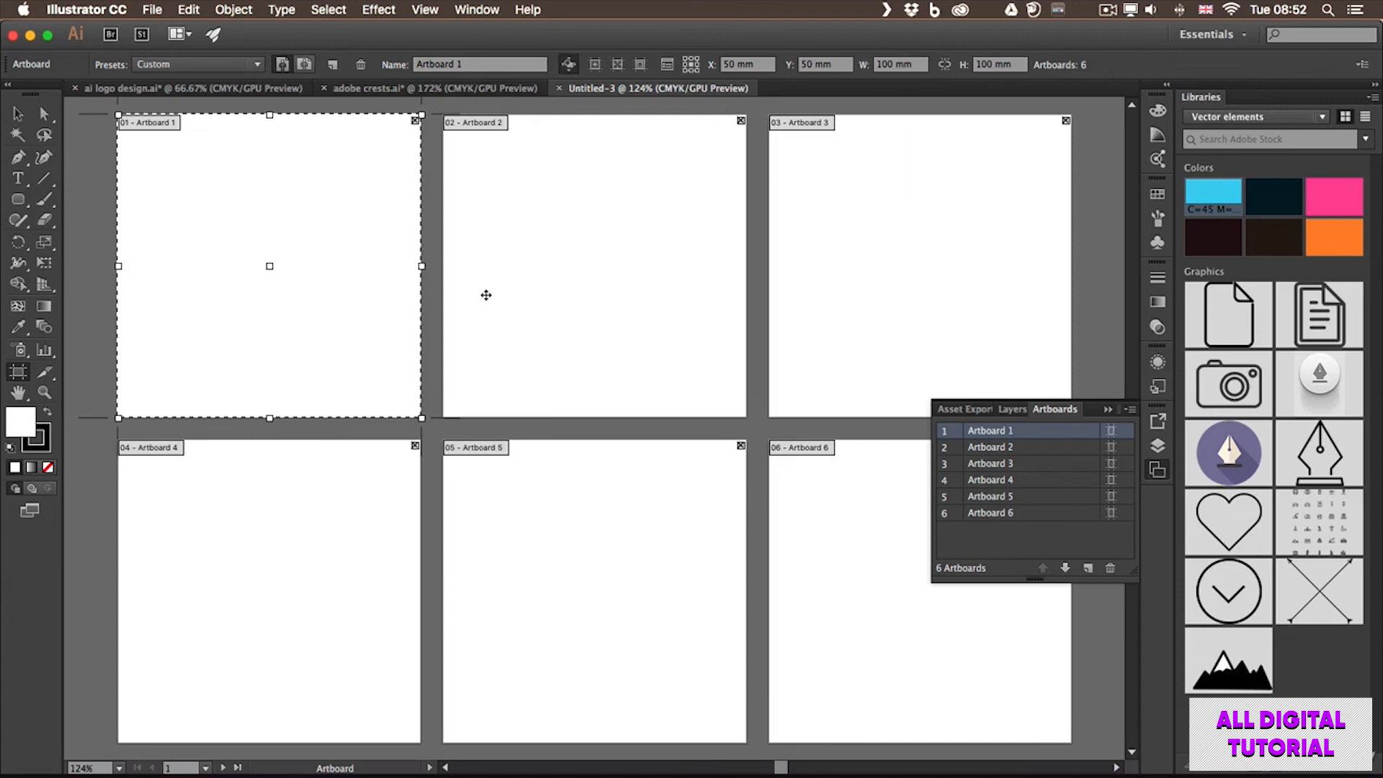